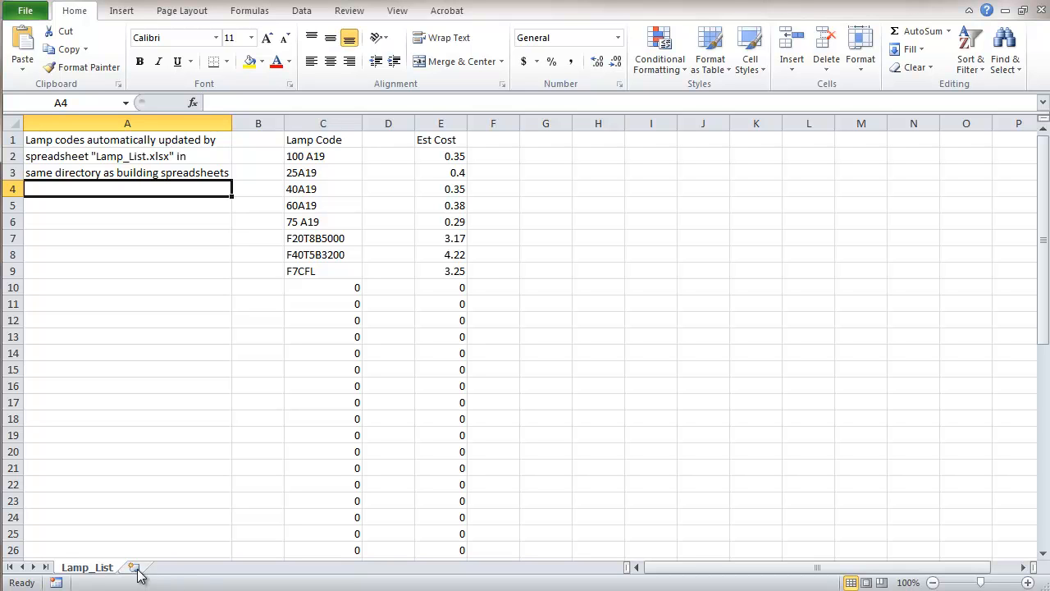
# Insert a new worksheet, rename it Fixture_Schedule, and move it before Lamp_List
pyautogui.click(136, 567)
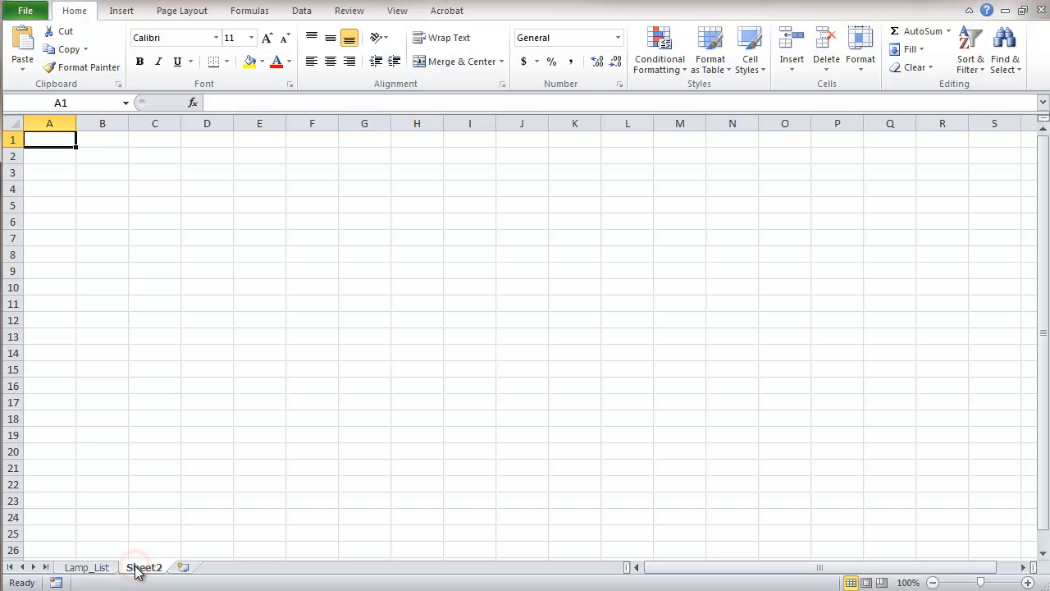
pyautogui.rightClick(145, 567)
pyautogui.write('Fixture_Schedul')
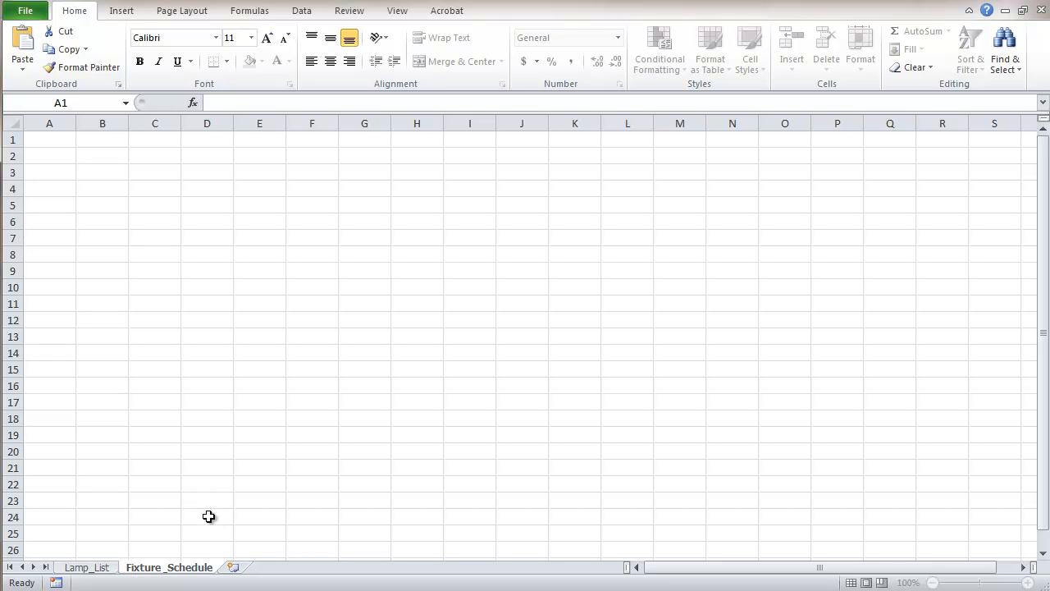
pyautogui.moveTo(188, 523)
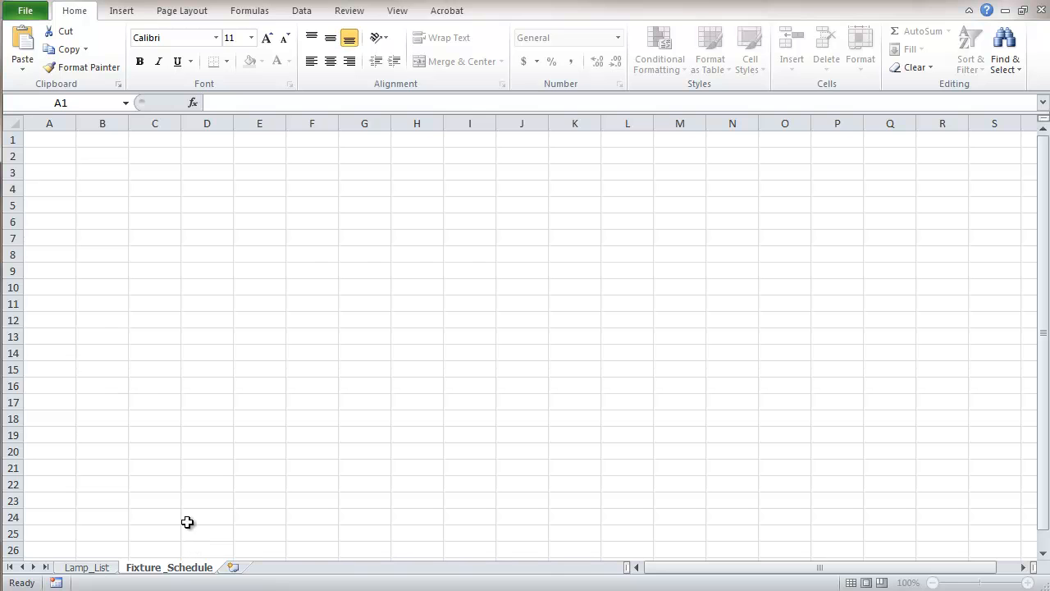
pyautogui.click(207, 517)
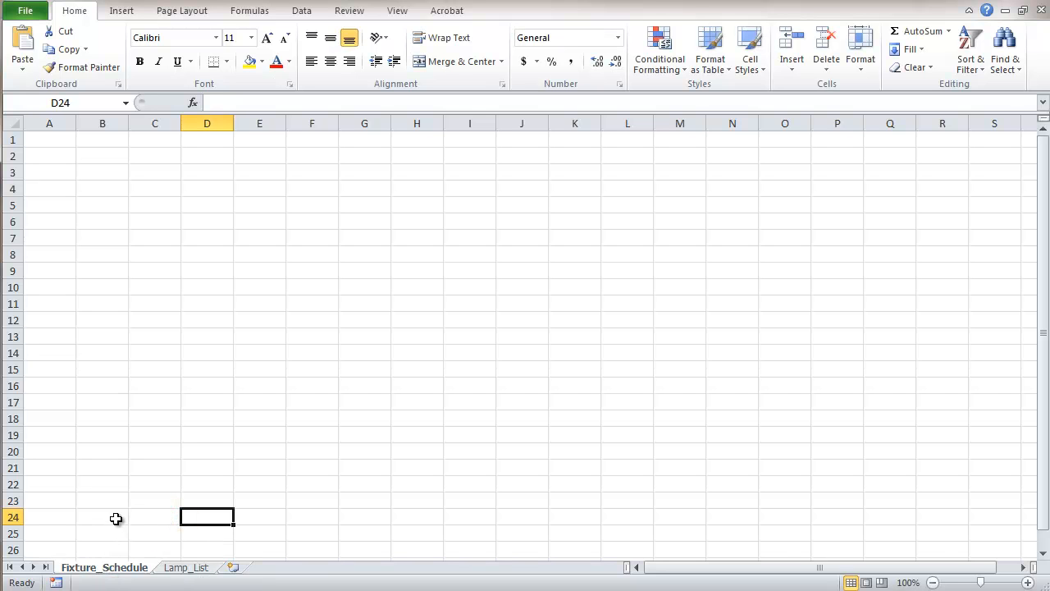
pyautogui.moveTo(145, 381)
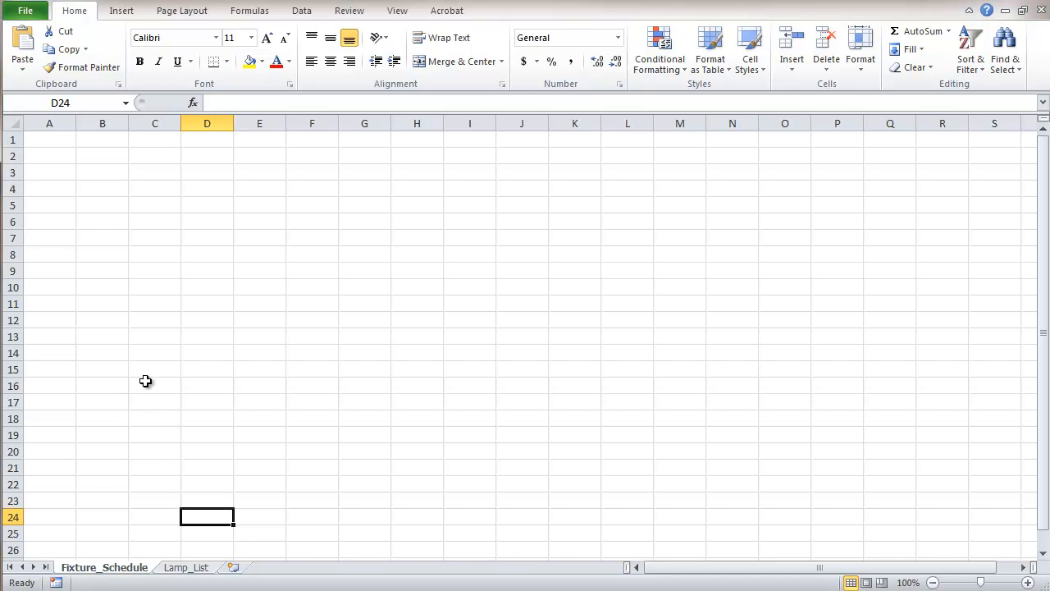
pyautogui.moveTo(146, 373)
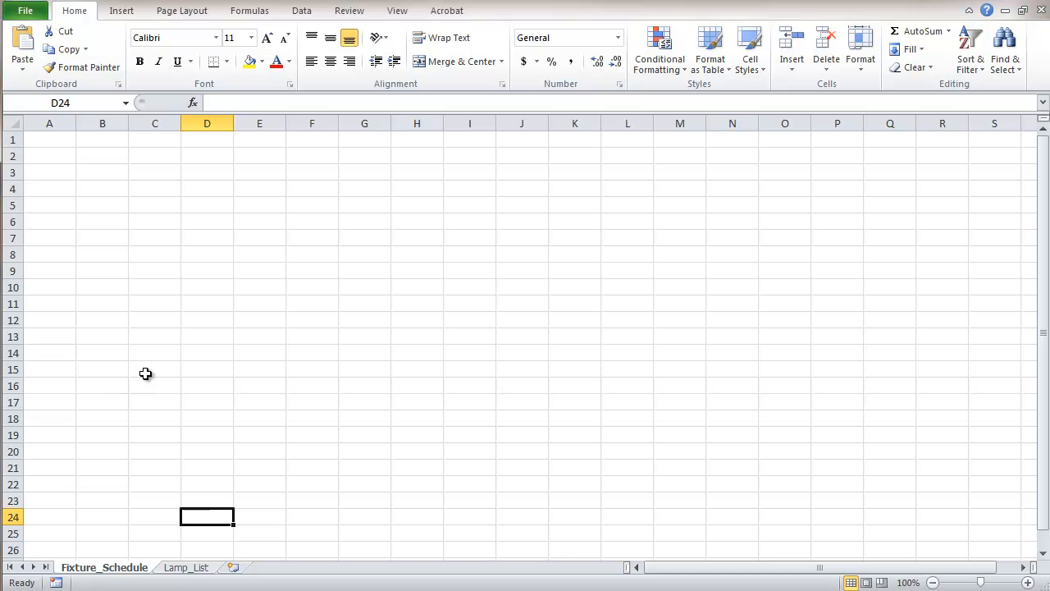
pyautogui.moveTo(144, 336)
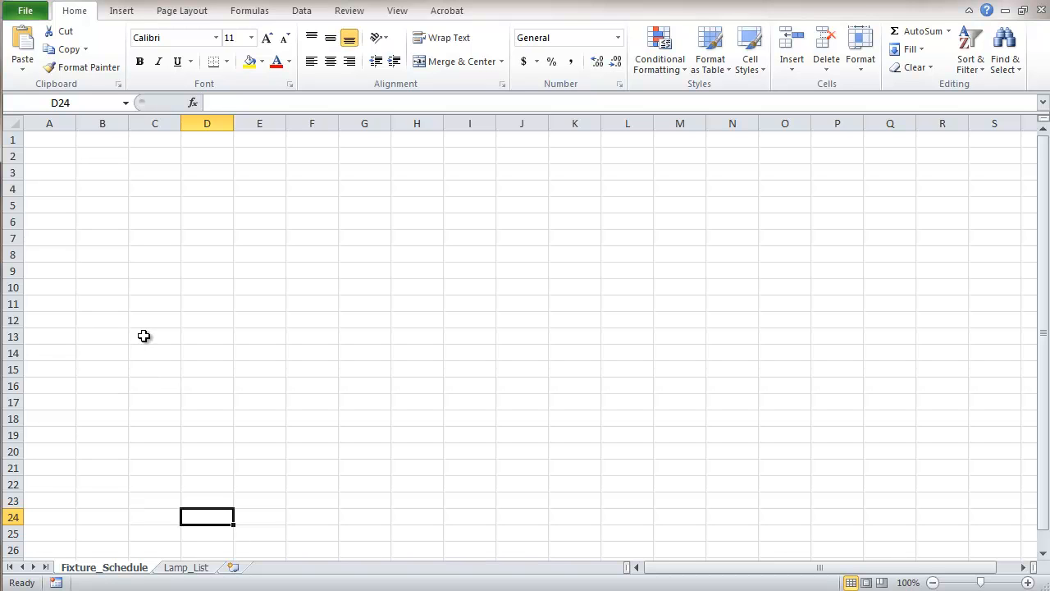
# Enter six row-6 headings, from Fixture Code in B6 to Lamps per fixture in G6
pyautogui.click(102, 221)
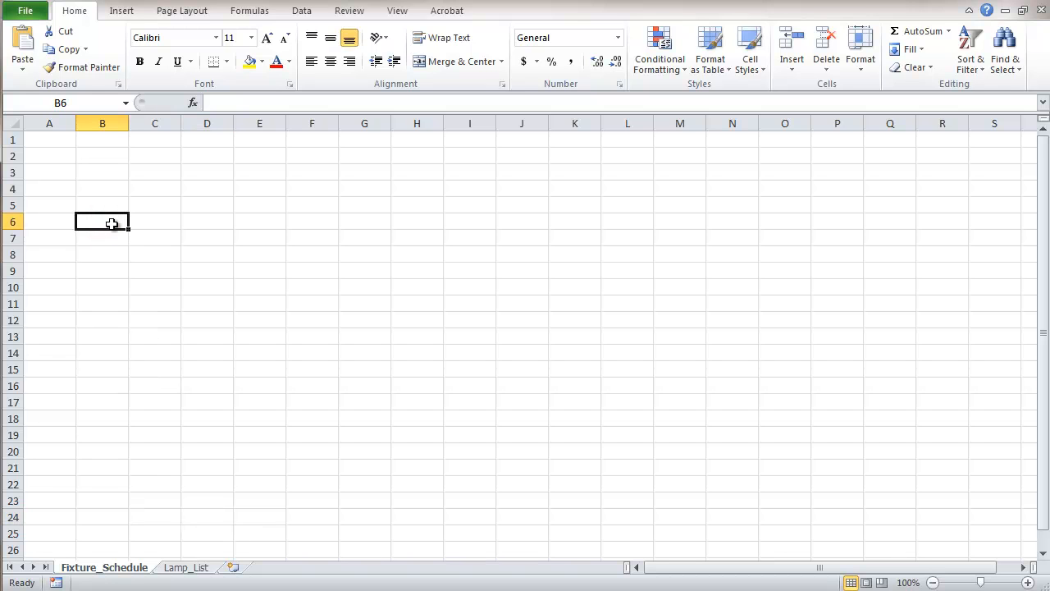
pyautogui.moveTo(176, 201)
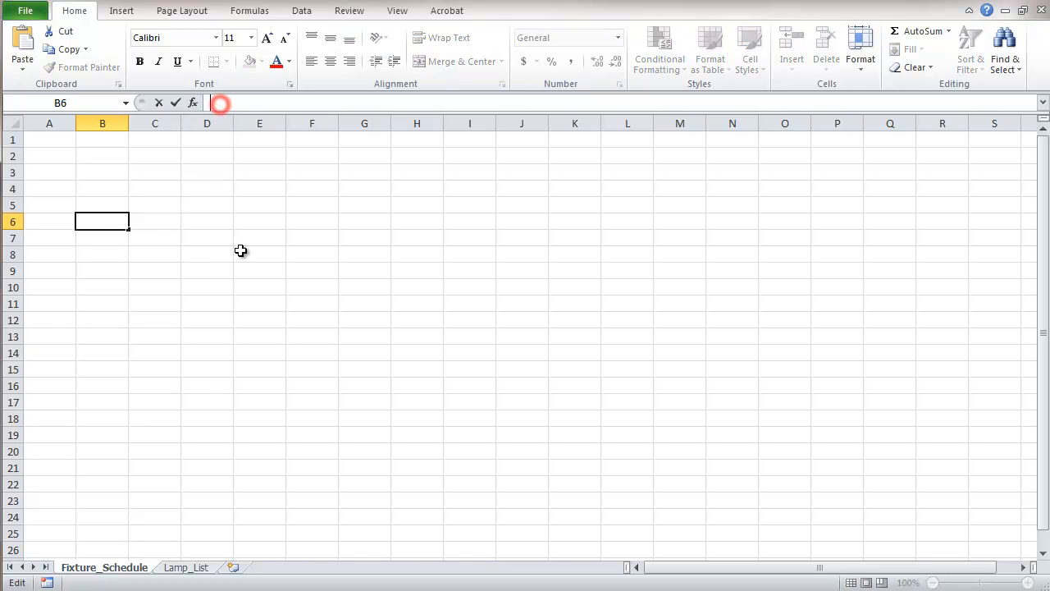
pyautogui.write('Fixture Code')
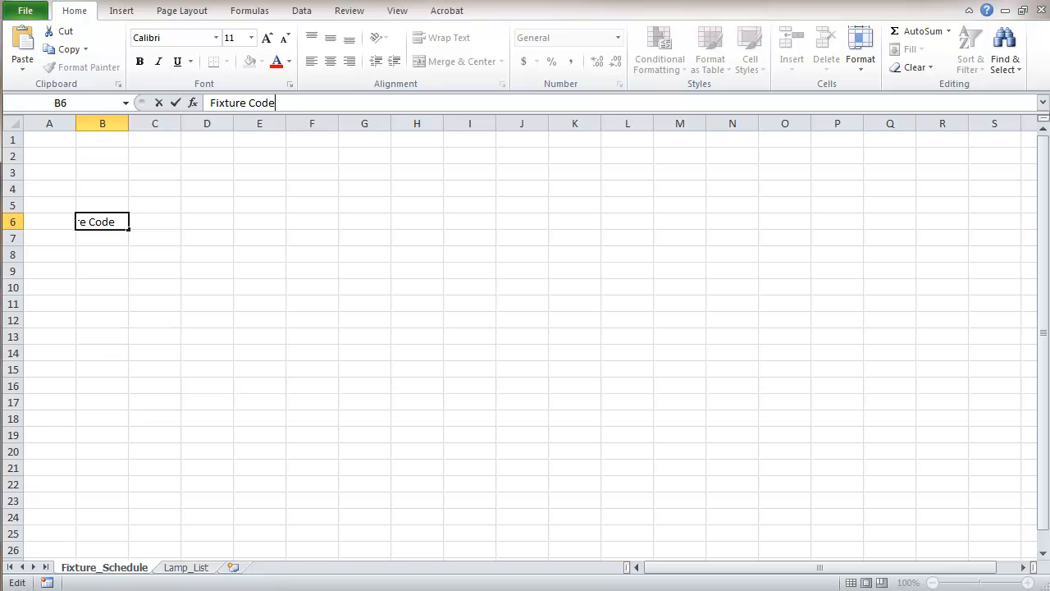
pyautogui.moveTo(144, 228)
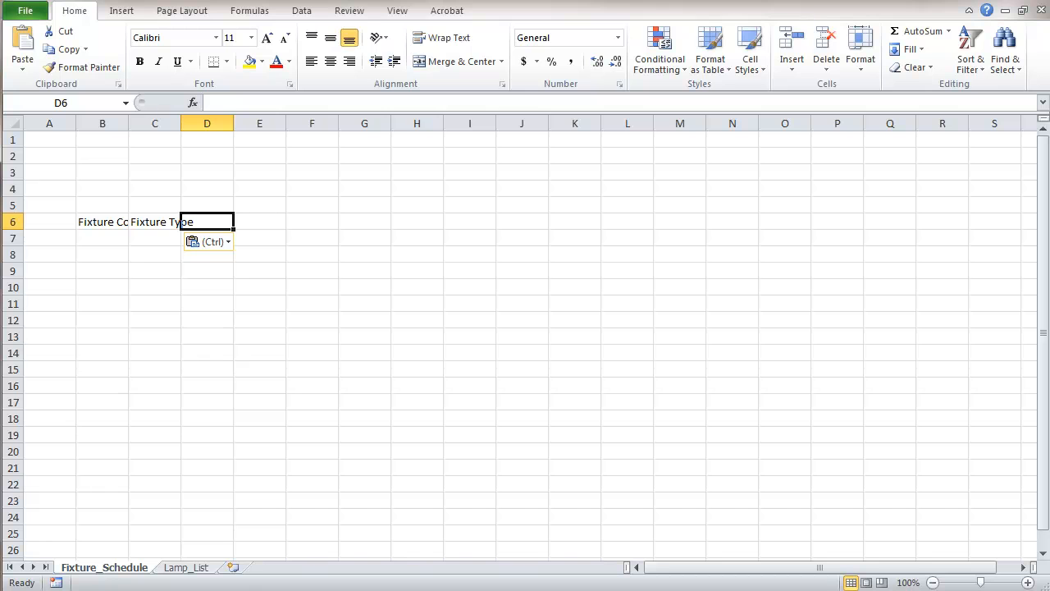
pyautogui.click(259, 221)
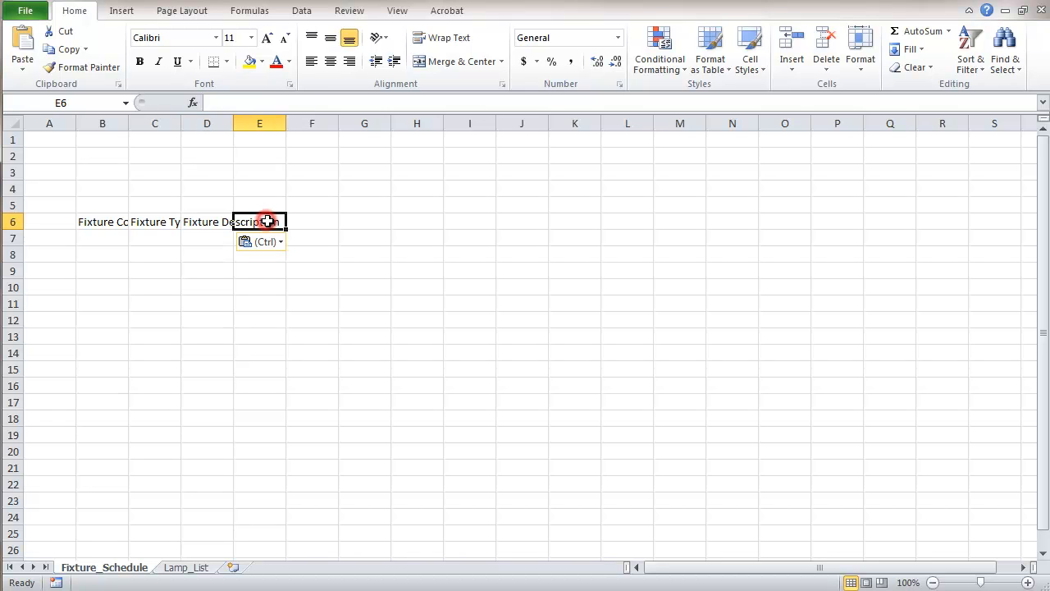
pyautogui.moveTo(338, 264)
pyautogui.write('Lamp Cod')
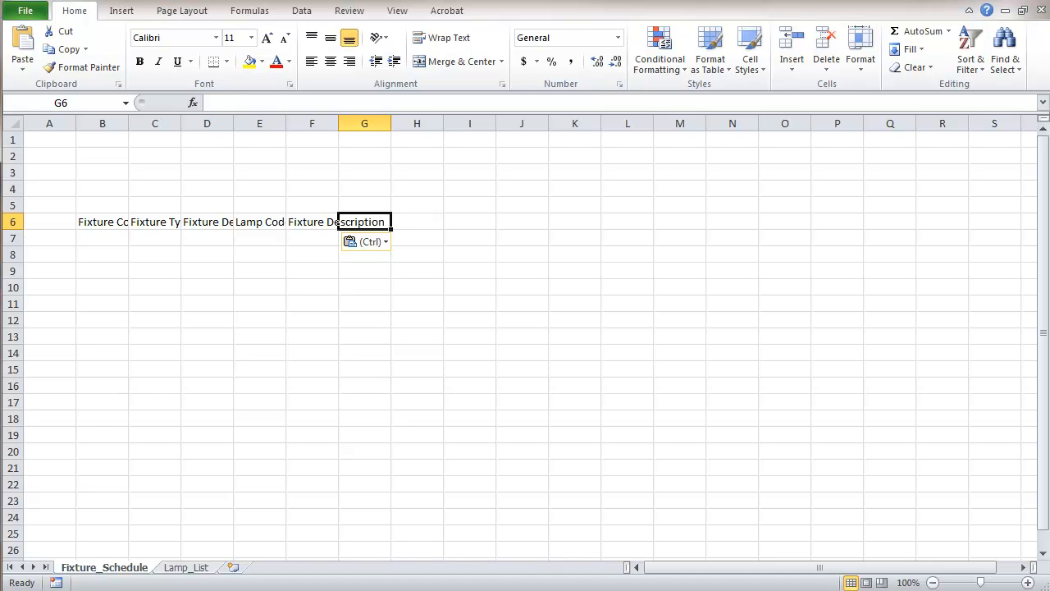
pyautogui.press('ctrl+v')
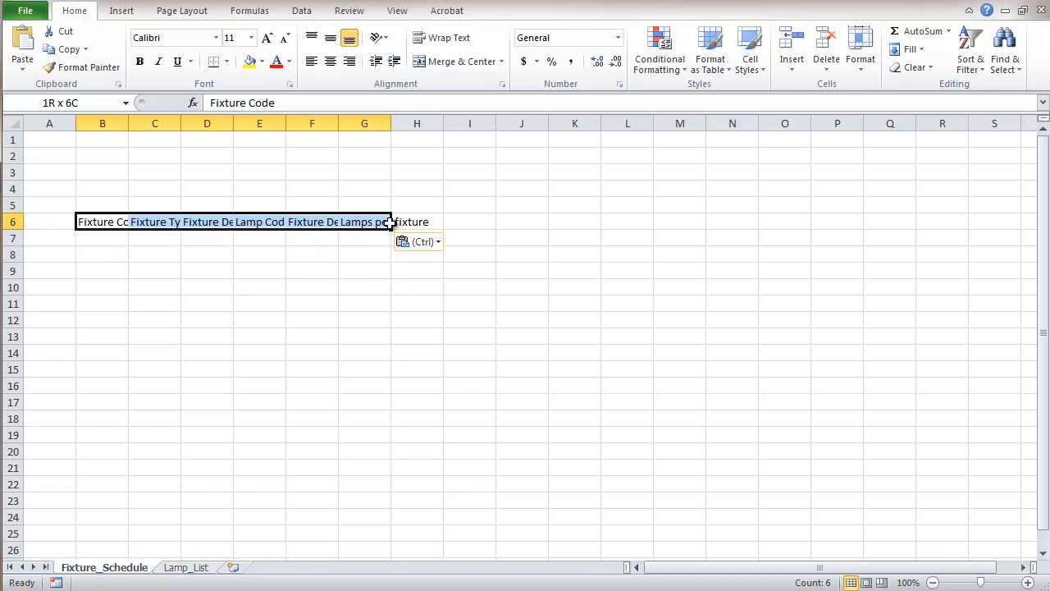
# Wrap the B6:G6 headings, retitle F6 Lamp Description, and add light grey fill with all borders
pyautogui.click(453, 60)
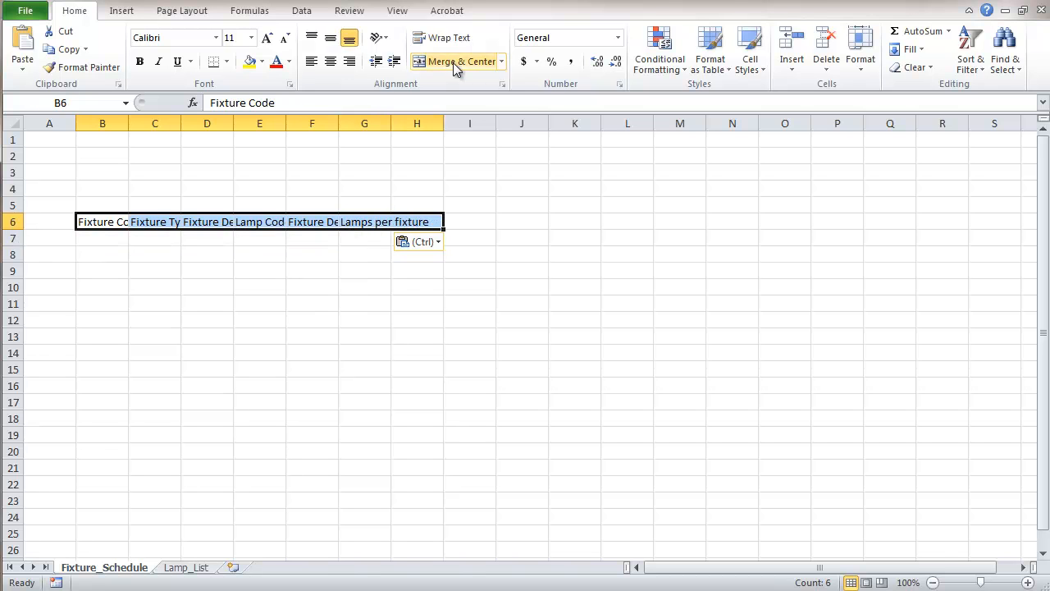
pyautogui.click(442, 38)
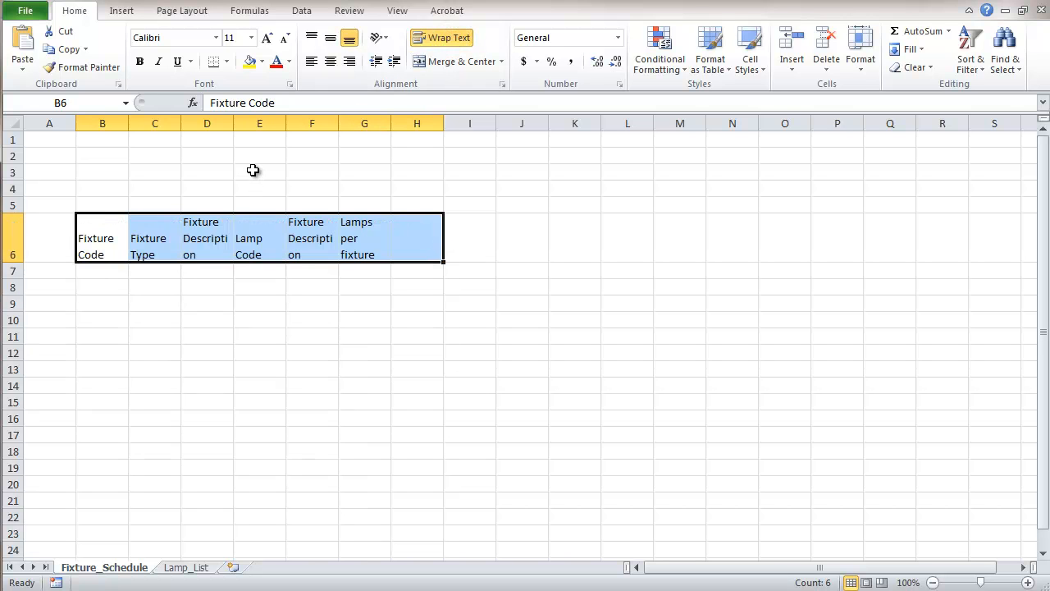
pyautogui.moveTo(185, 133)
pyautogui.write('Lamp')
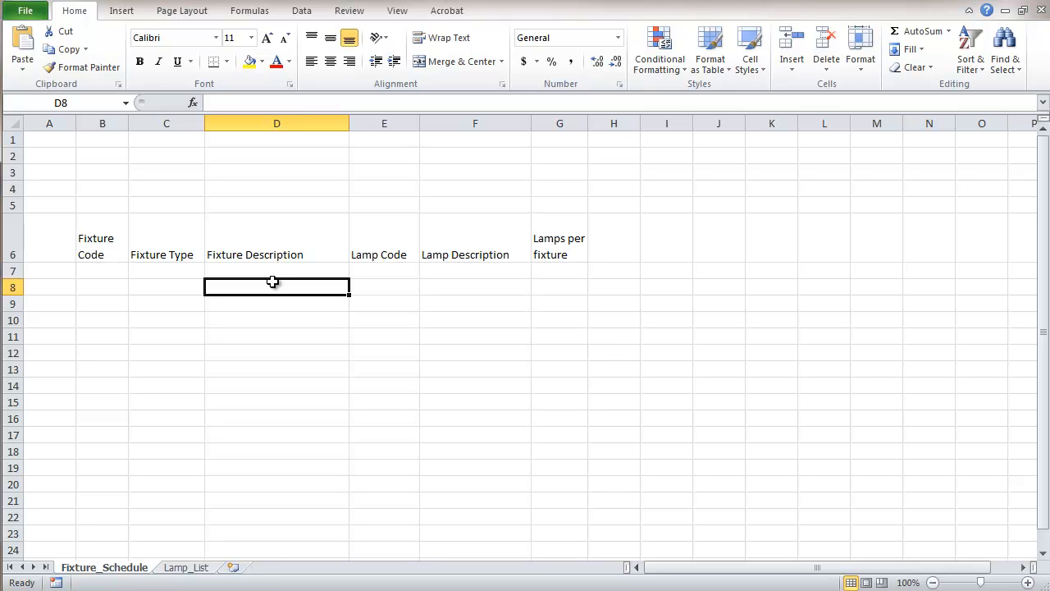
pyautogui.moveTo(254, 255)
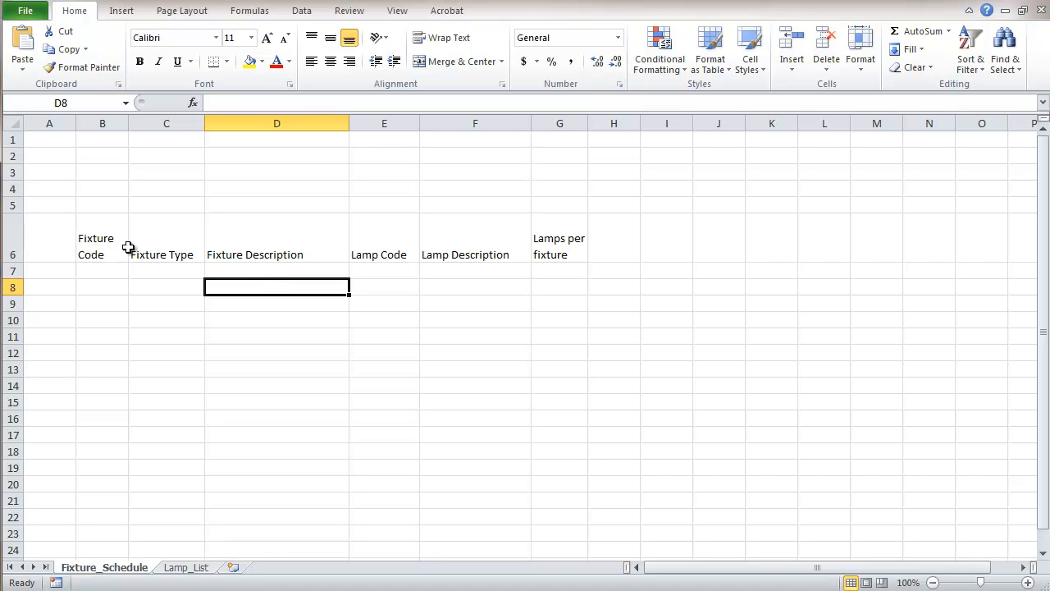
pyautogui.moveTo(102, 244); pyautogui.dragTo(475, 244)
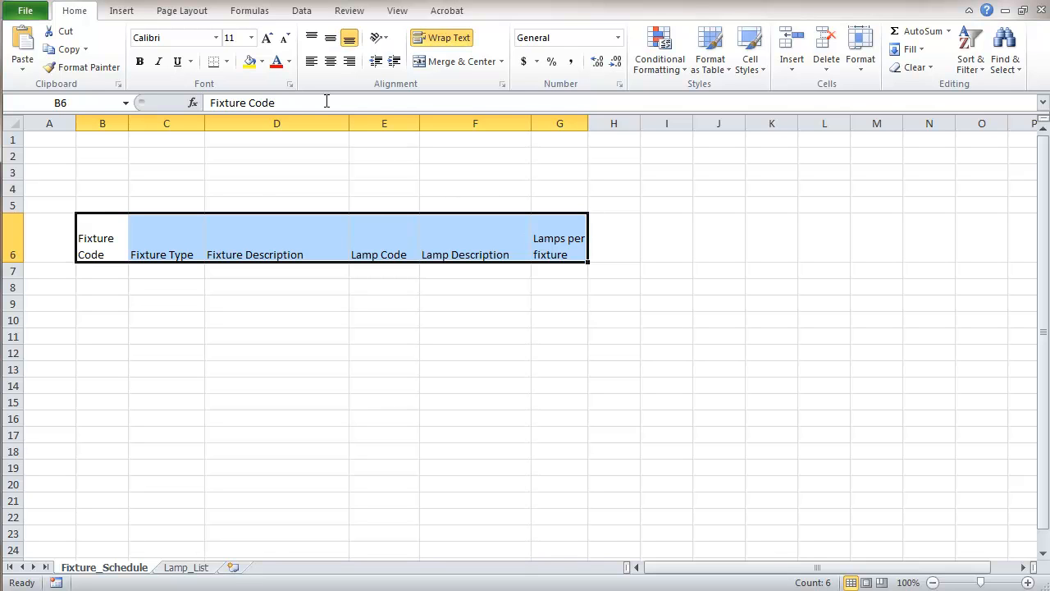
pyautogui.click(263, 61)
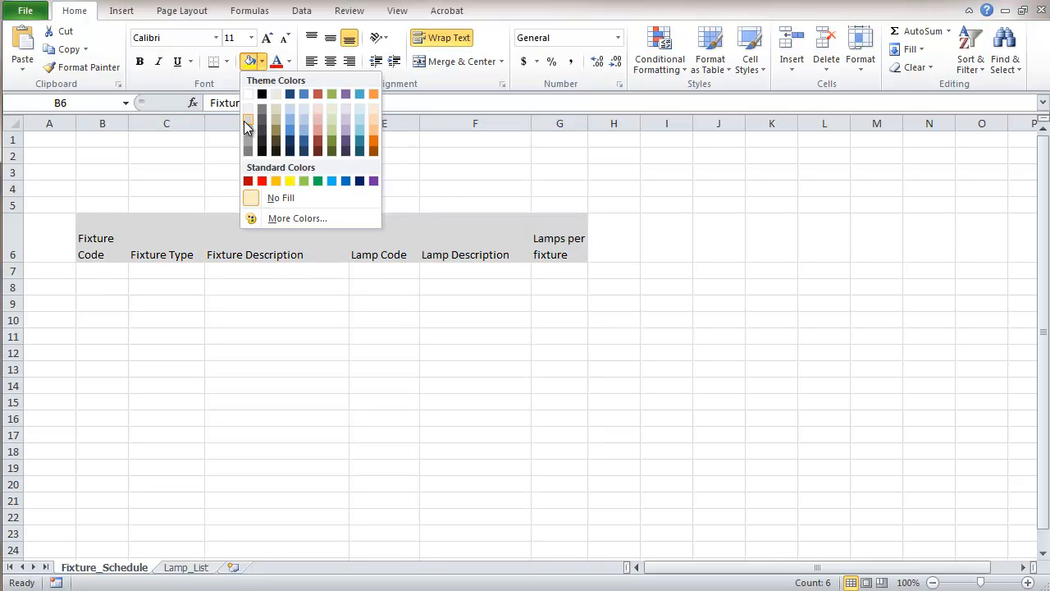
pyautogui.click(249, 123)
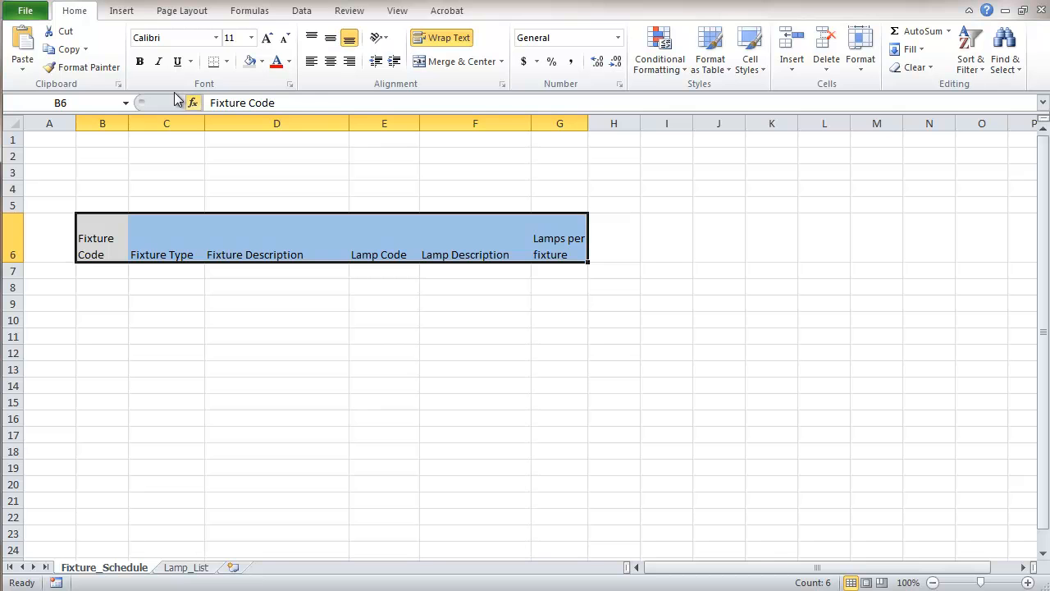
pyautogui.click(231, 62)
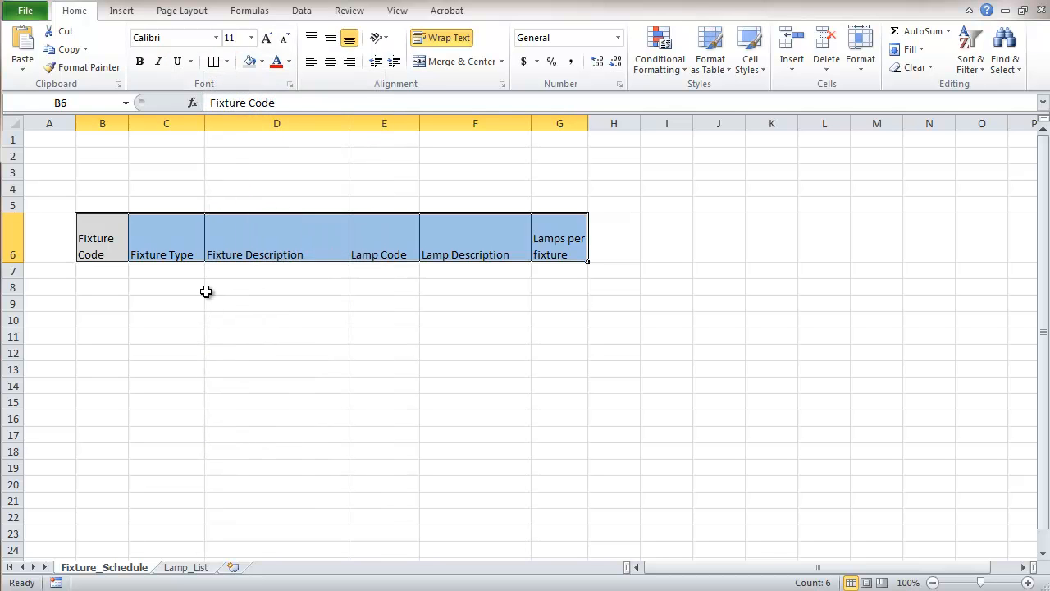
pyautogui.click(276, 286)
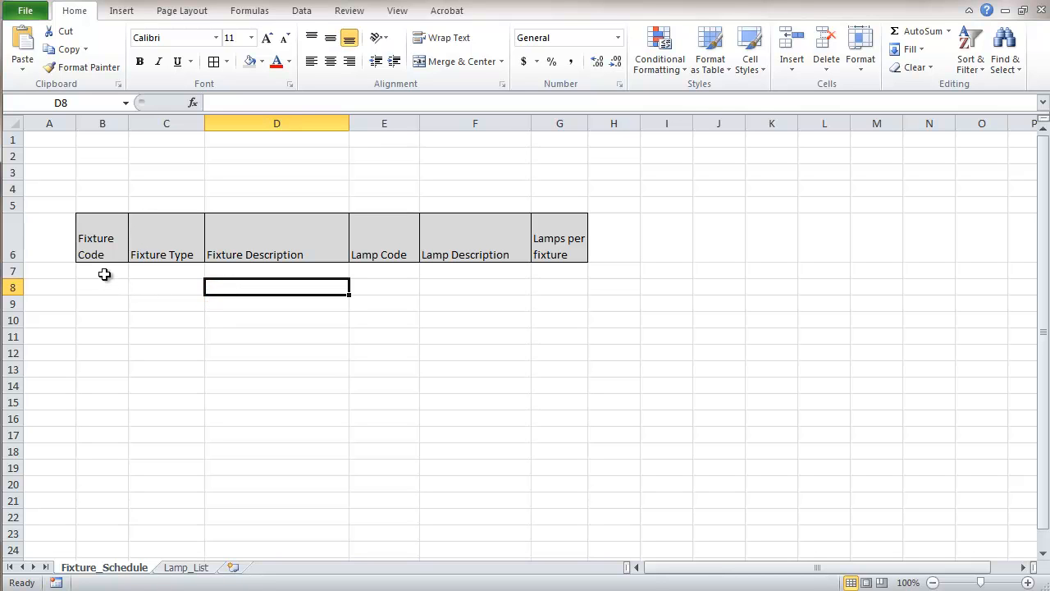
pyautogui.click(102, 271)
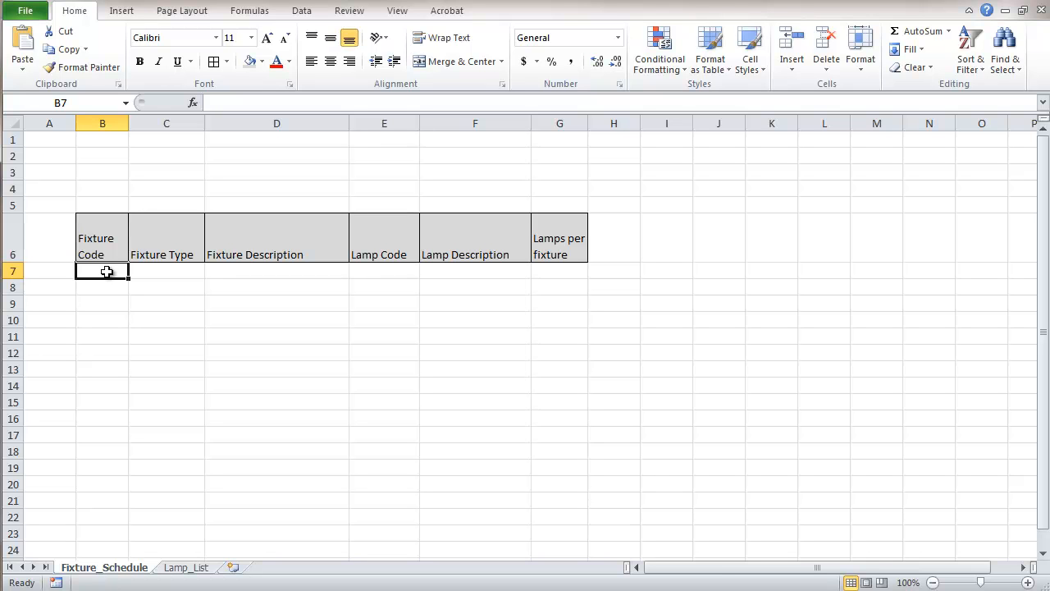
pyautogui.moveTo(145, 306)
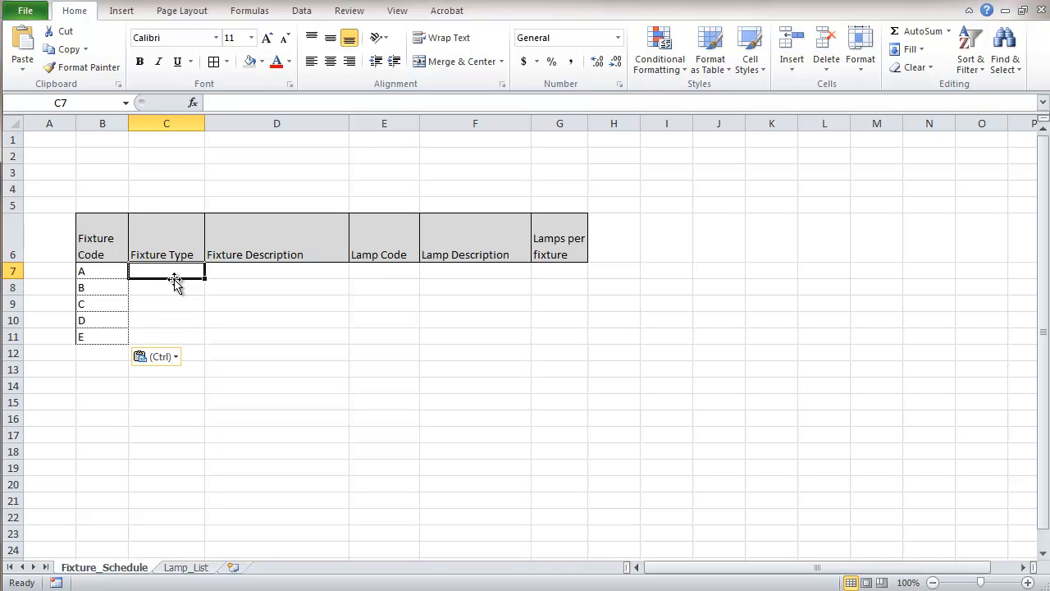
pyautogui.moveTo(232, 312)
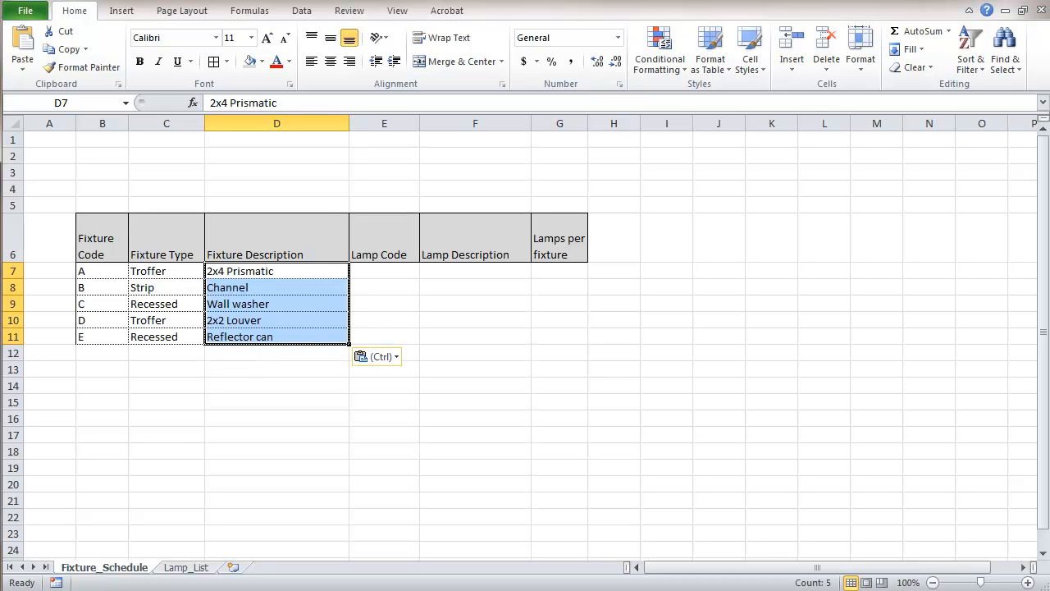
pyautogui.moveTo(373, 272)
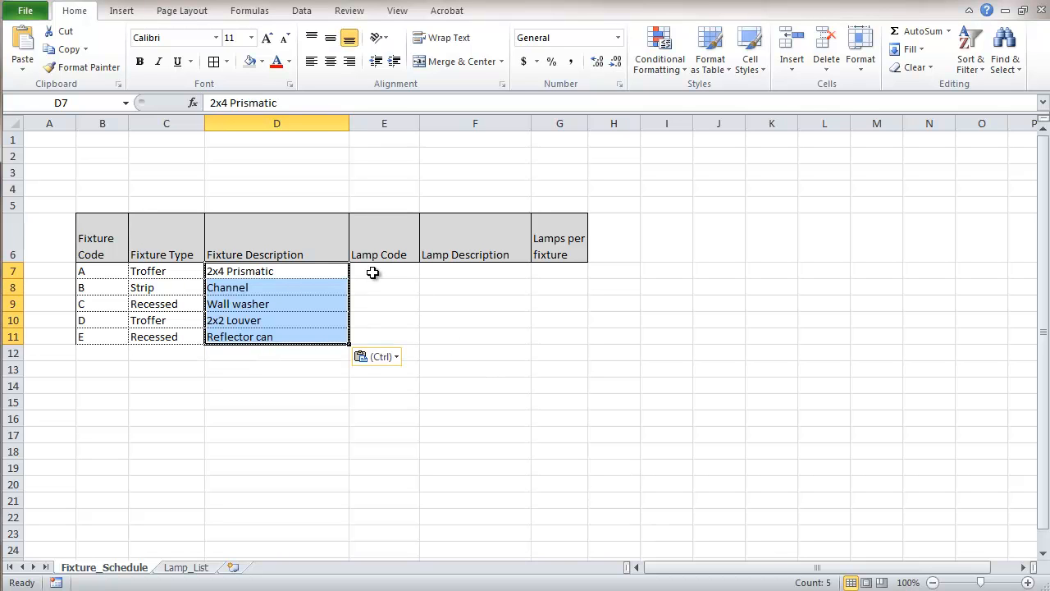
# Select E7, the first Lamp Code cell of the five-fixture table
pyautogui.click(383, 271)
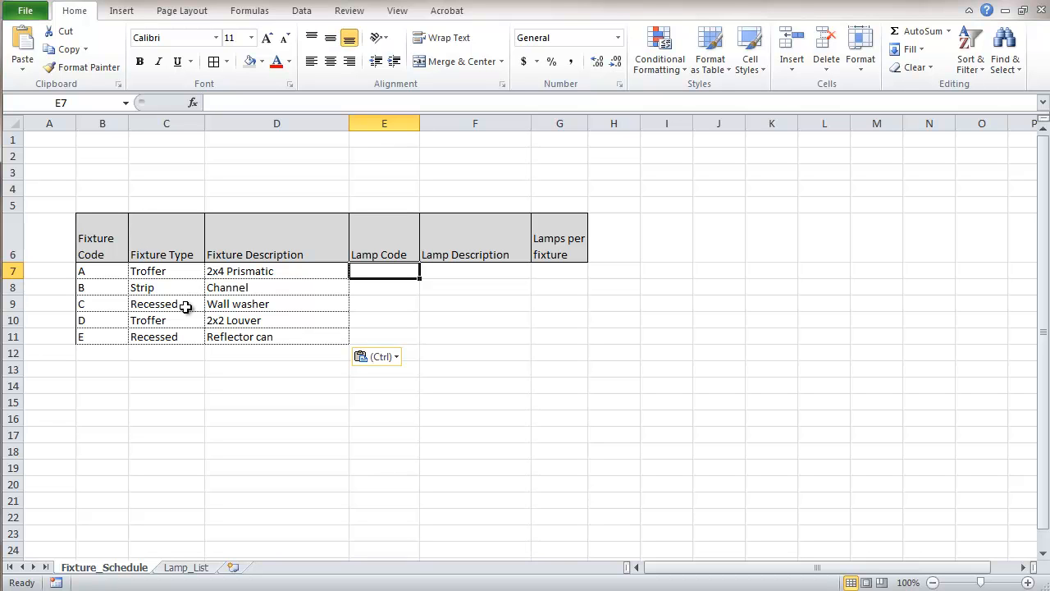
pyautogui.moveTo(194, 337)
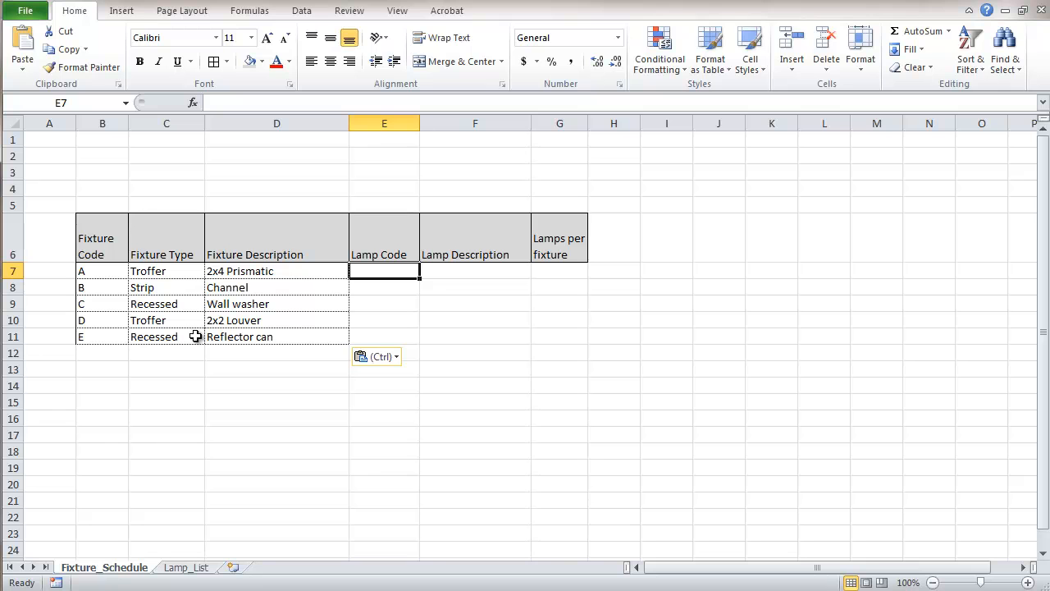
pyautogui.moveTo(218, 393)
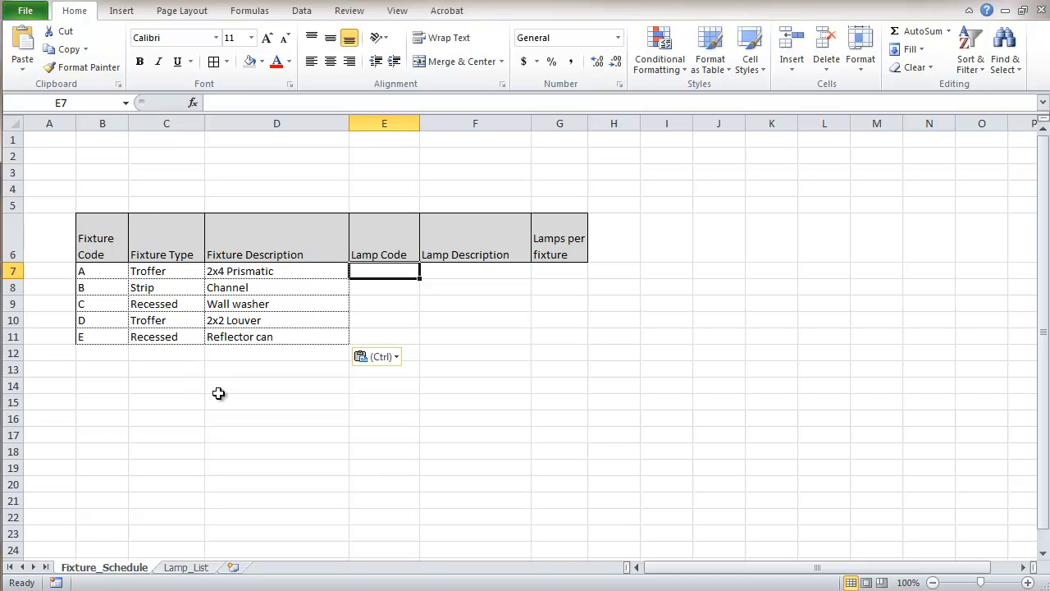
pyautogui.moveTo(673, 460)
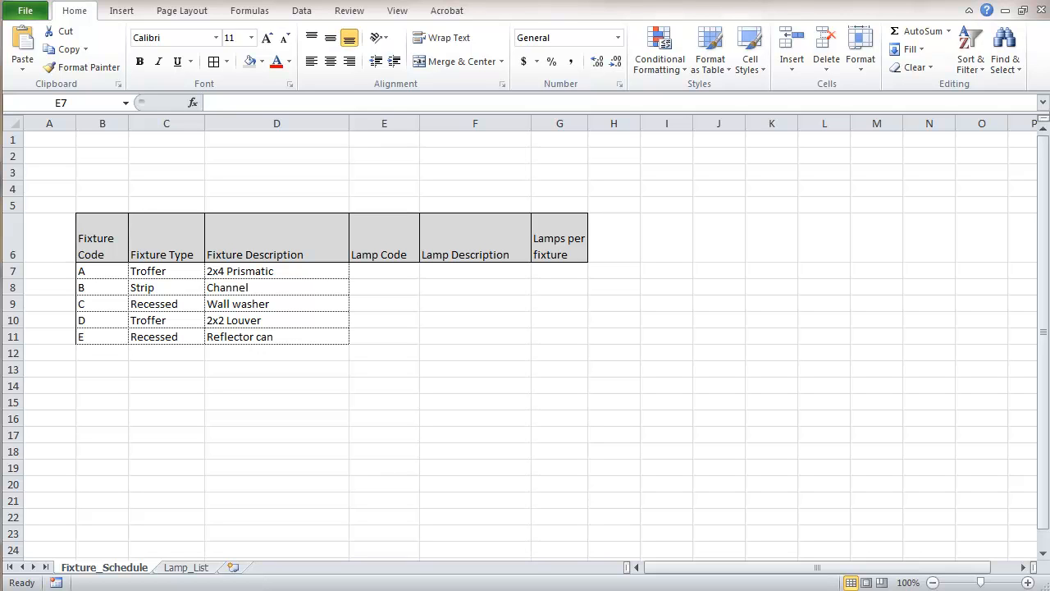
pyautogui.moveTo(892, 409)
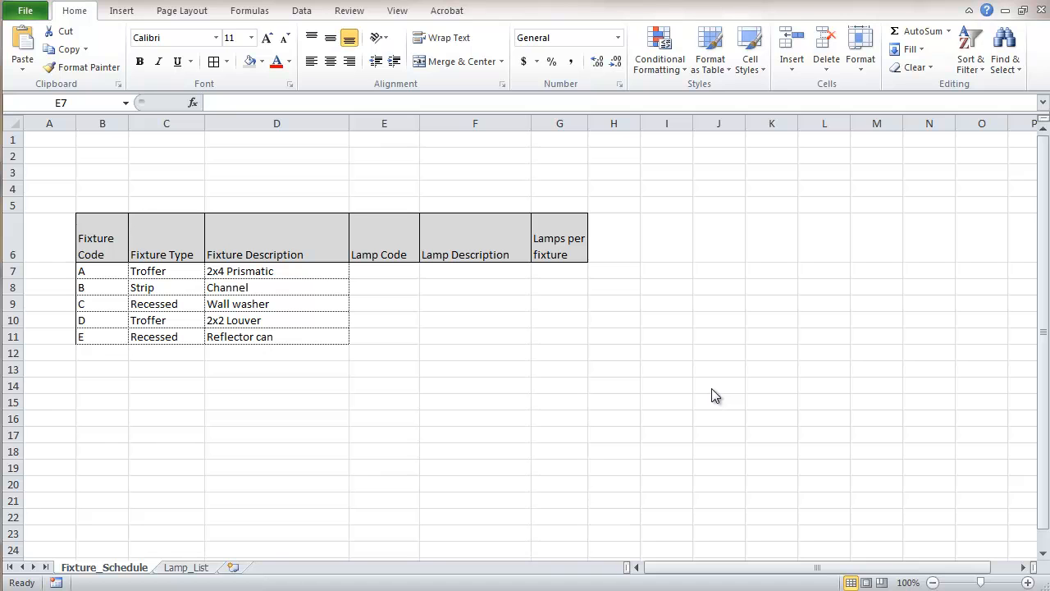
pyautogui.moveTo(394, 318)
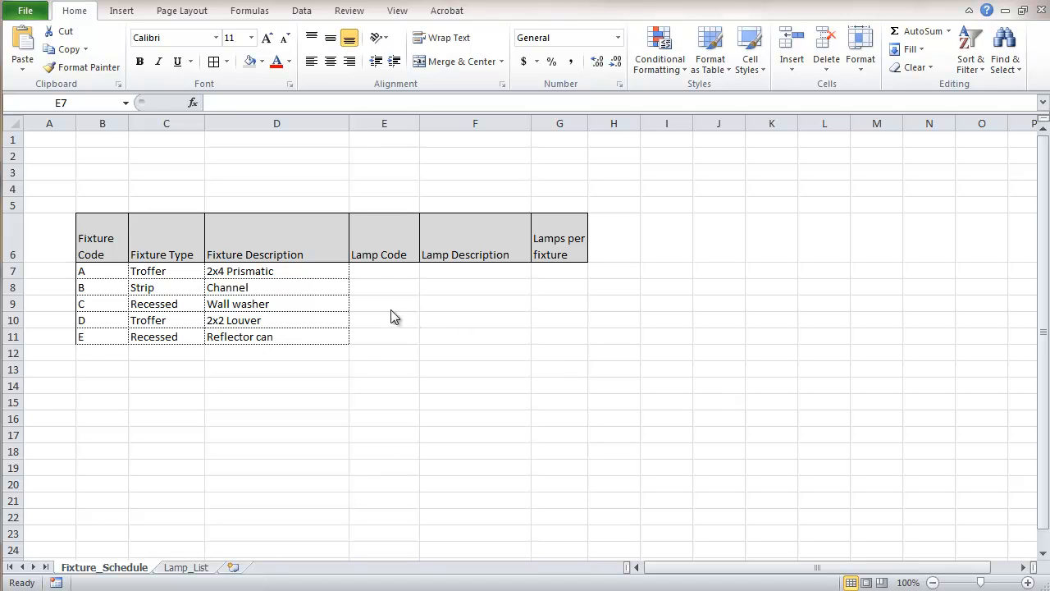
pyautogui.click(384, 271)
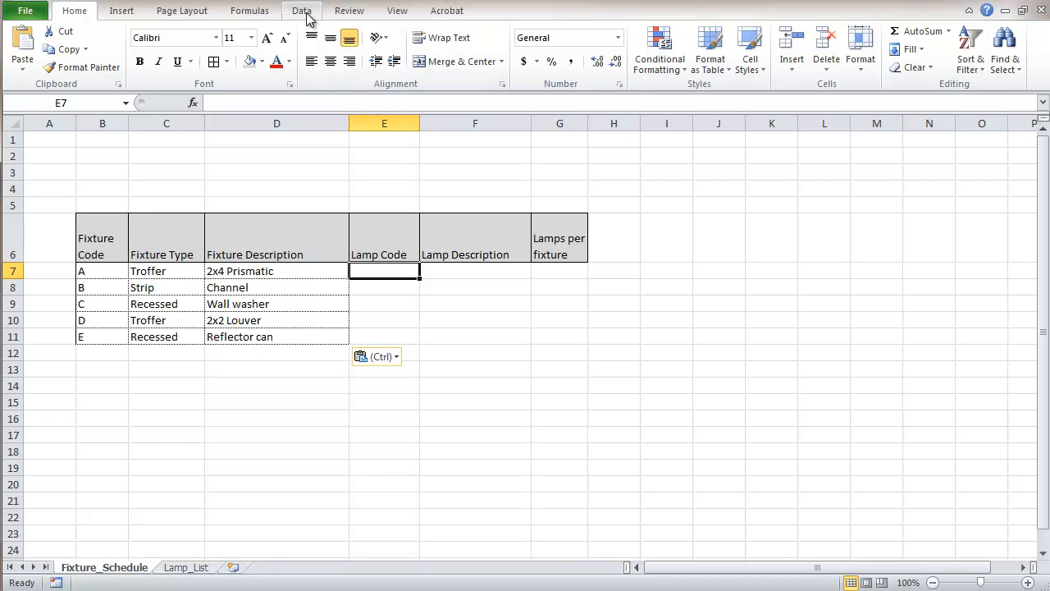
# Review the Data Validation settings for E7 and cancel without changes
pyautogui.click(301, 10)
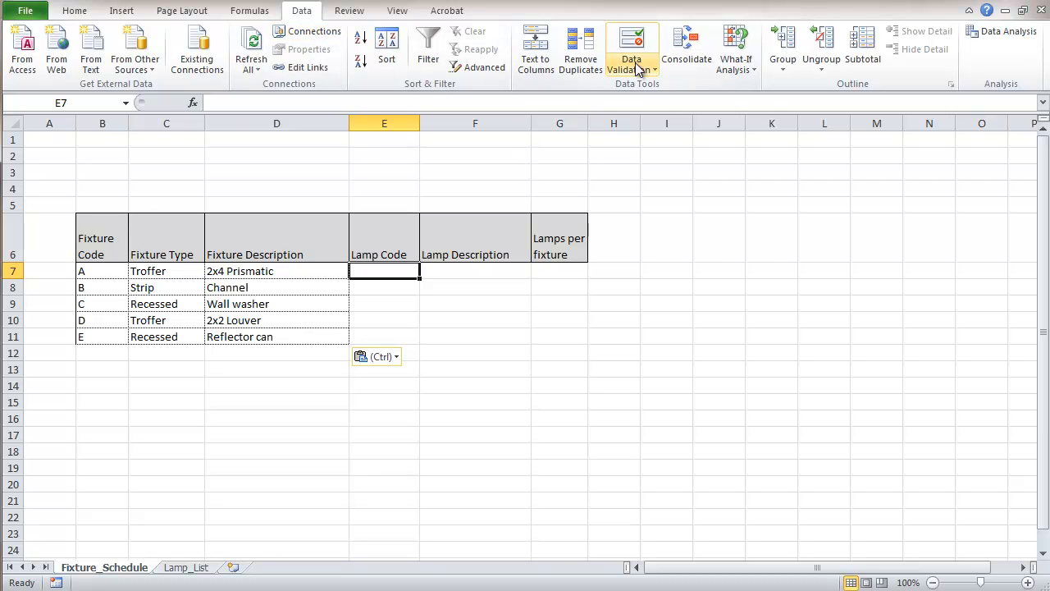
pyautogui.moveTo(632, 63)
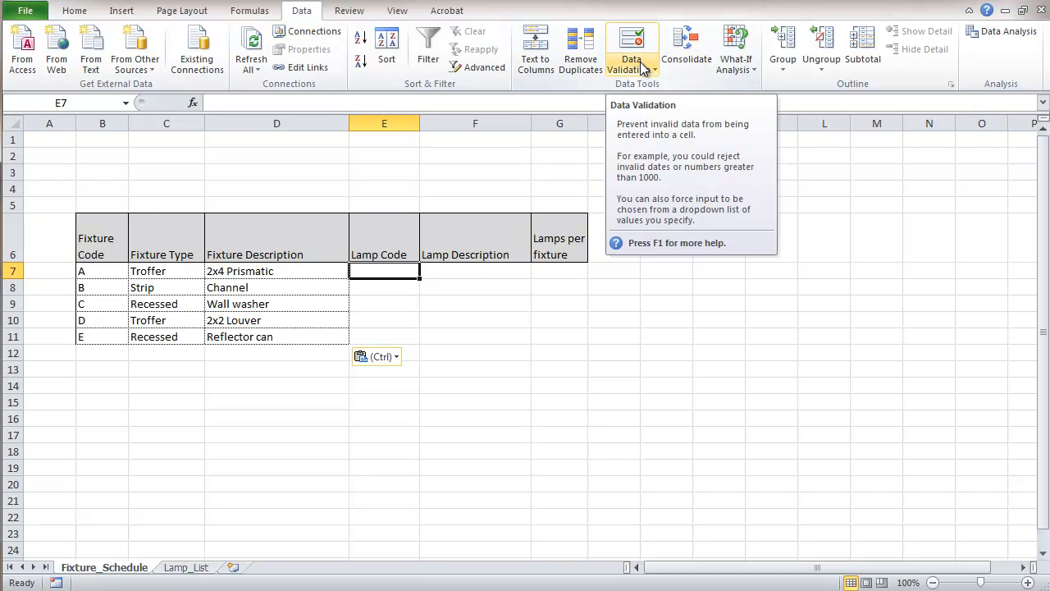
pyautogui.click(654, 69)
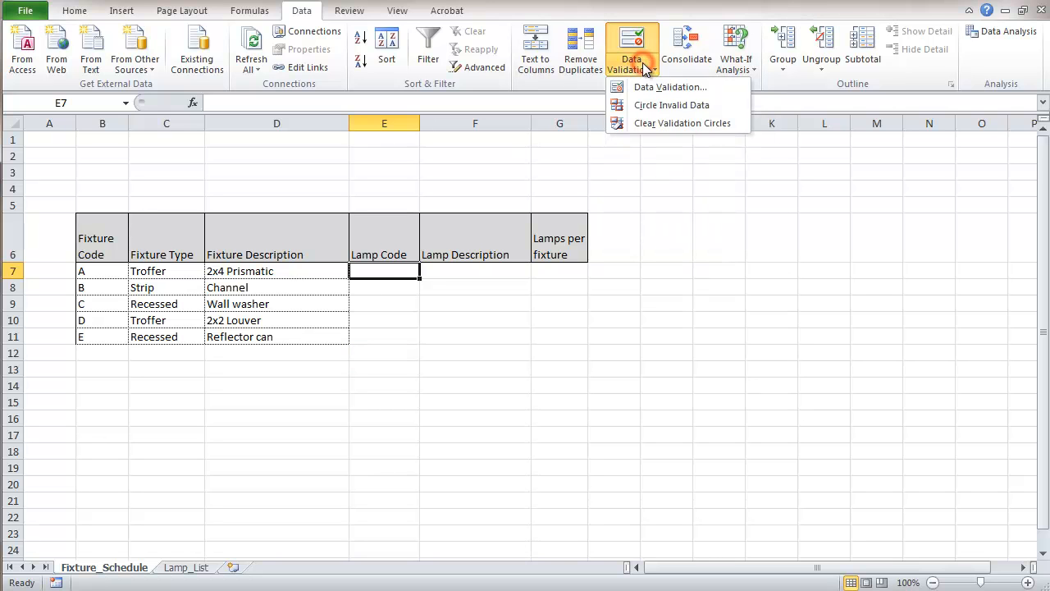
pyautogui.click(669, 86)
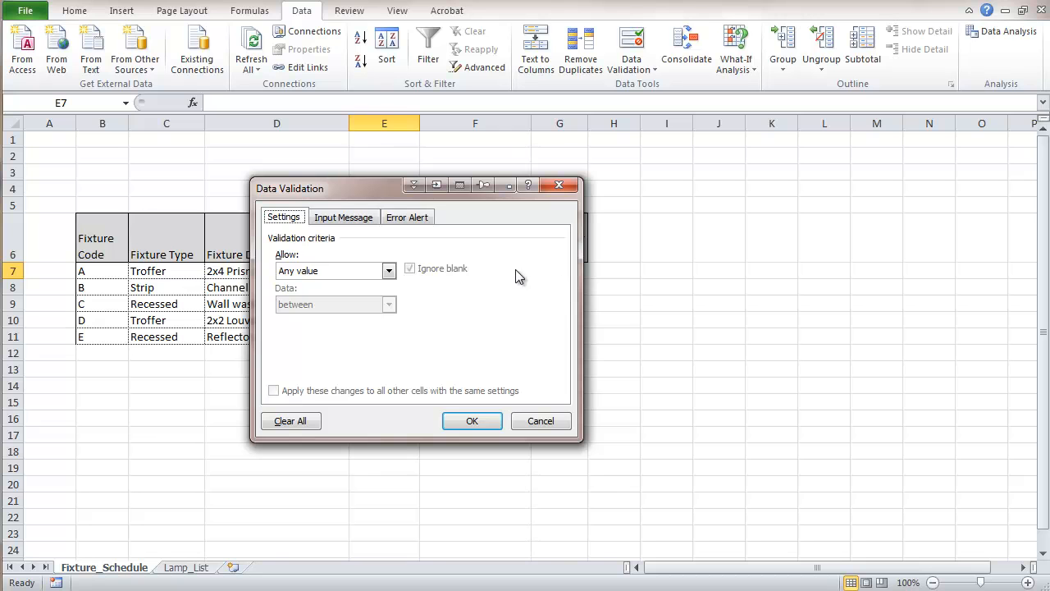
pyautogui.moveTo(455, 286)
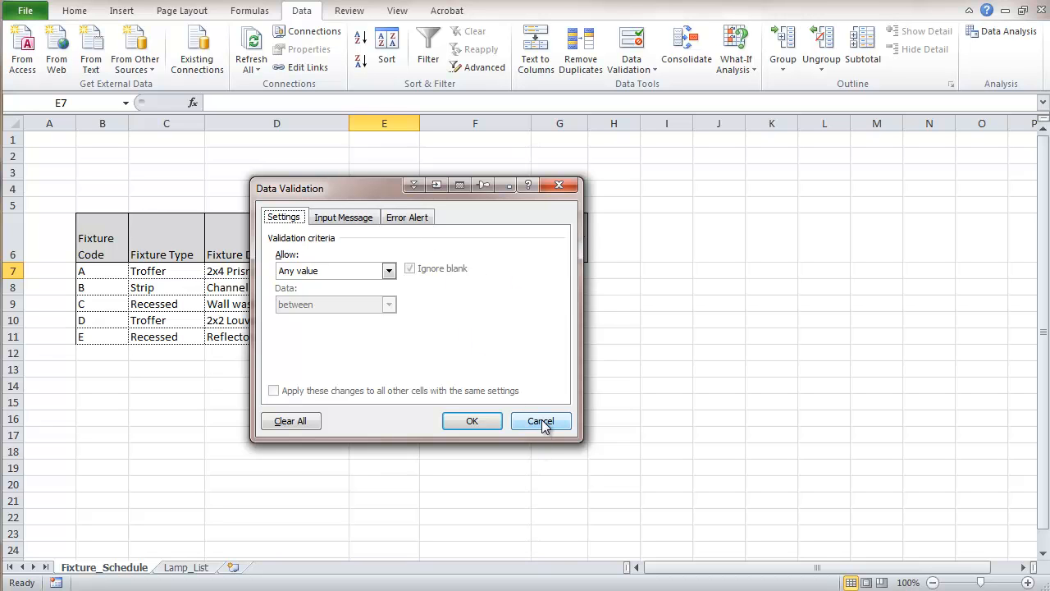
pyautogui.click(540, 420)
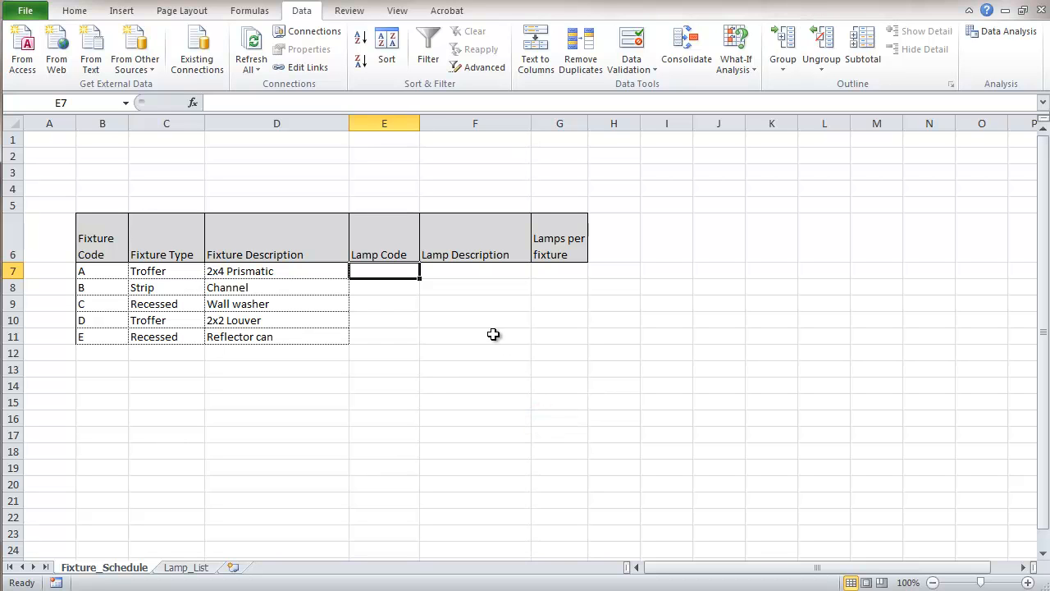
pyautogui.moveTo(205, 511)
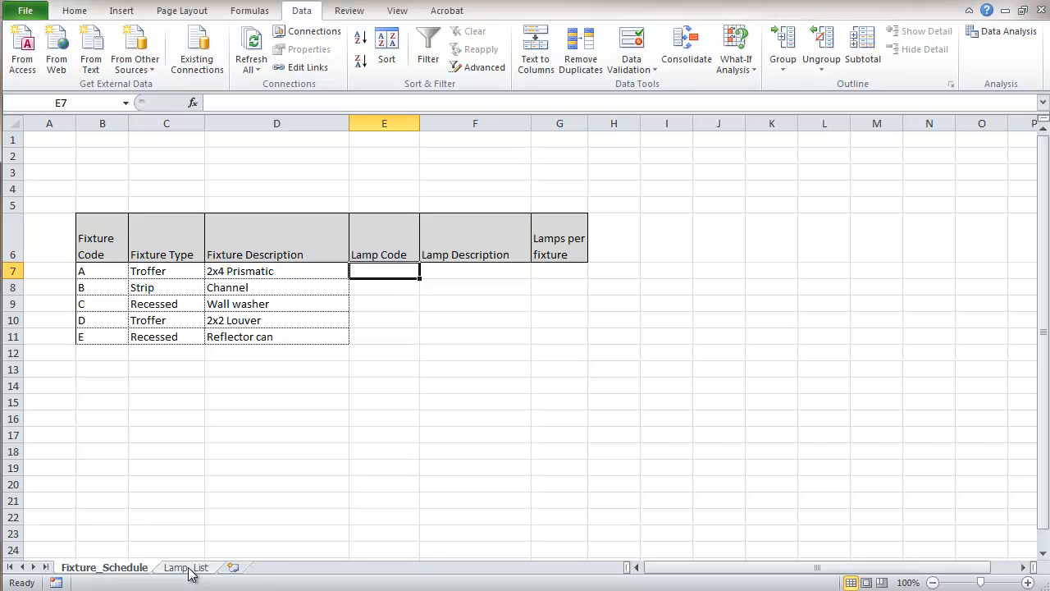
# Define Lamp_List column C as the name Lamp_Code, then return to Fixture_Schedule
pyautogui.click(186, 567)
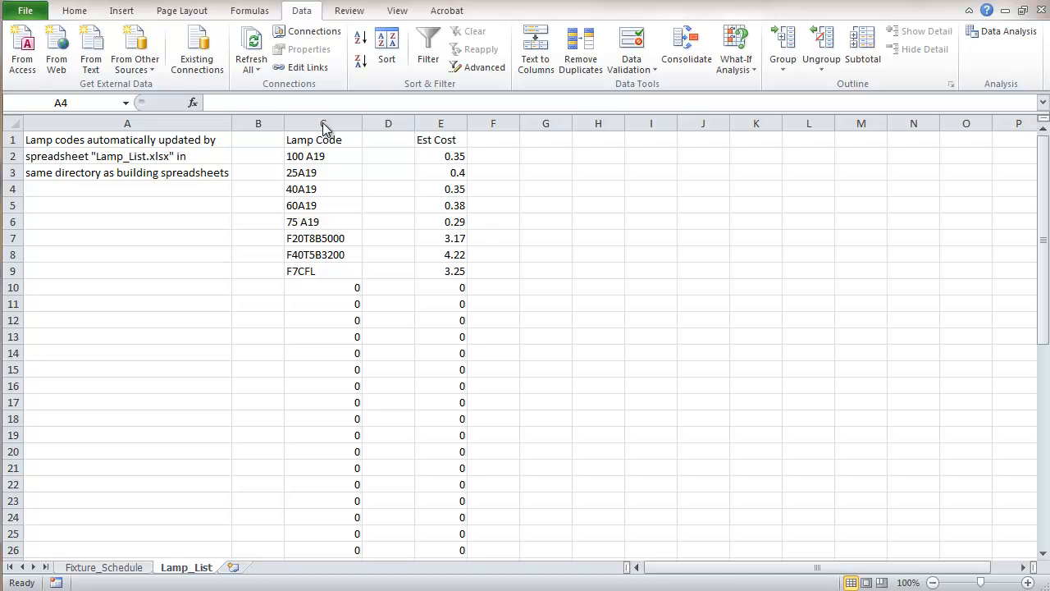
pyautogui.click(322, 123)
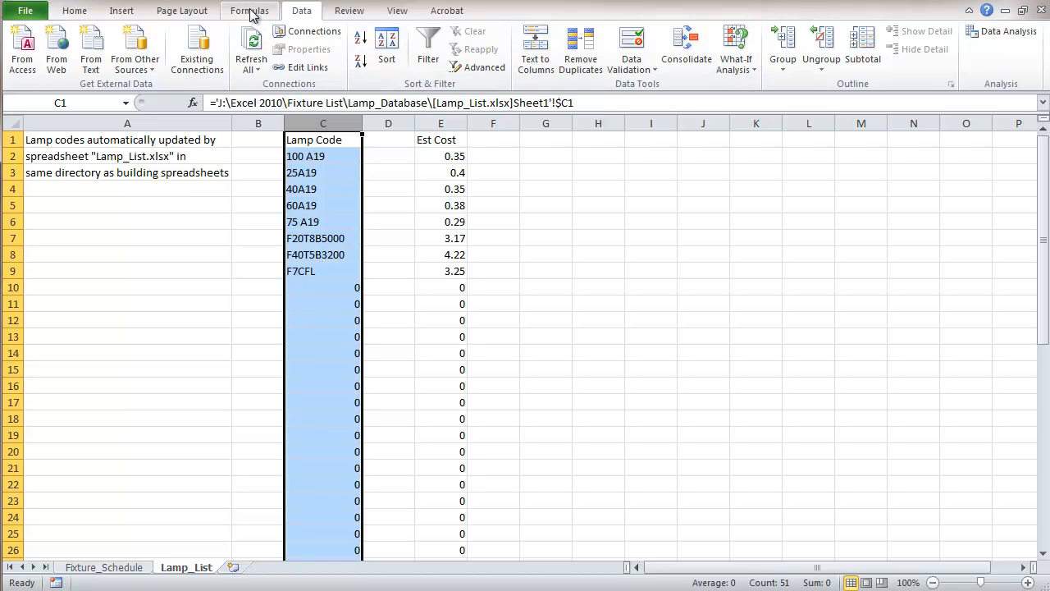
pyautogui.click(512, 31)
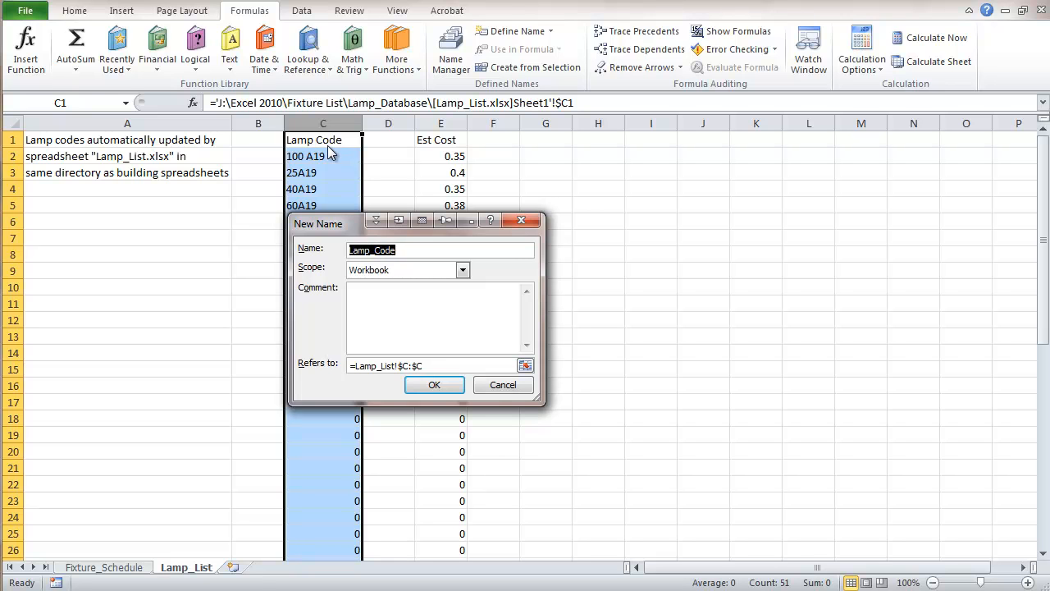
pyautogui.moveTo(332, 150)
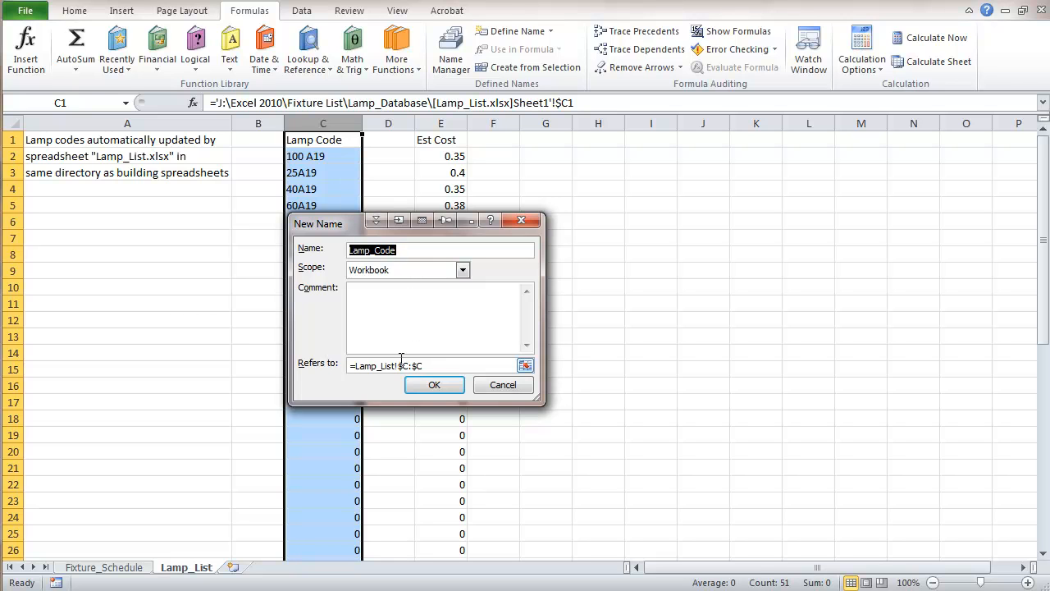
pyautogui.moveTo(432, 384)
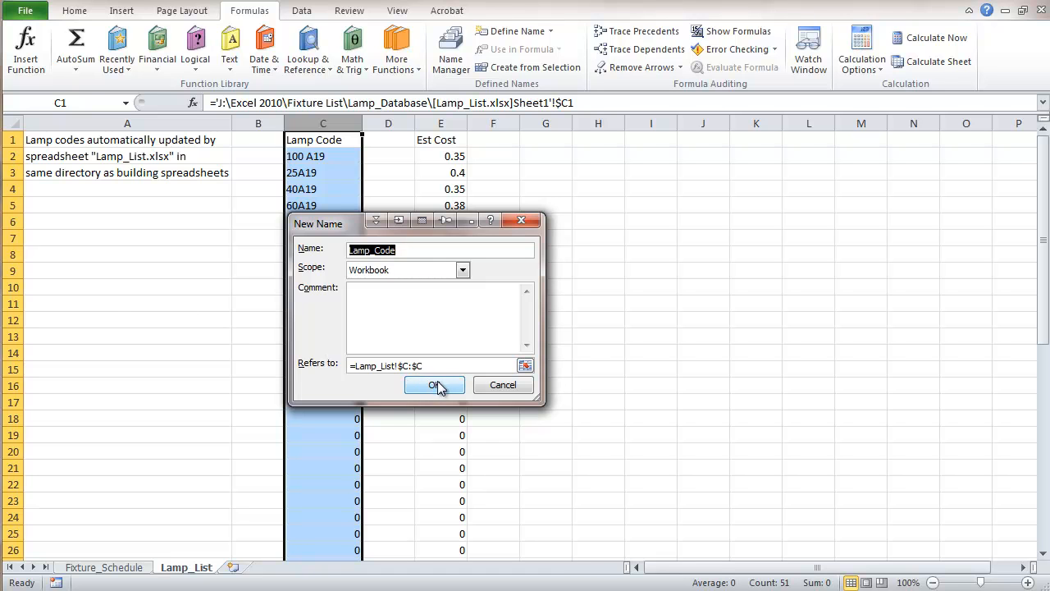
pyautogui.click(434, 385)
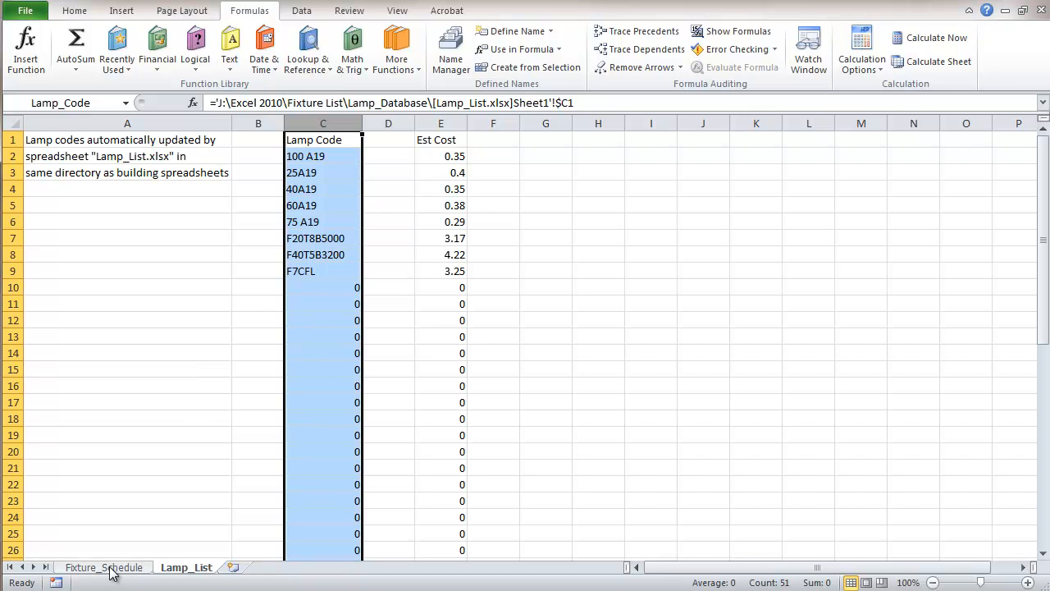
pyautogui.click(104, 567)
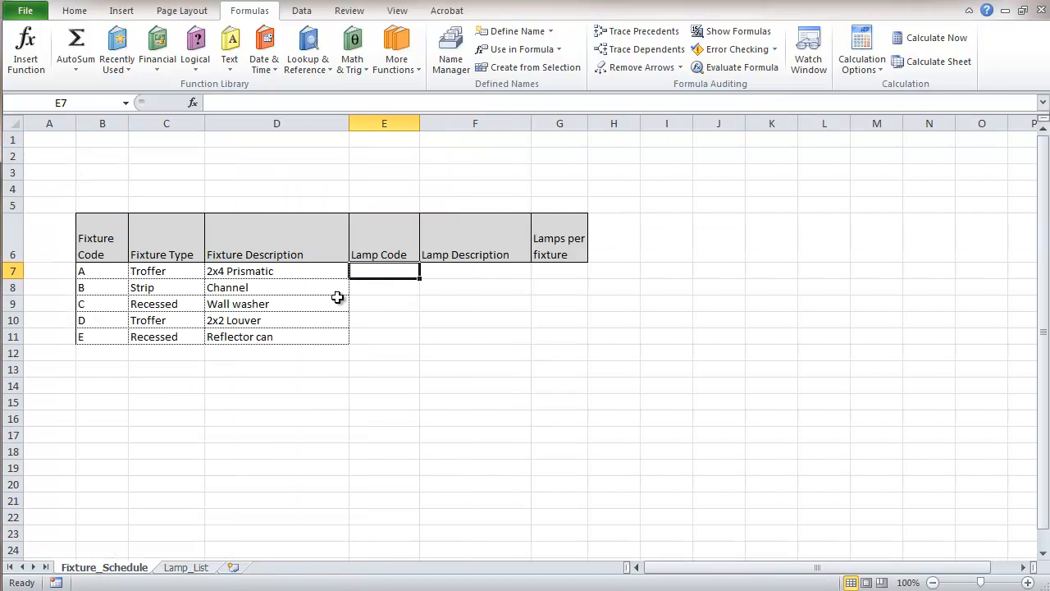
pyautogui.moveTo(365, 322)
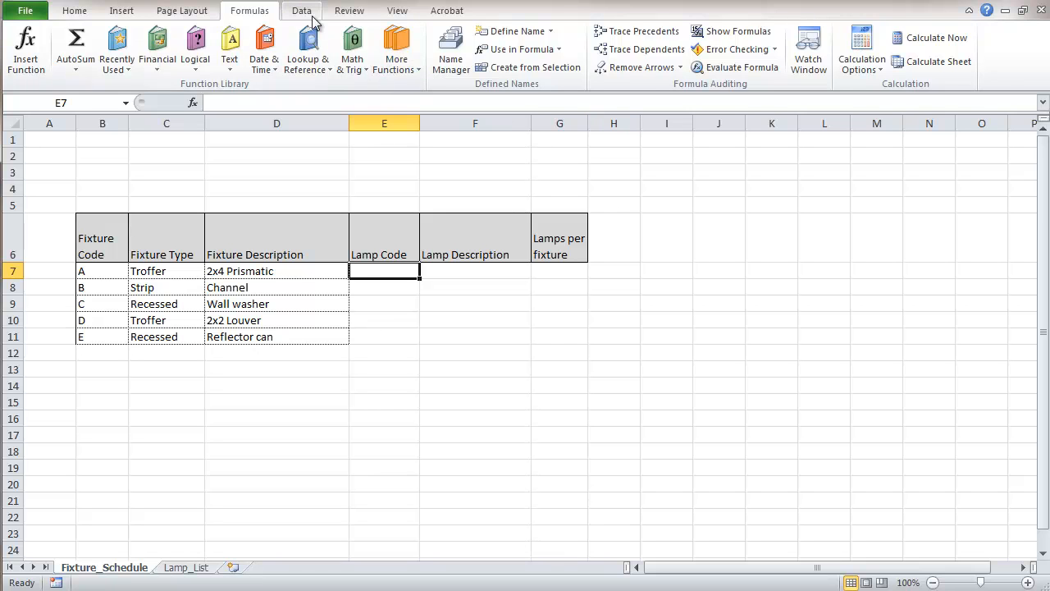
# Add List data validation to E7 using the Lamp_Code range as its source
pyautogui.click(301, 10)
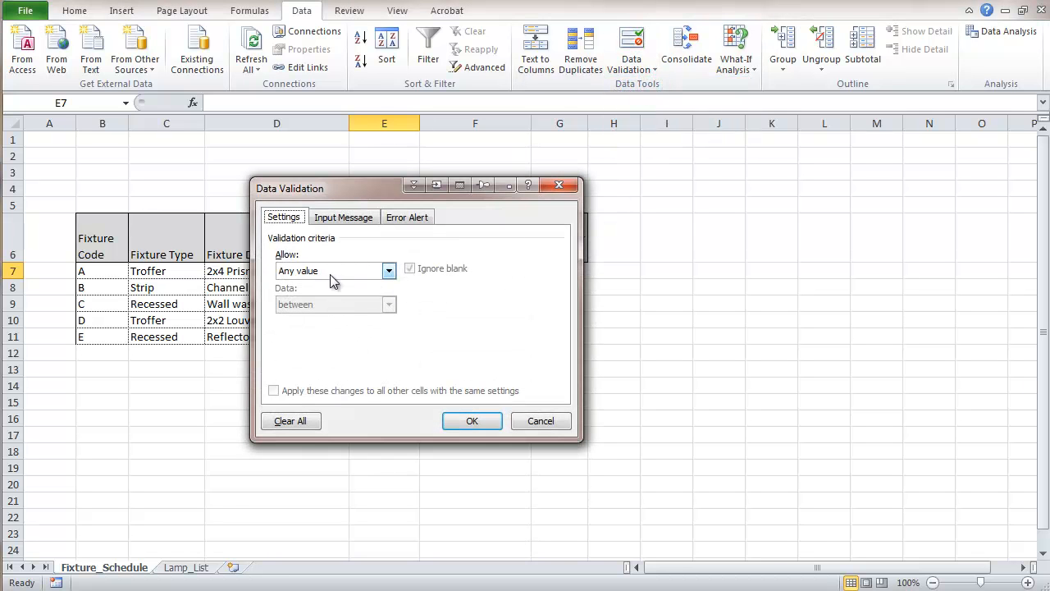
pyautogui.click(389, 271)
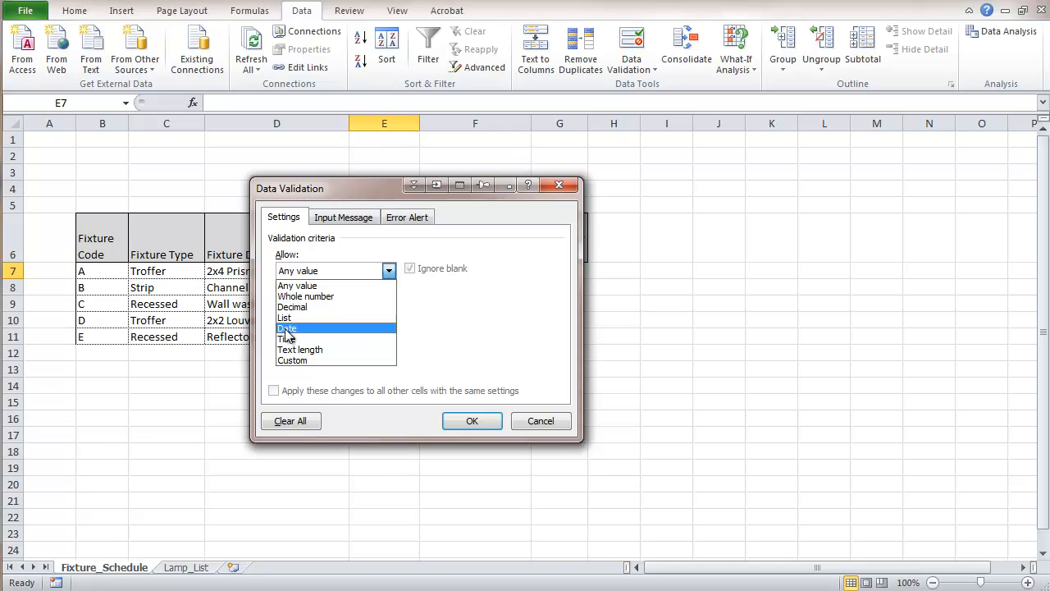
pyautogui.click(283, 317)
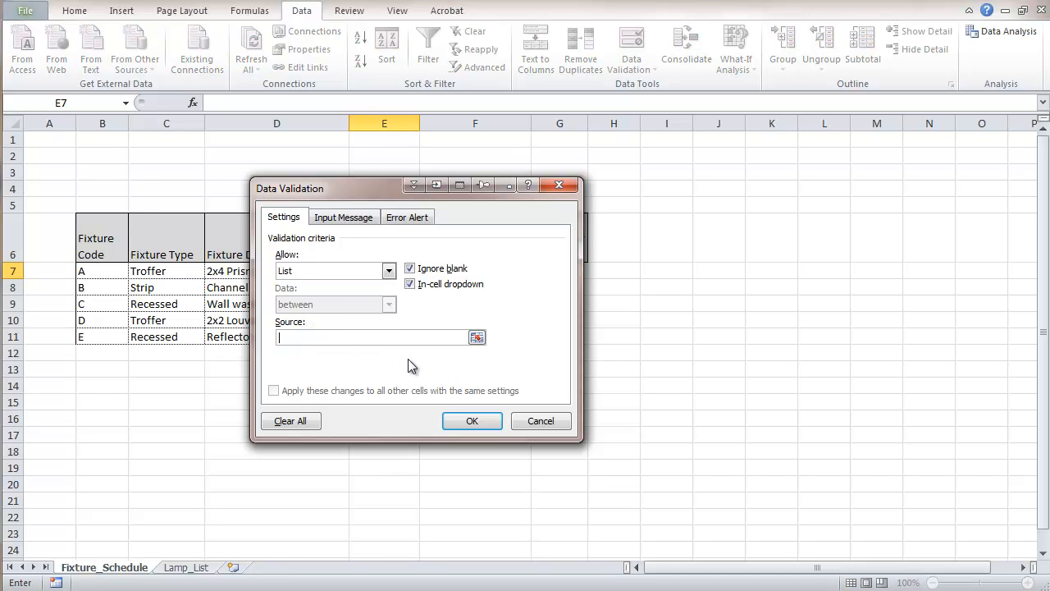
pyautogui.click(476, 338)
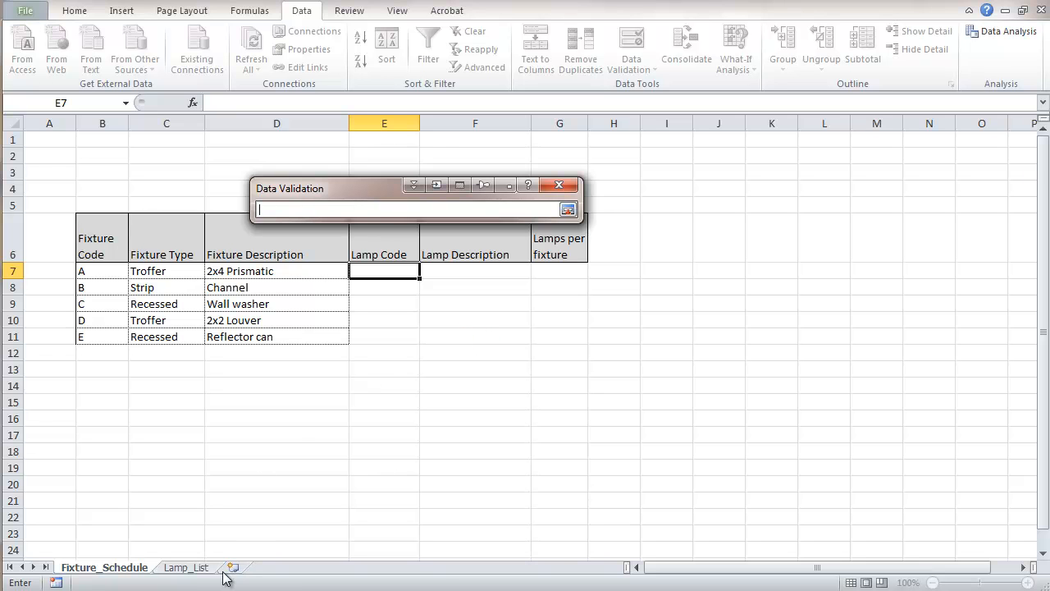
pyautogui.click(187, 567)
pyautogui.write('=Lamp_Code')
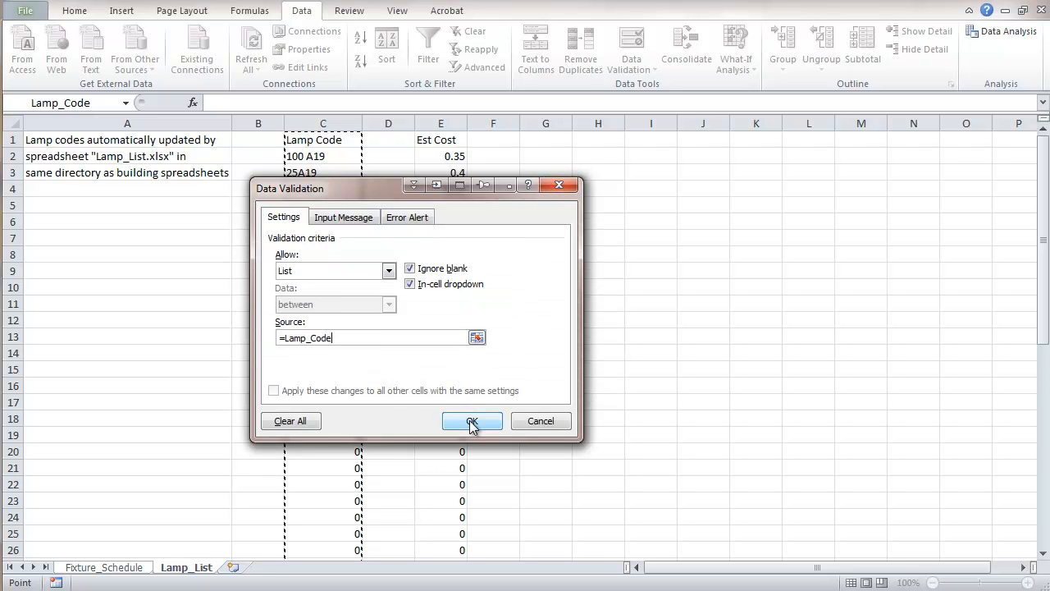
pyautogui.click(471, 421)
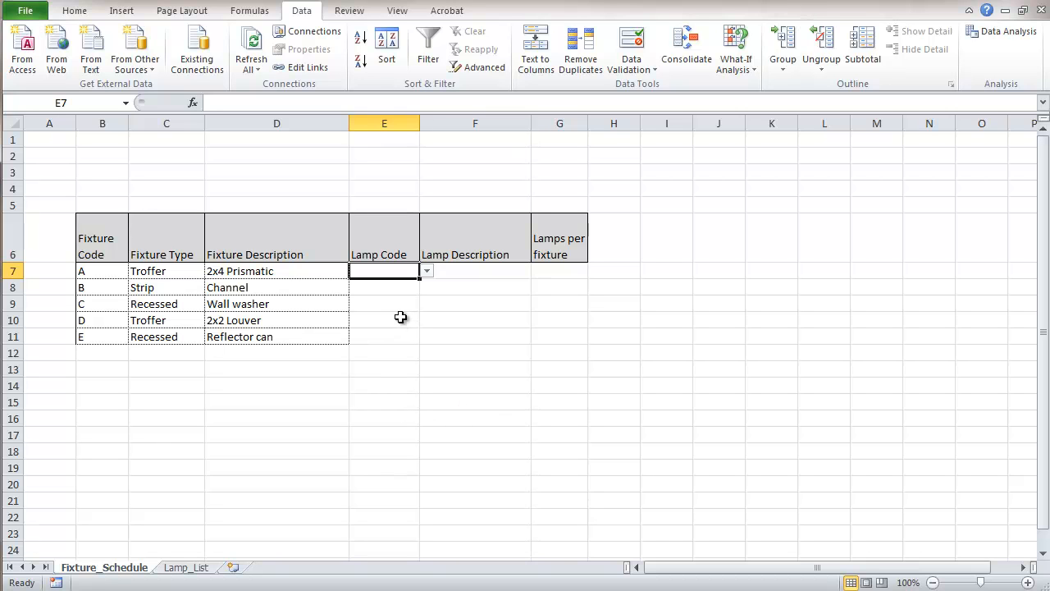
pyautogui.moveTo(411, 300)
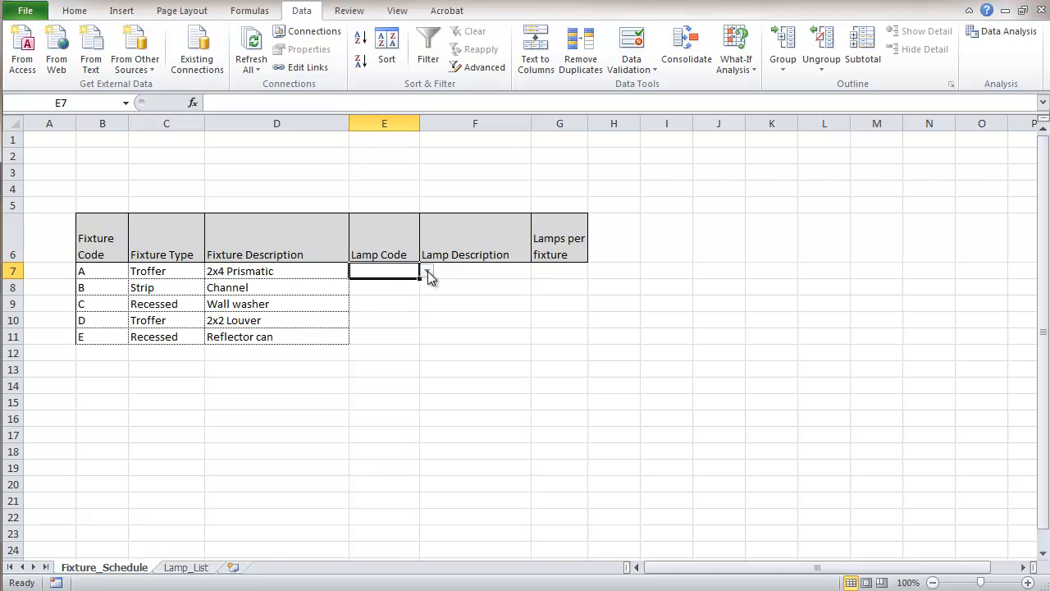
# Fill E7's dropdown down to E12 and pick F40T5B3200 for fixture A
pyautogui.click(426, 270)
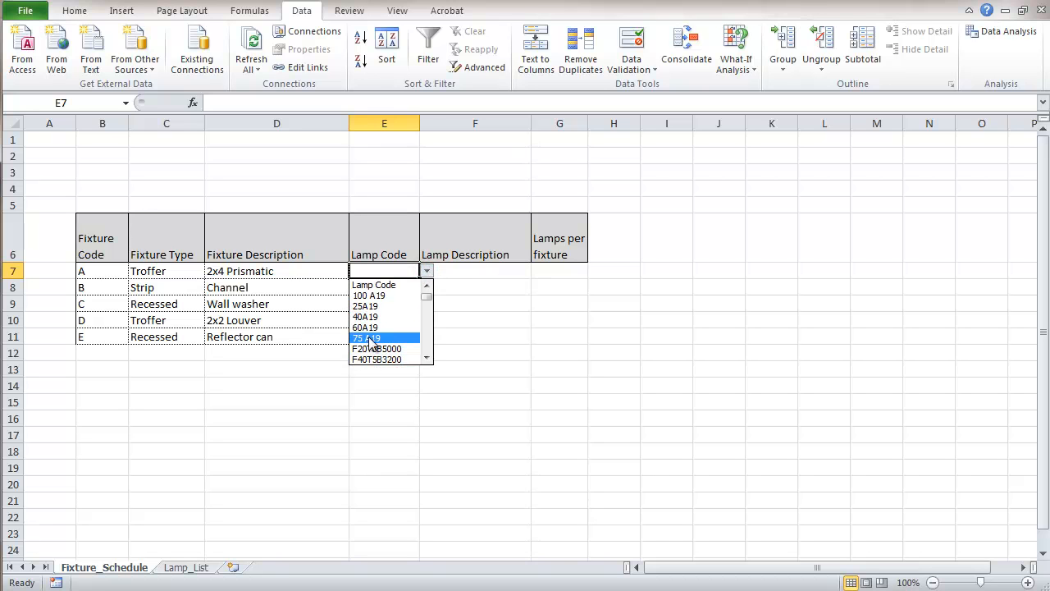
pyautogui.moveTo(365, 317)
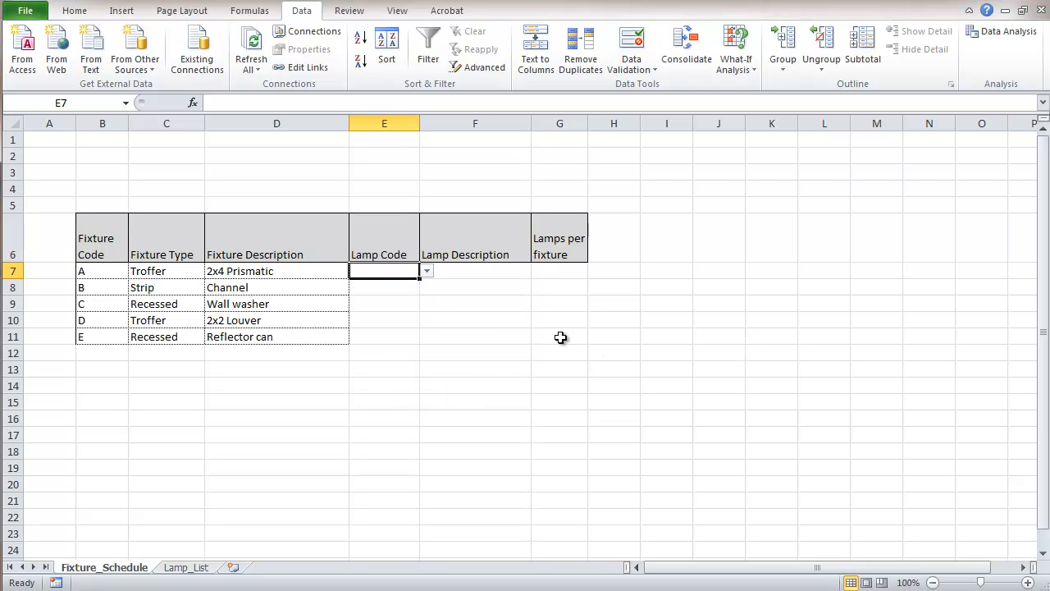
pyautogui.moveTo(421, 292)
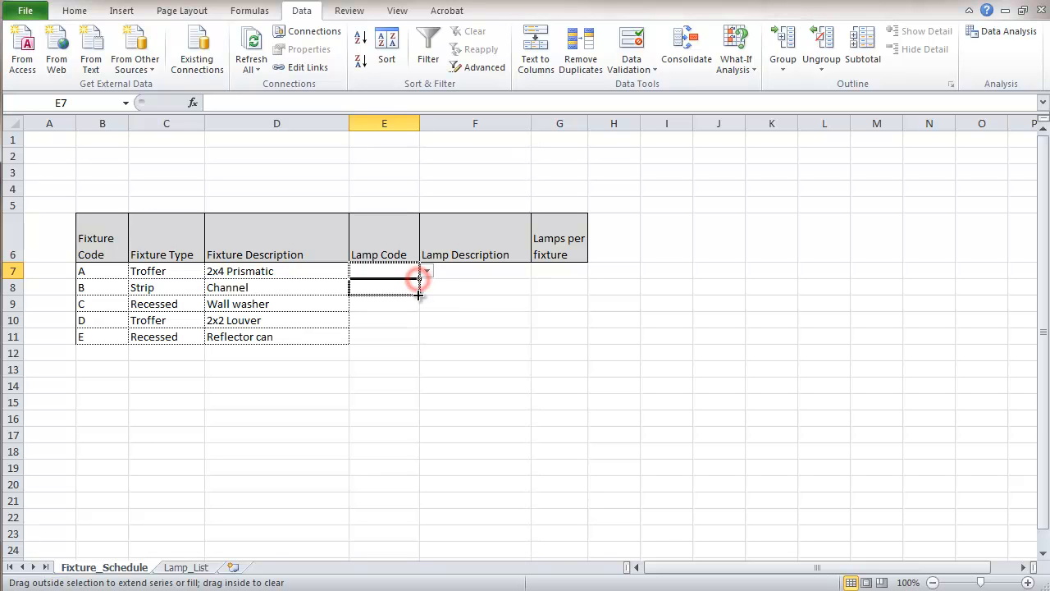
pyautogui.moveTo(418, 274); pyautogui.dragTo(418, 357)
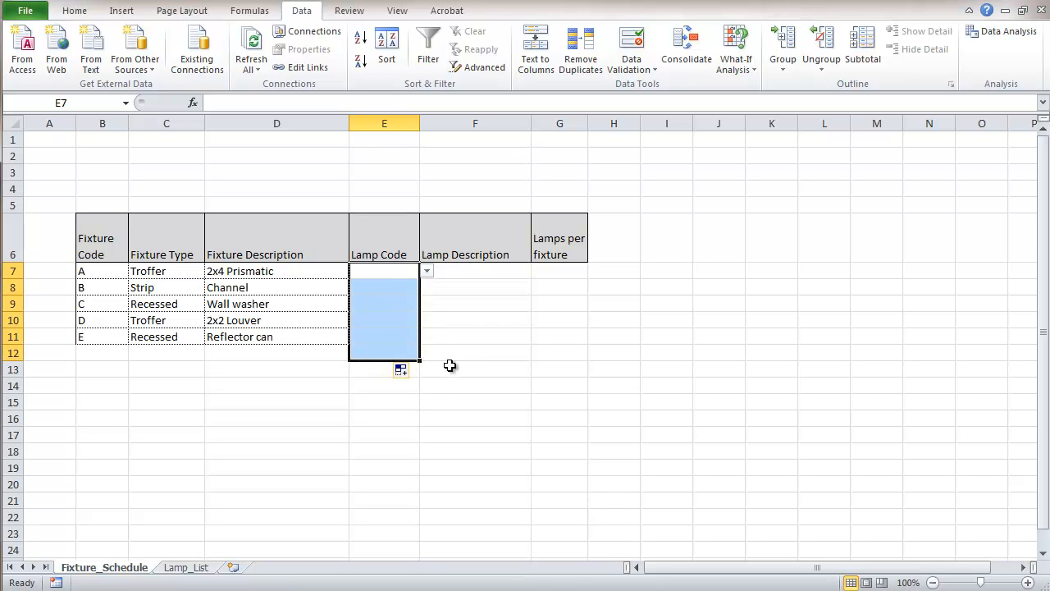
pyautogui.moveTo(655, 366)
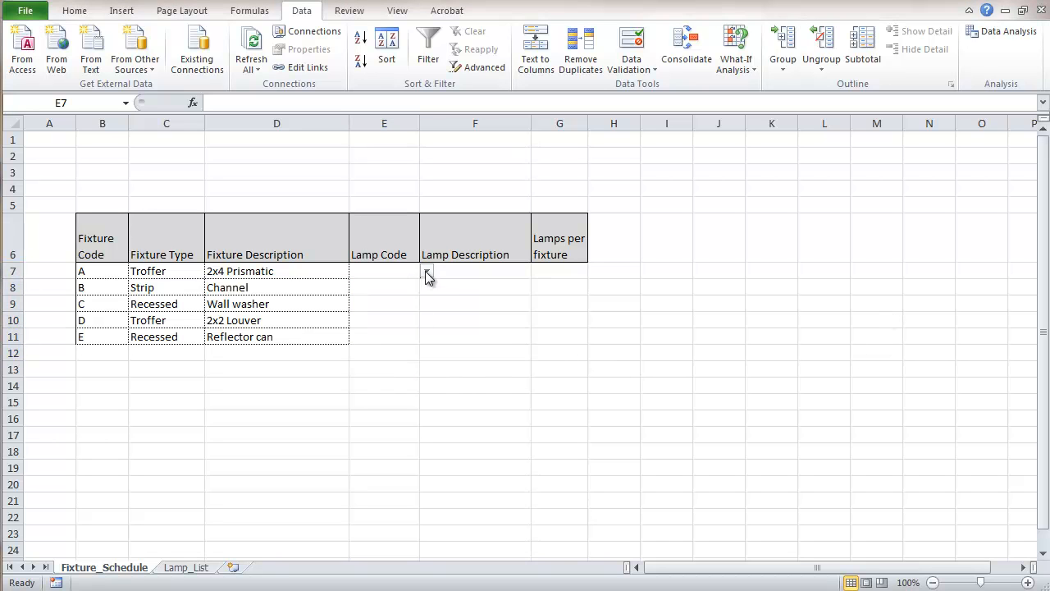
pyautogui.click(426, 270)
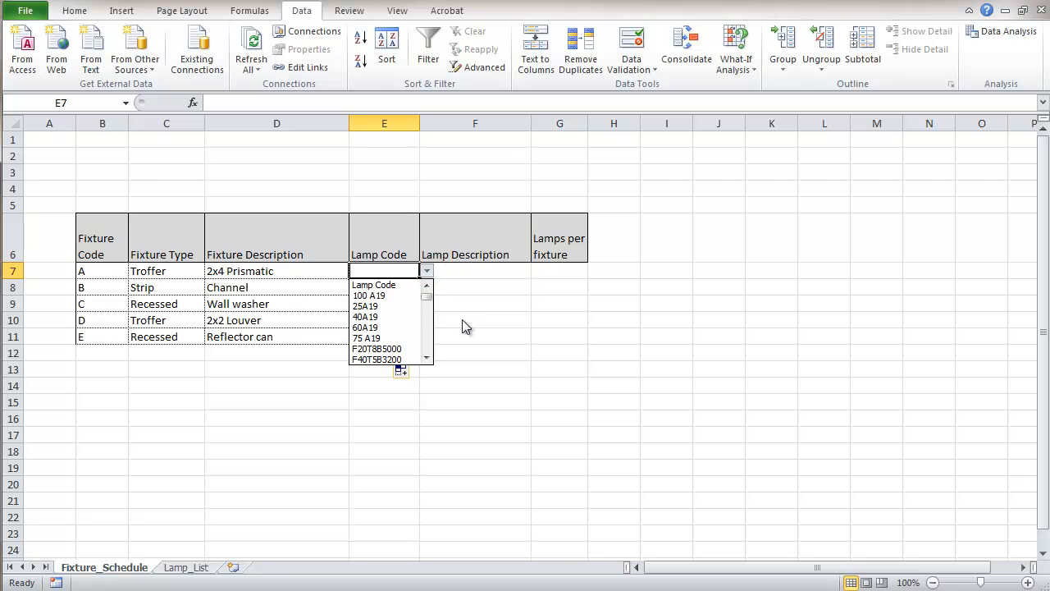
pyautogui.moveTo(383, 317)
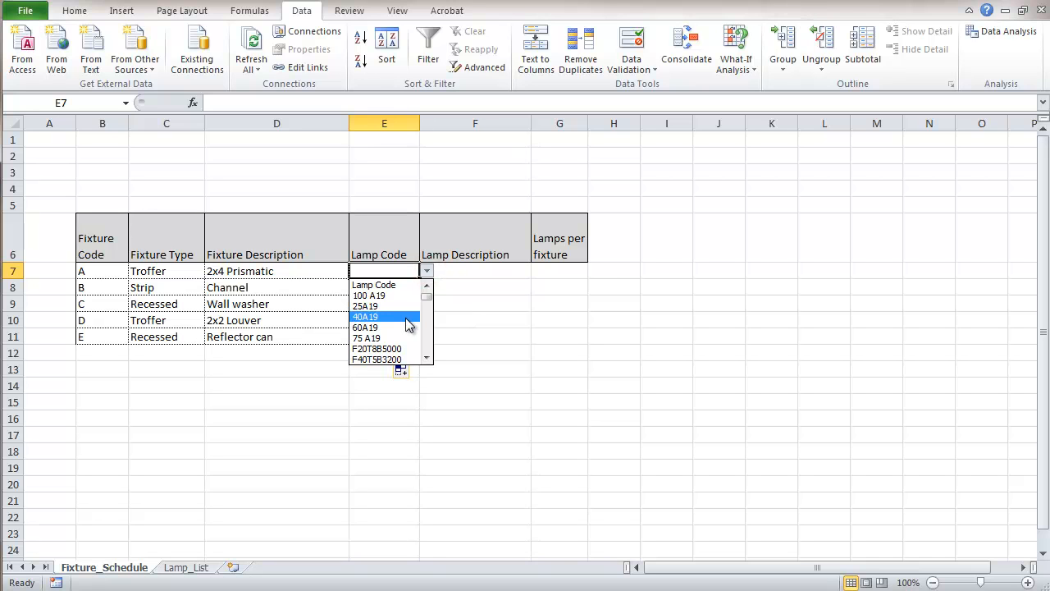
pyautogui.click(377, 359)
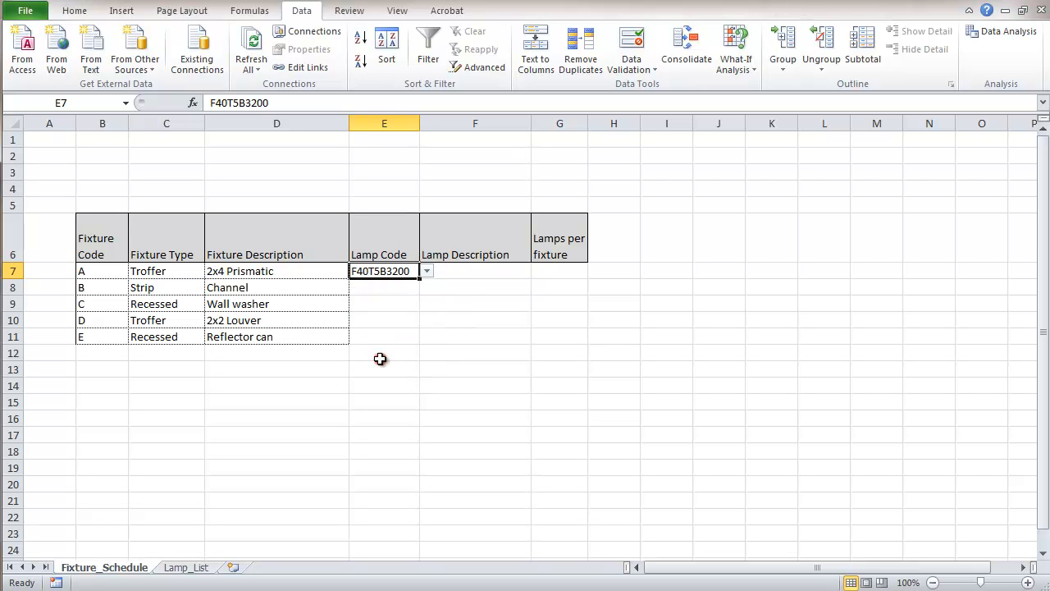
pyautogui.moveTo(457, 271)
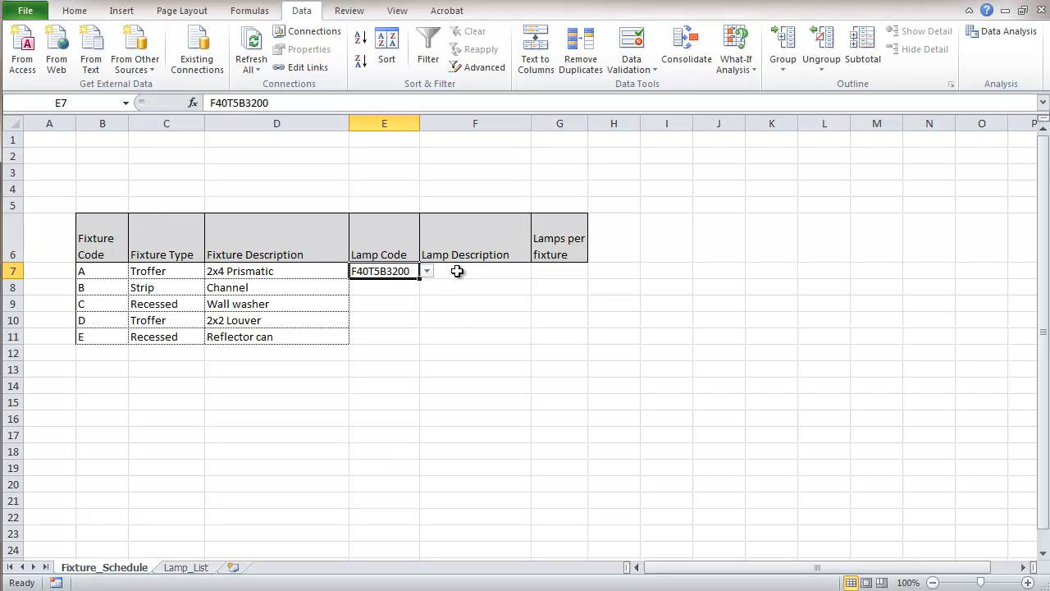
pyautogui.click(475, 271)
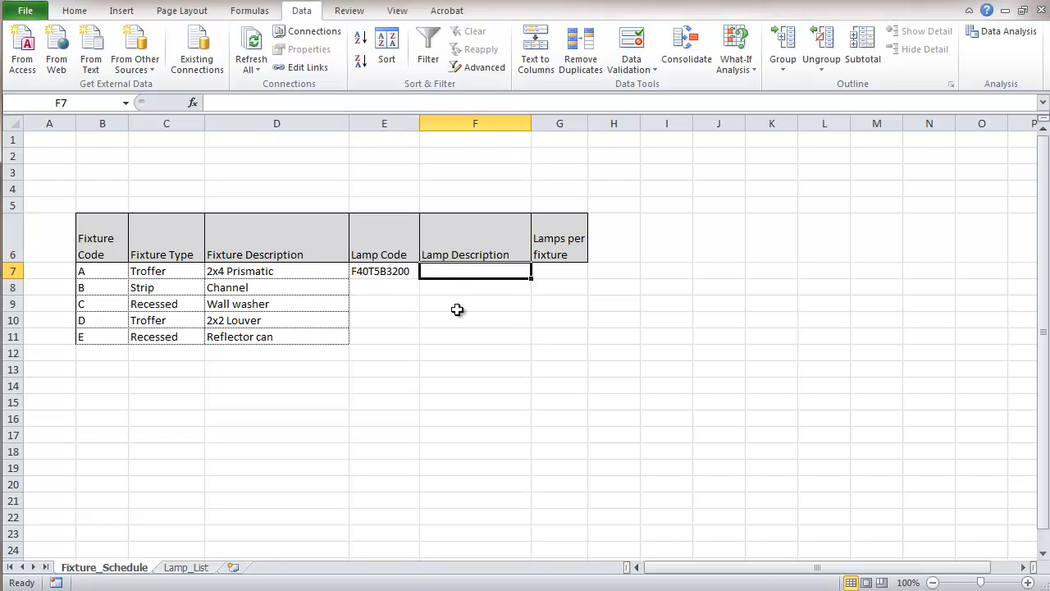
pyautogui.moveTo(629, 388)
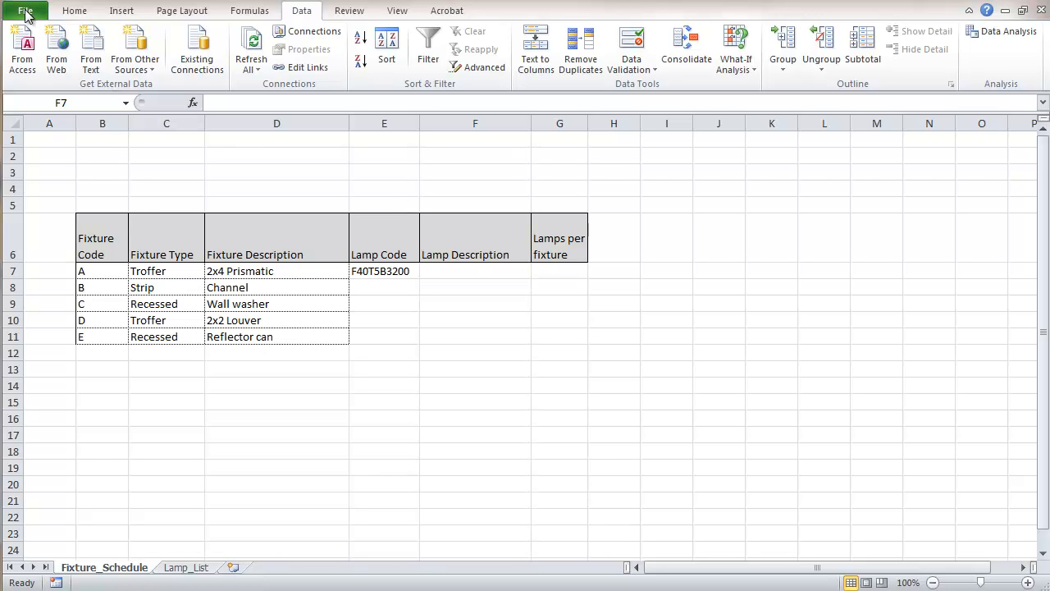
# Open Lamp_List.xlsx and arrange both workbooks vertically side by side
pyautogui.click(474, 270)
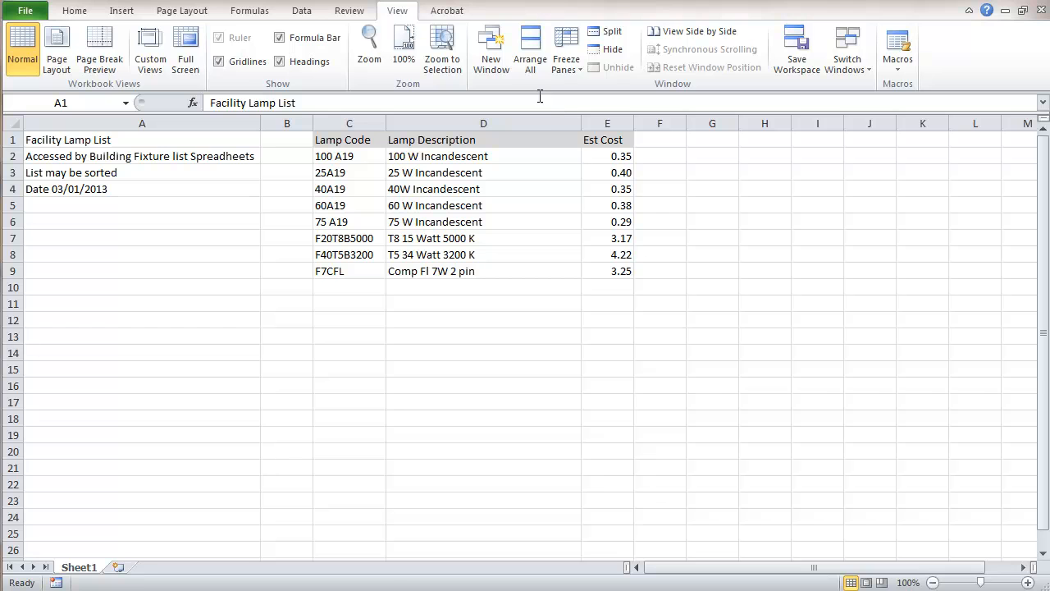
pyautogui.click(530, 49)
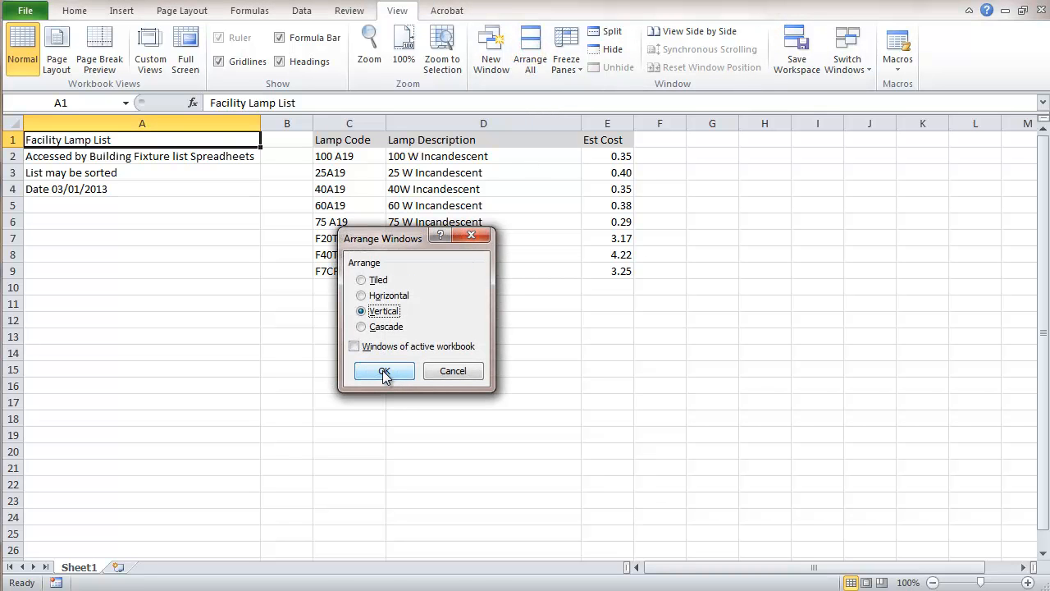
pyautogui.click(383, 370)
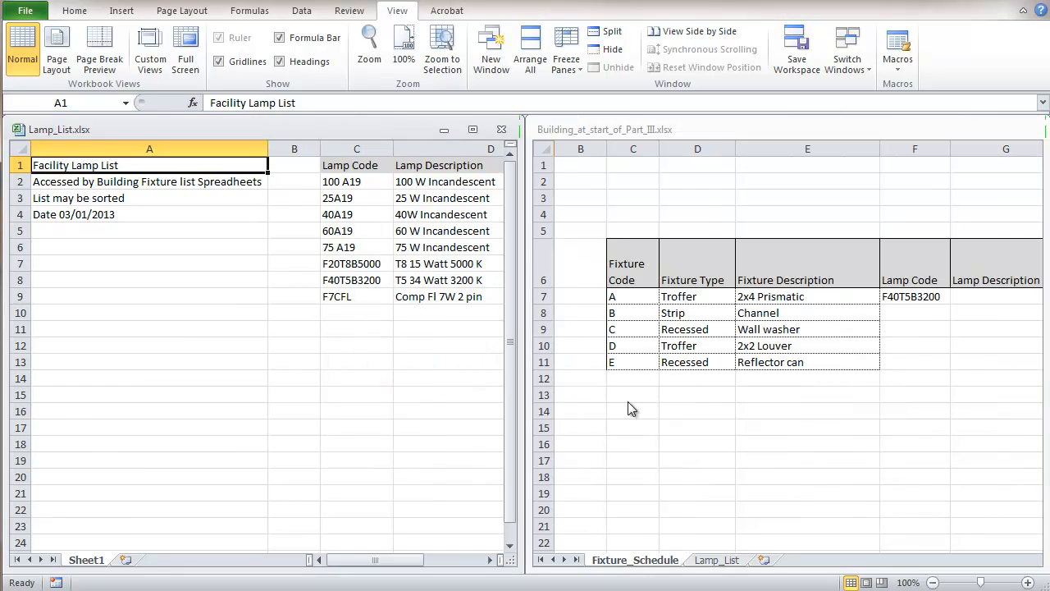
pyautogui.moveTo(978, 547)
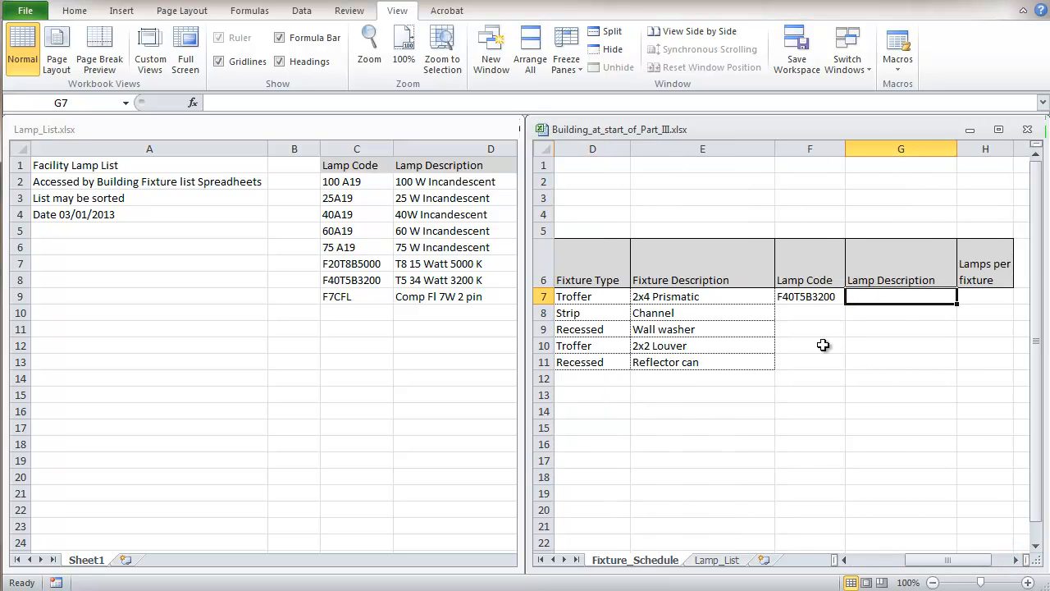
pyautogui.moveTo(756, 418)
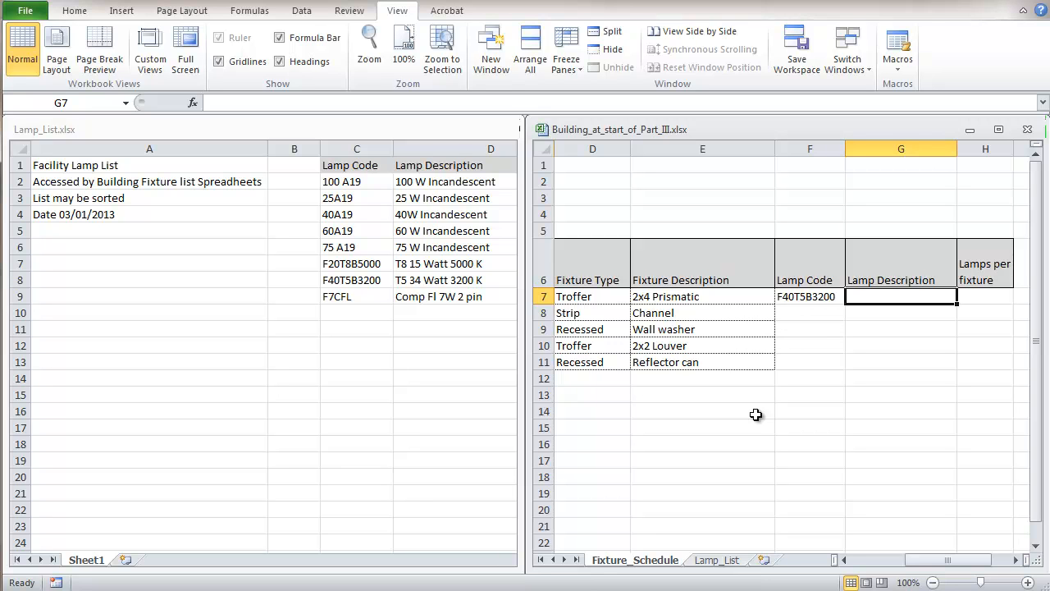
pyautogui.moveTo(691, 218)
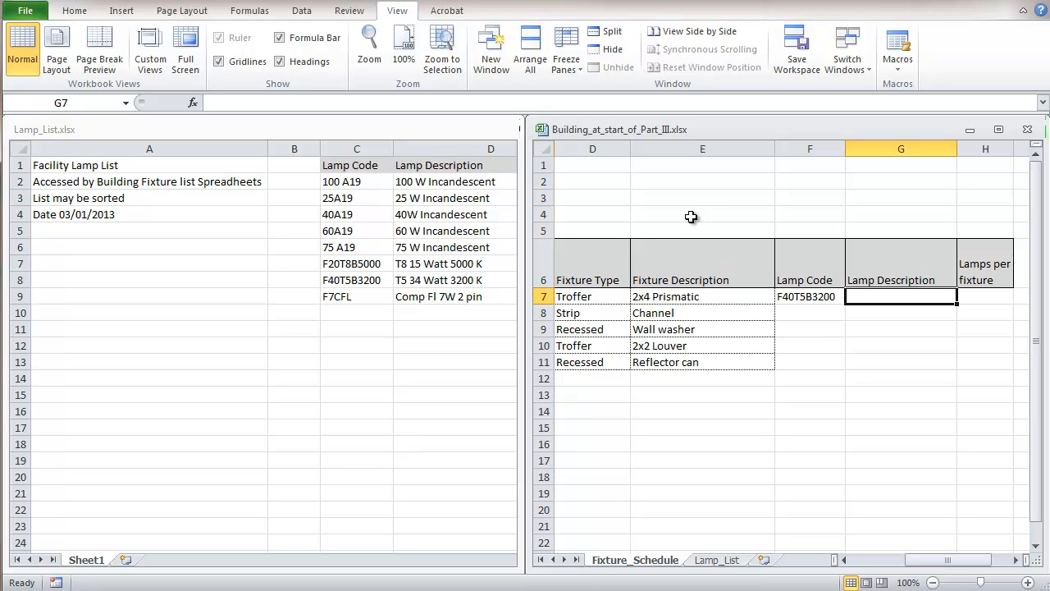
pyautogui.moveTo(626, 188)
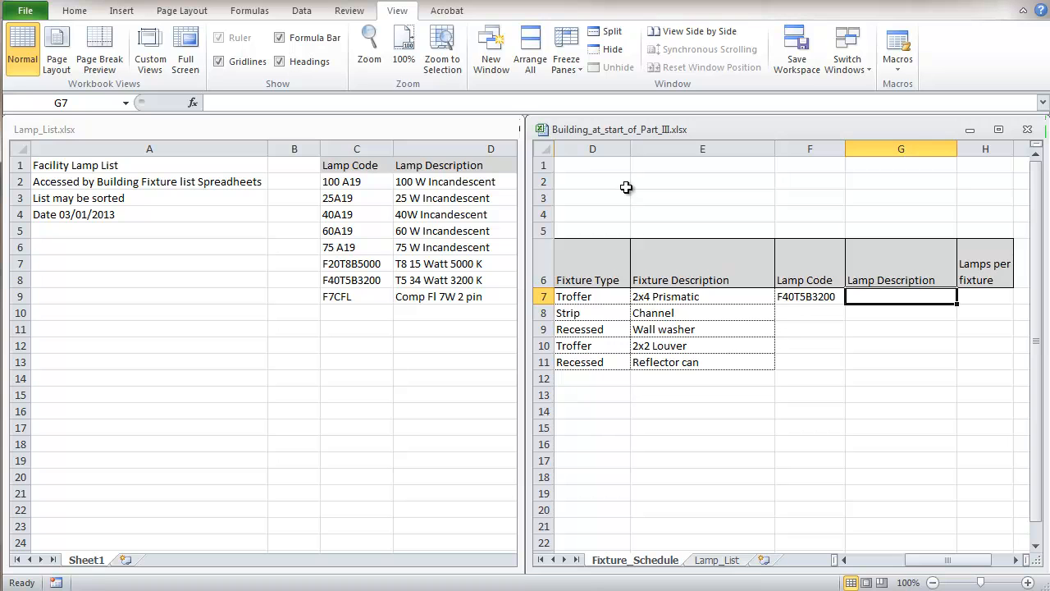
pyautogui.moveTo(220, 101)
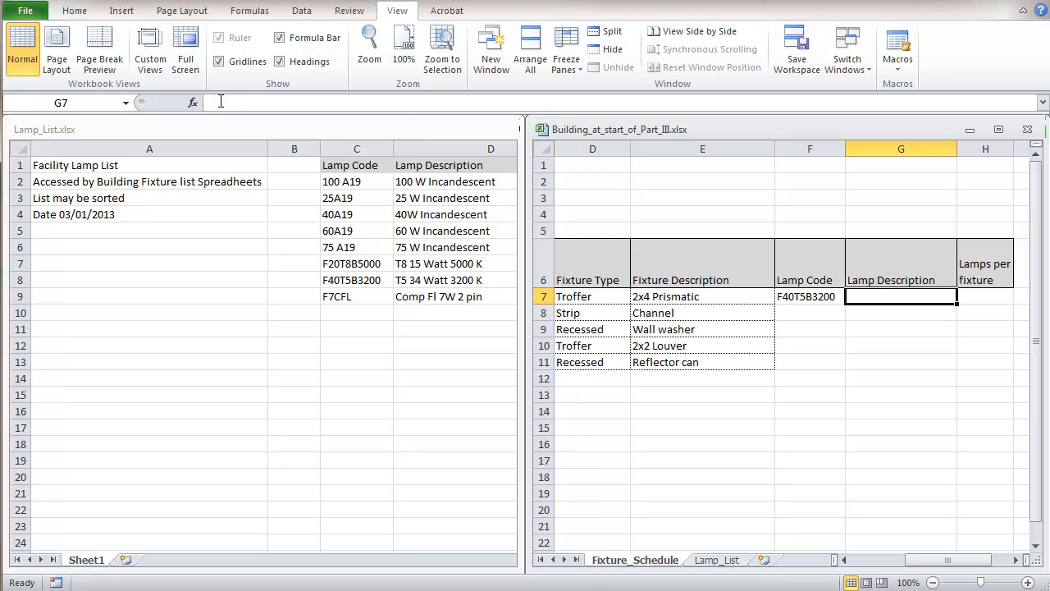
# In G7, begin the formula =IF(F7<>"",VLOOKUP( referencing fixture A's lamp code
pyautogui.write('=')
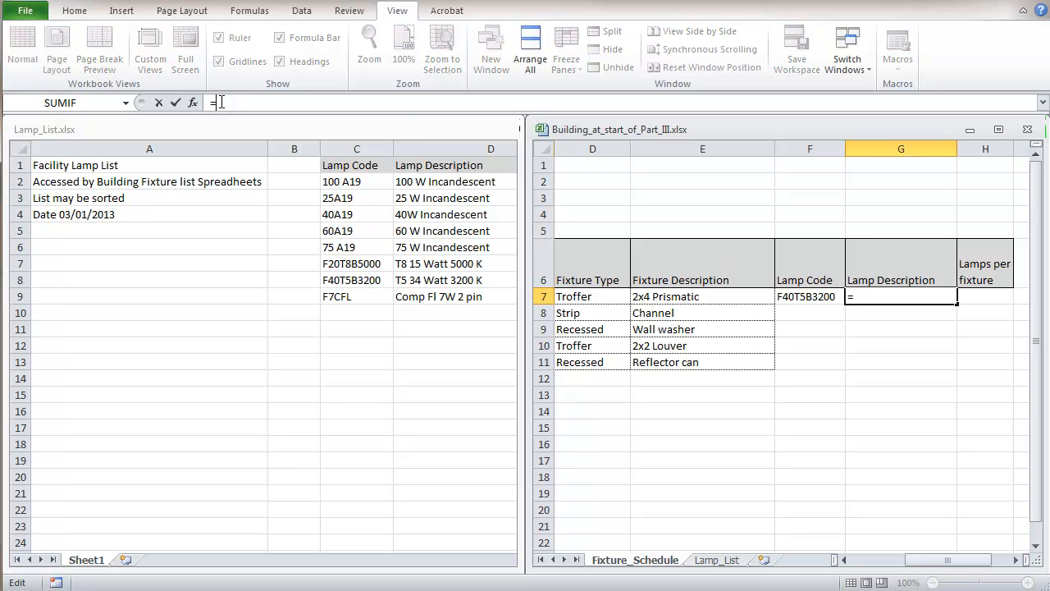
pyautogui.write('IF')
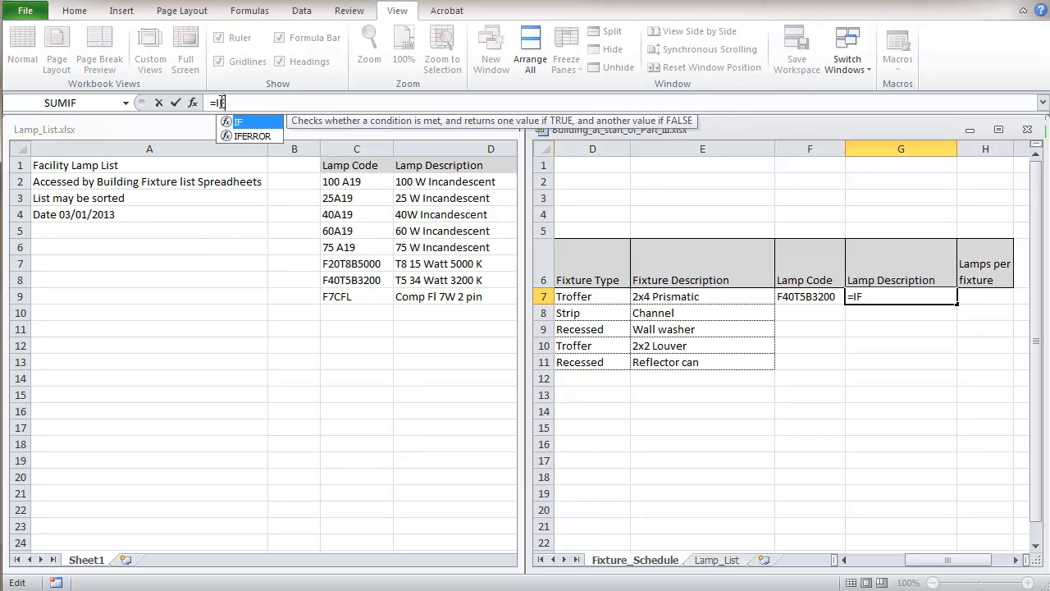
pyautogui.write('(')
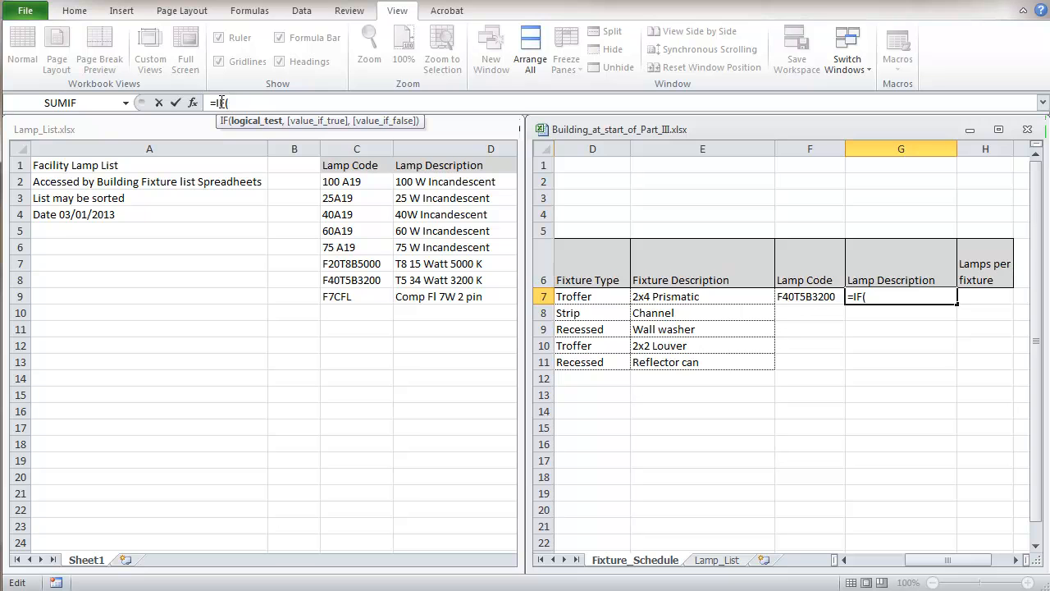
pyautogui.moveTo(723, 280)
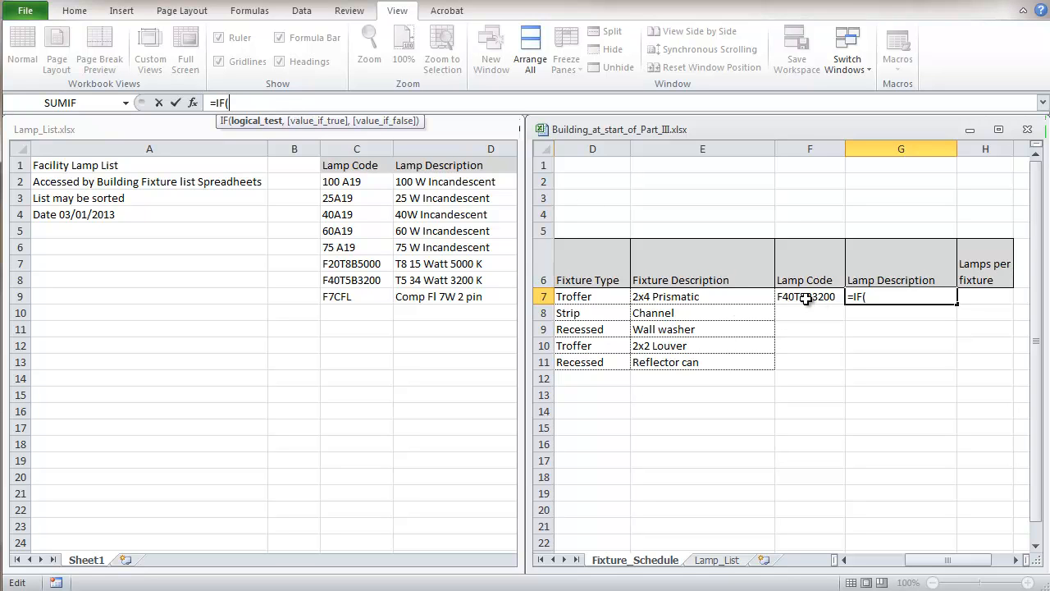
pyautogui.click(809, 296)
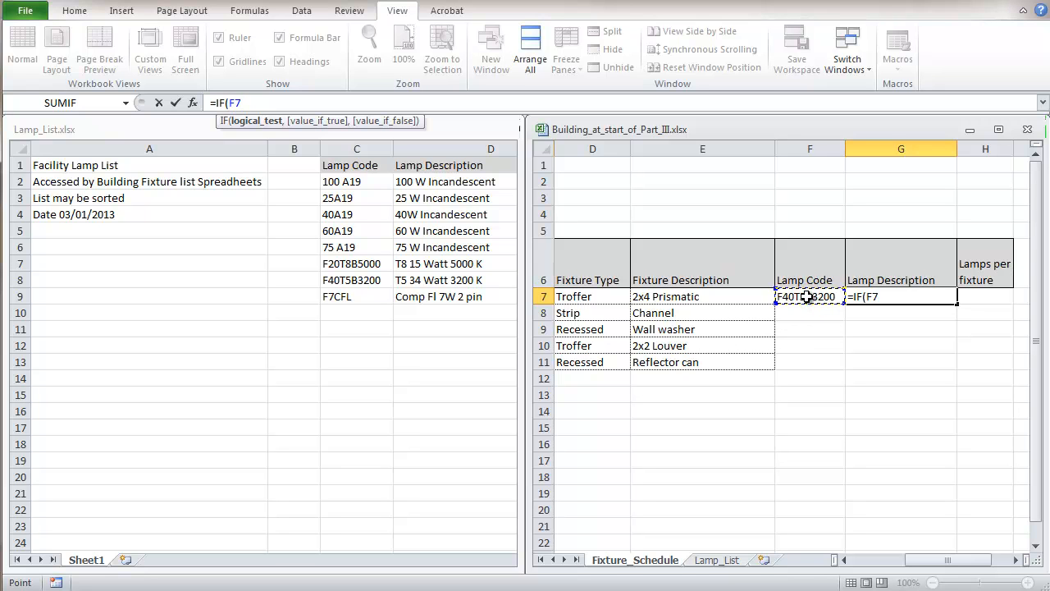
pyautogui.write('<>')
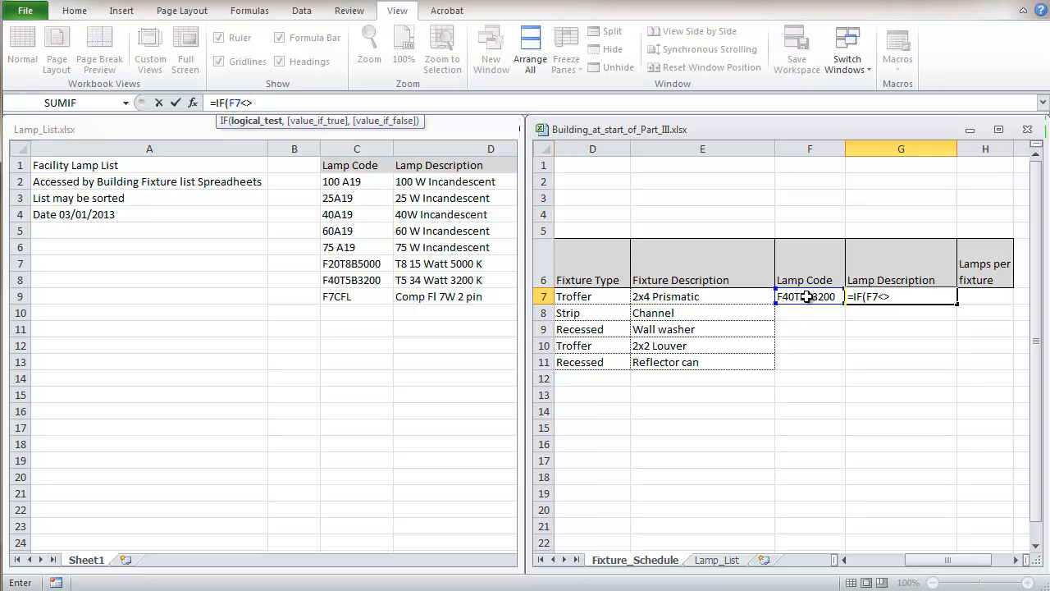
pyautogui.write('""')
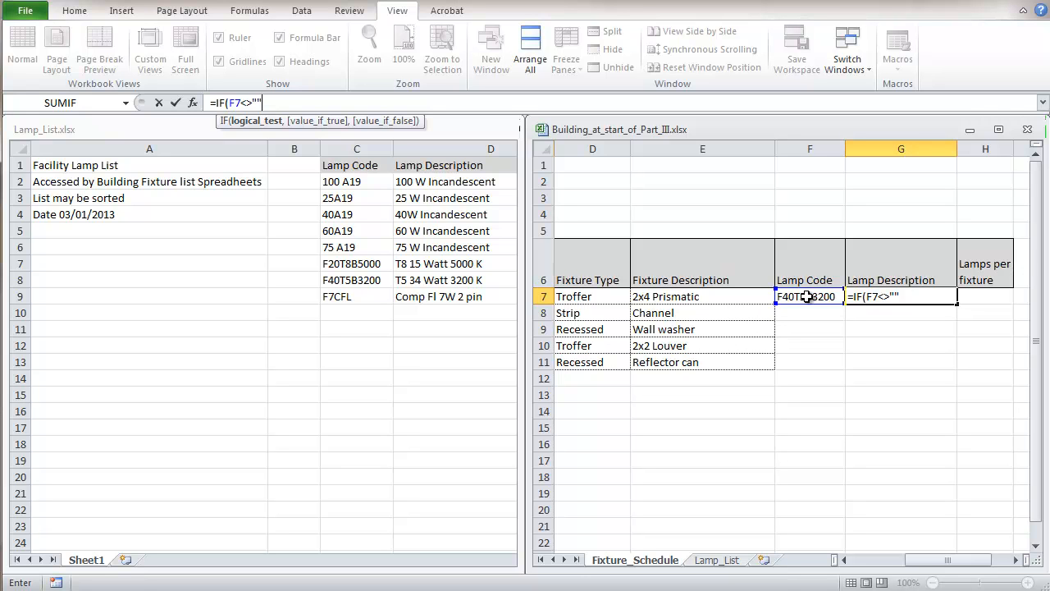
pyautogui.write(',')
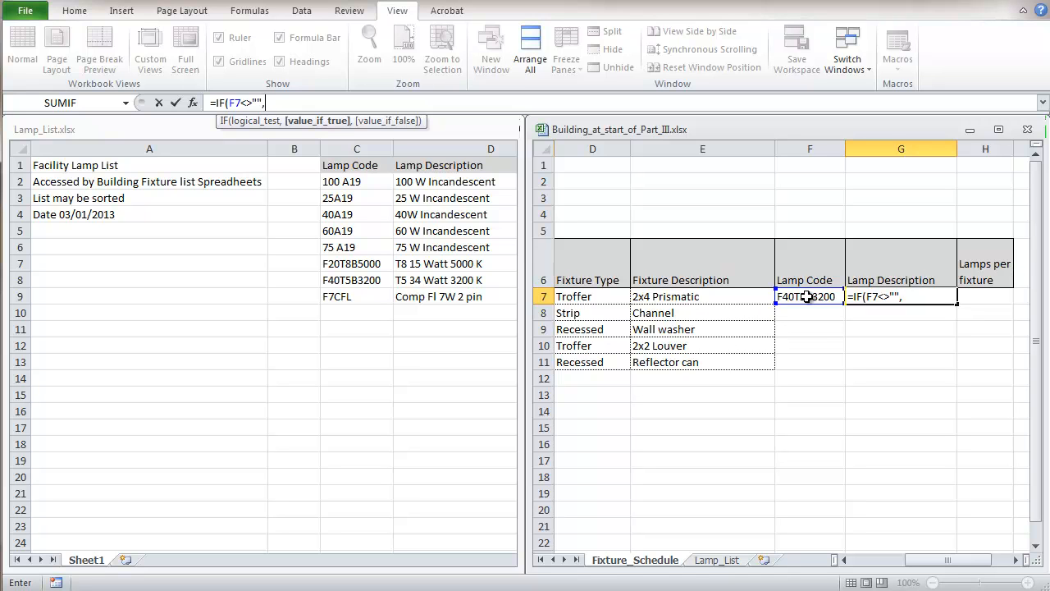
pyautogui.write('VLOOKUP(')
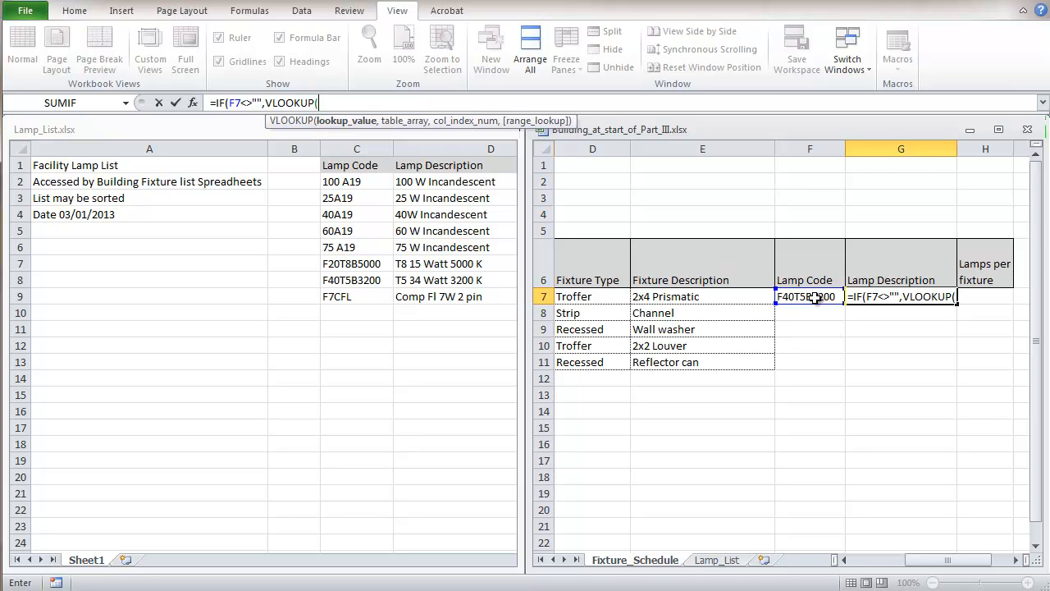
# Complete G7's formula =IF(F7<>"",VLOOKUP(F7,Lamp_List.xlsx!Lamps,2,FALSE),"") so it returns T5 34 Watt 3200 K
pyautogui.click(810, 296)
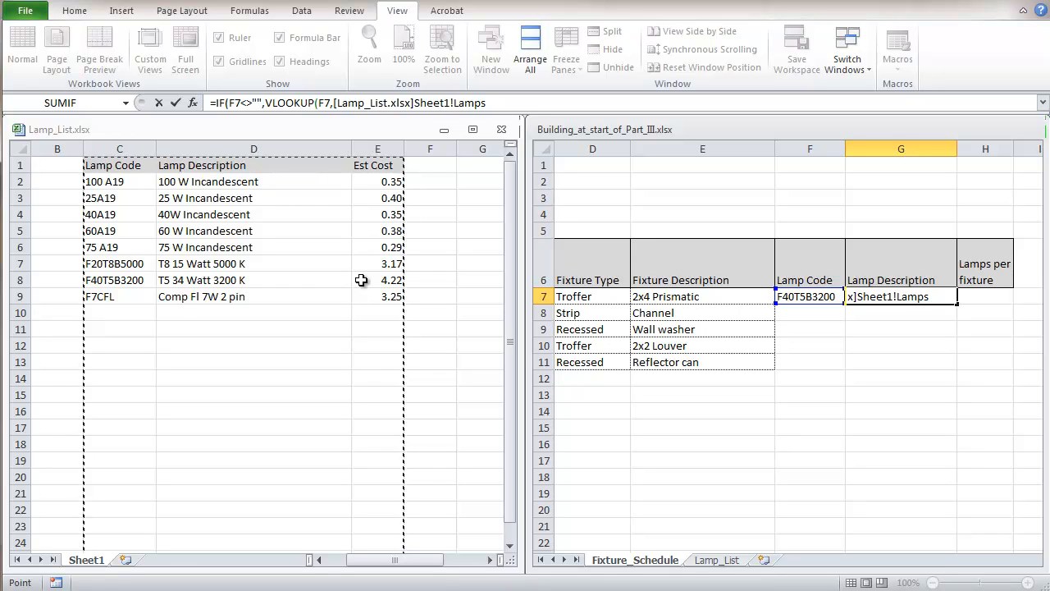
pyautogui.click(253, 148)
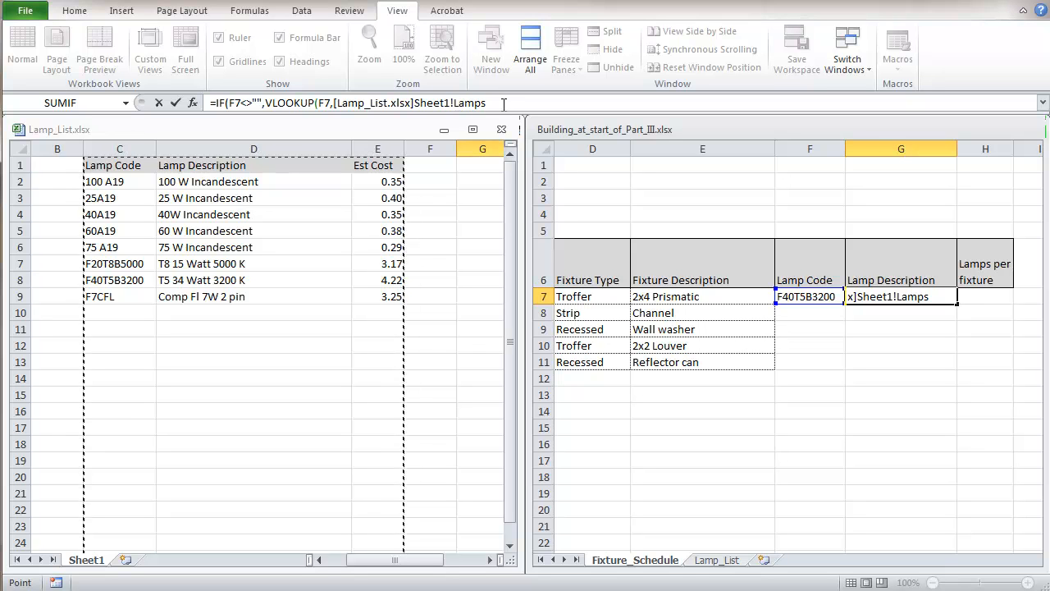
pyautogui.click(492, 103)
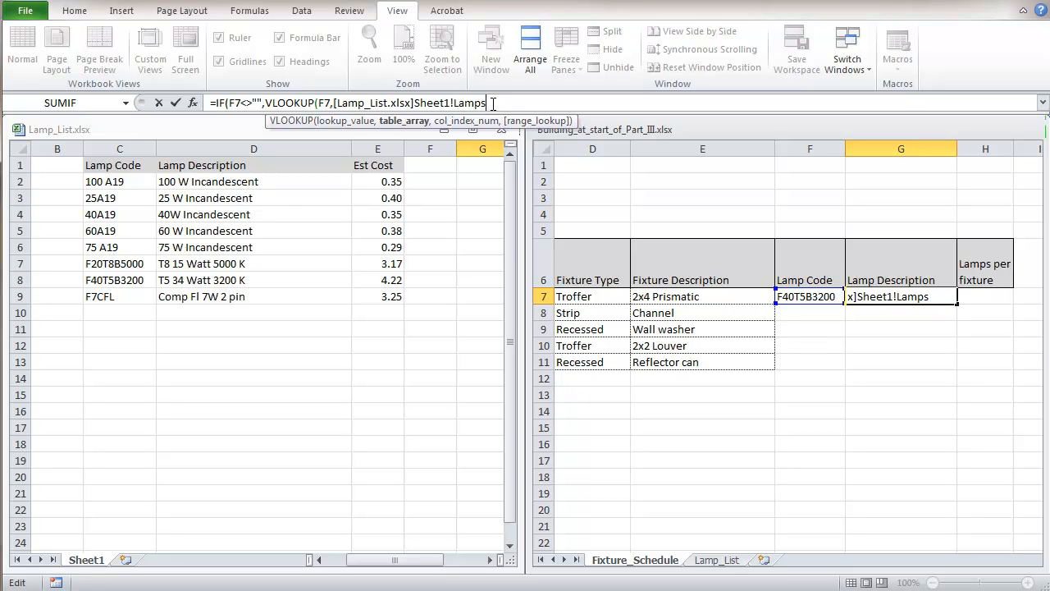
pyautogui.write(',')
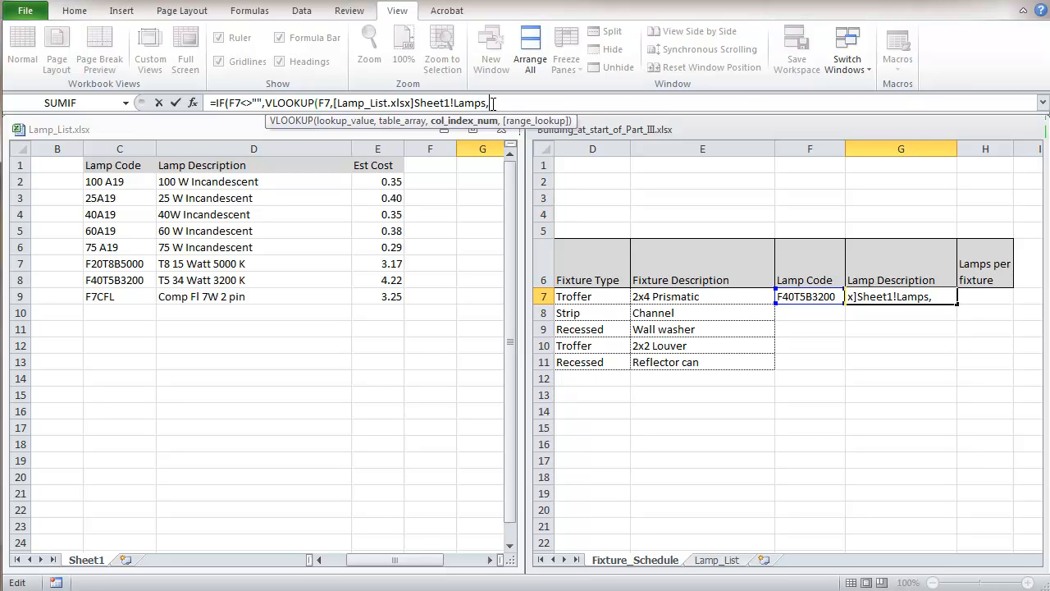
pyautogui.write('2')
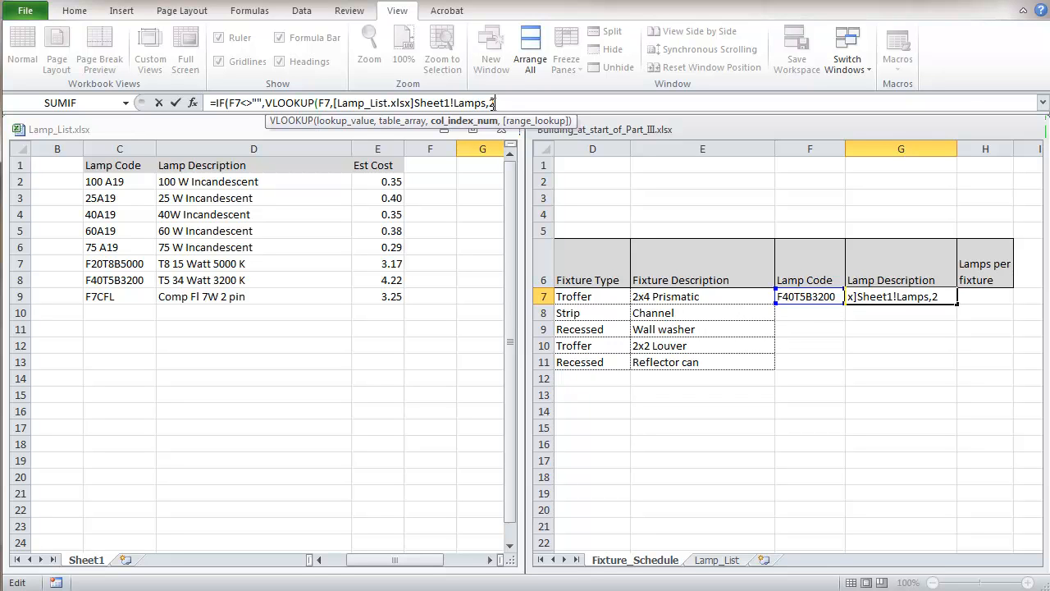
pyautogui.write(',FALSE)')
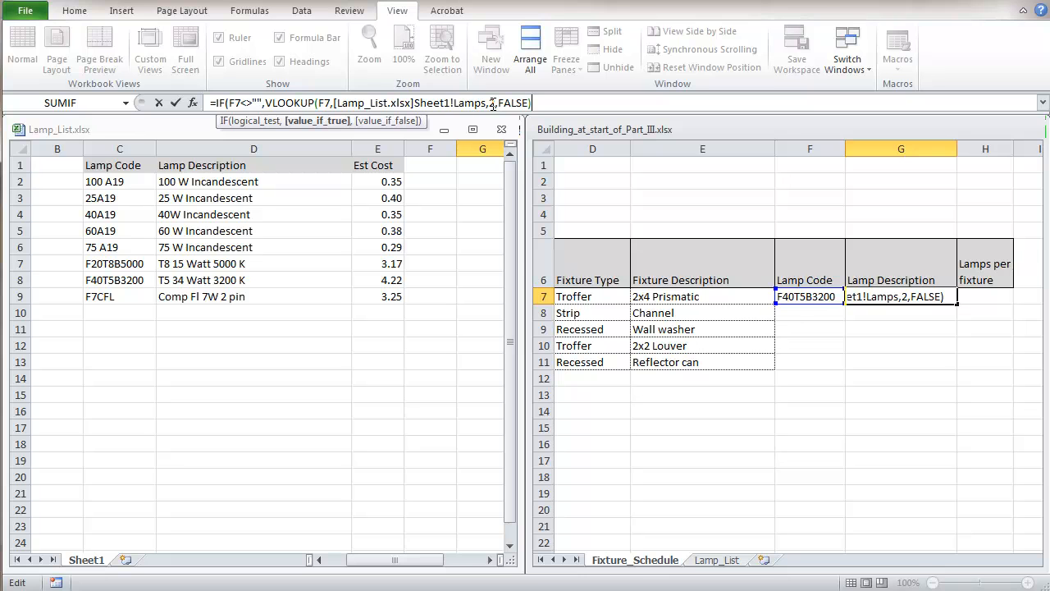
pyautogui.write(',')
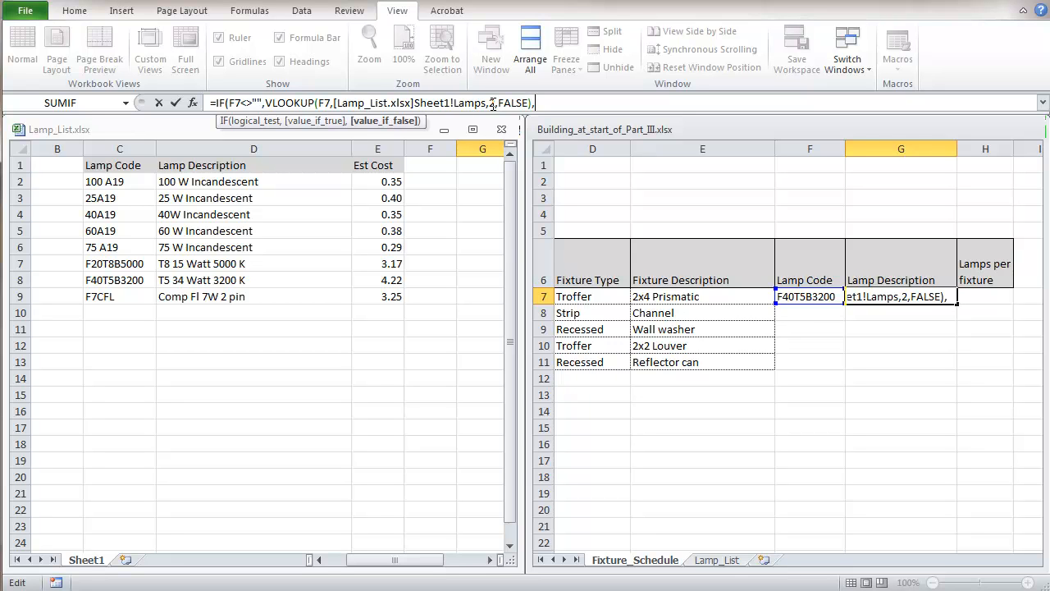
pyautogui.write('"")')
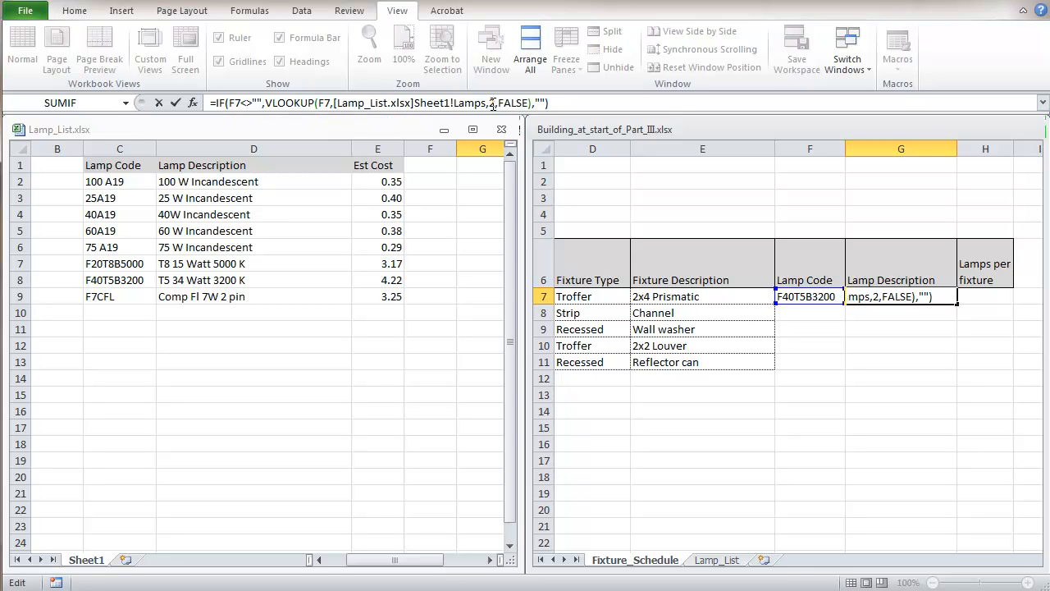
pyautogui.moveTo(275, 129)
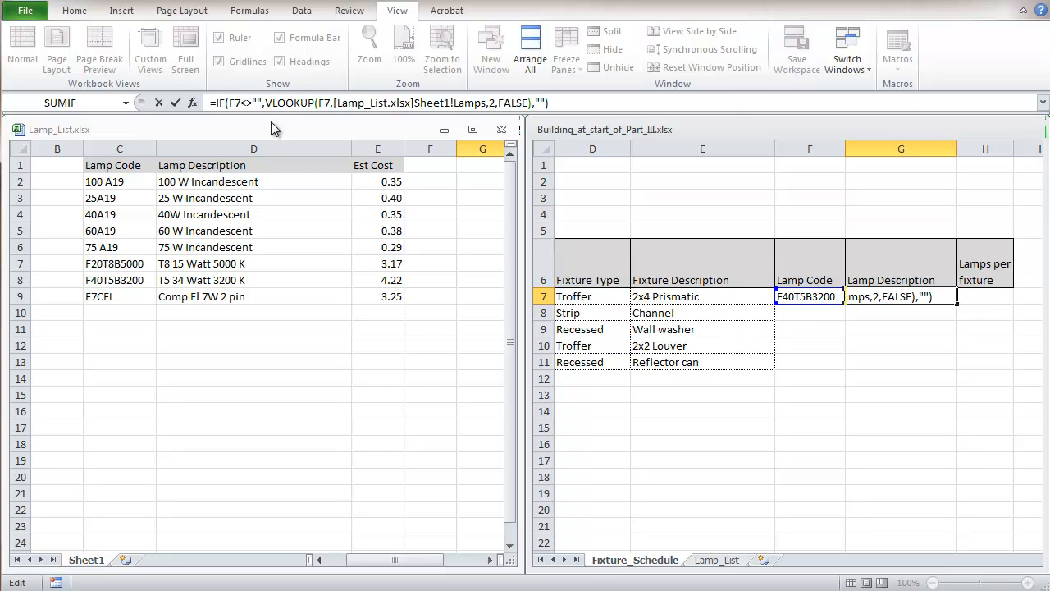
pyautogui.moveTo(175, 102)
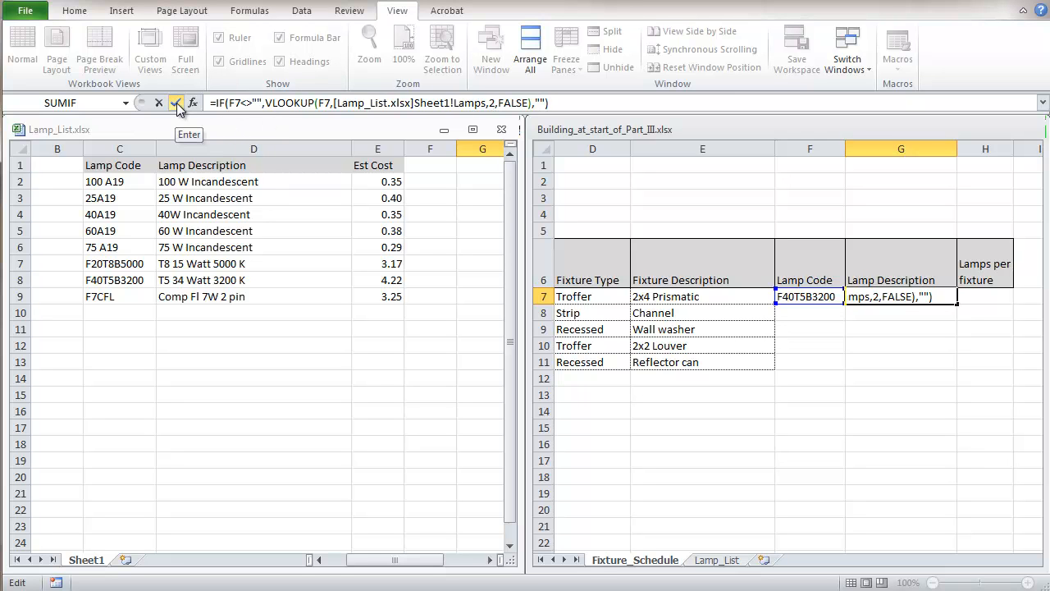
pyautogui.click(176, 102)
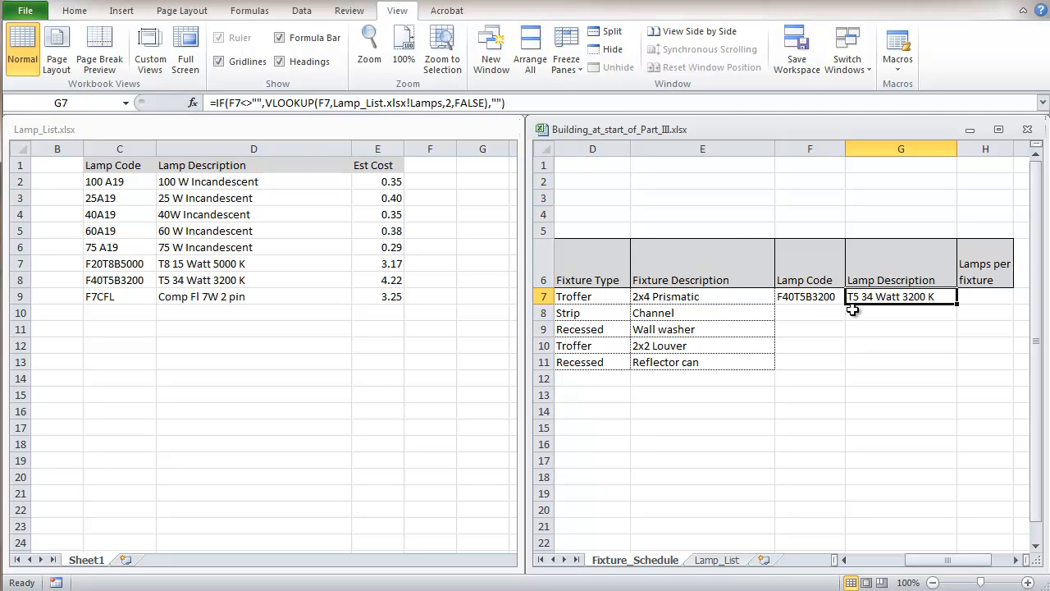
pyautogui.moveTo(596, 244)
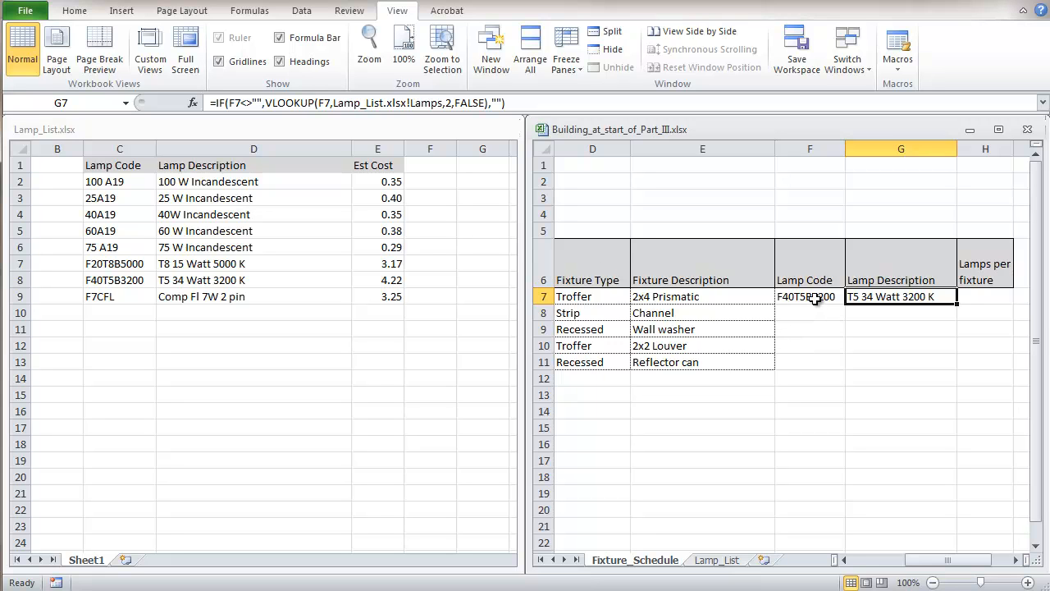
pyautogui.click(810, 296)
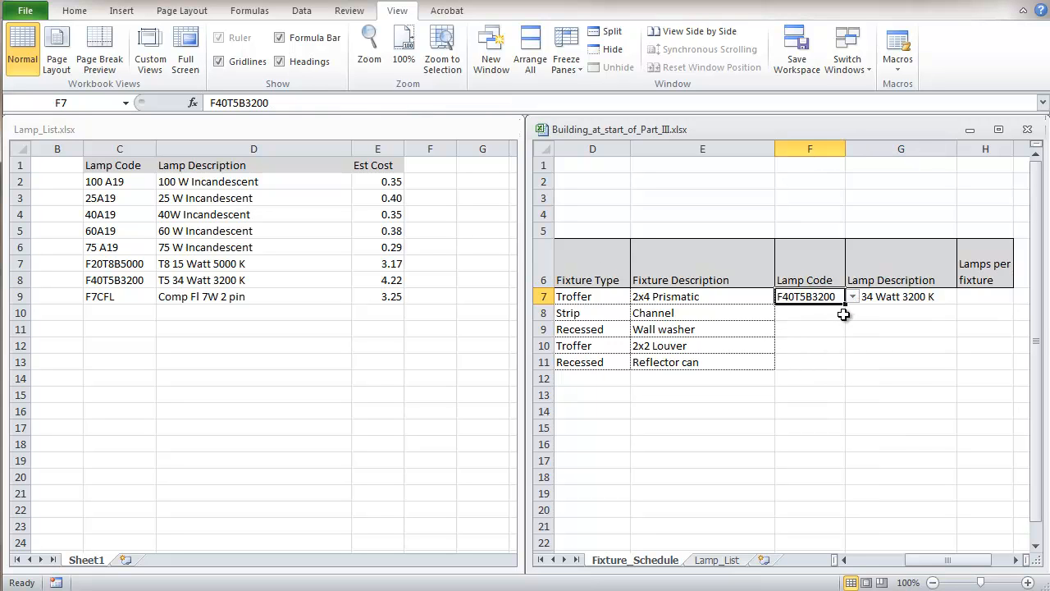
# Fill G7's lamp description formula down to G12 and verify the copy in G12
pyautogui.click(900, 296)
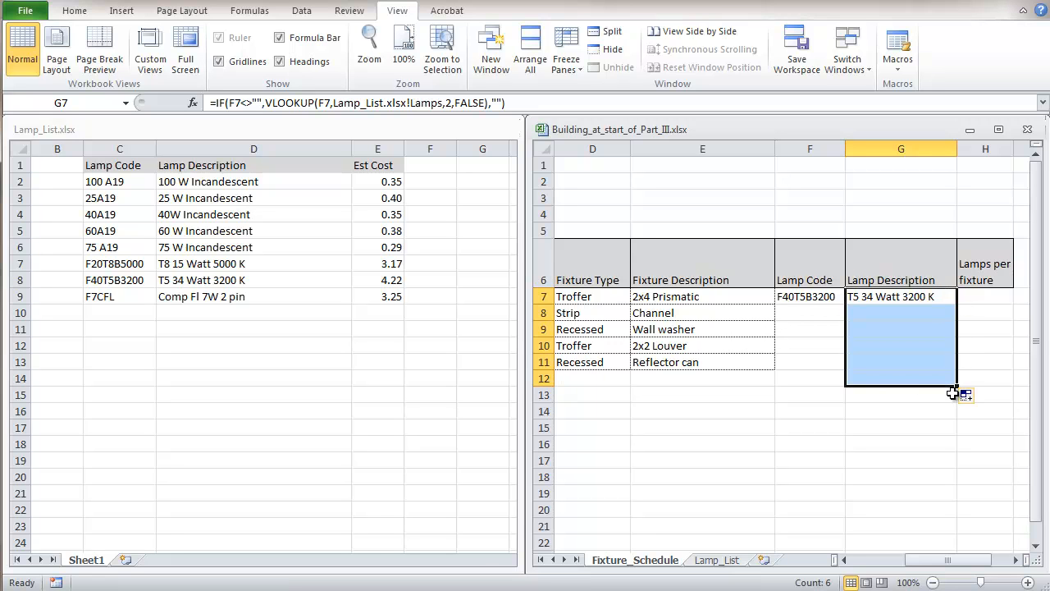
pyautogui.click(900, 411)
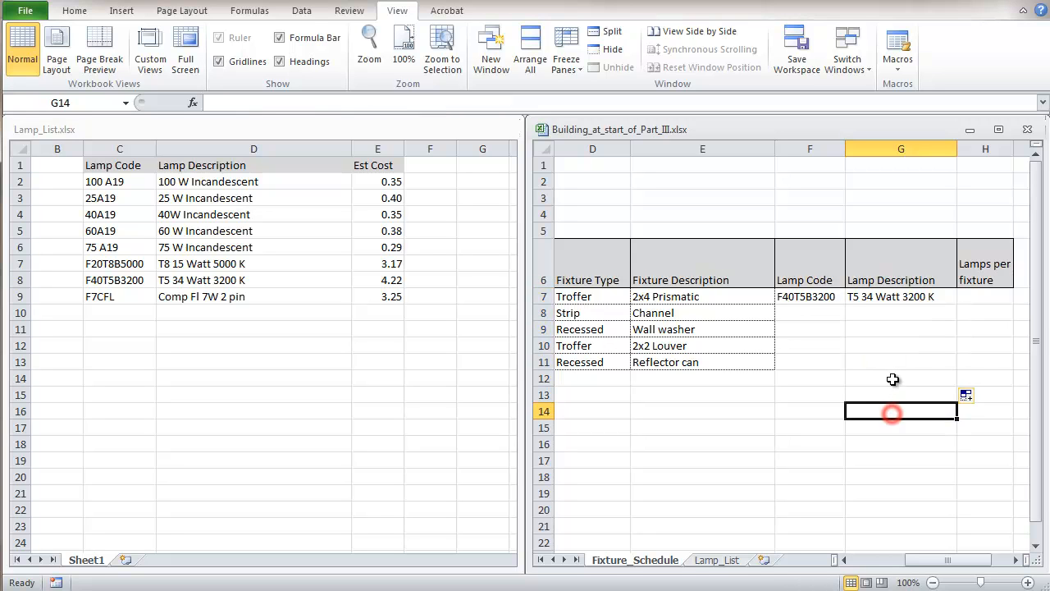
pyautogui.click(900, 377)
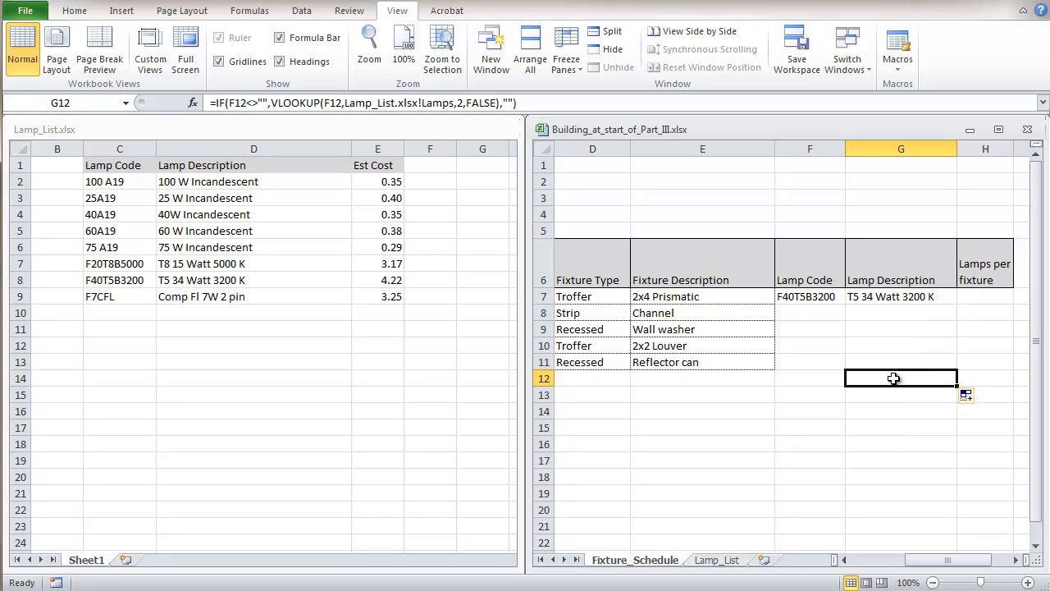
pyautogui.moveTo(884, 373)
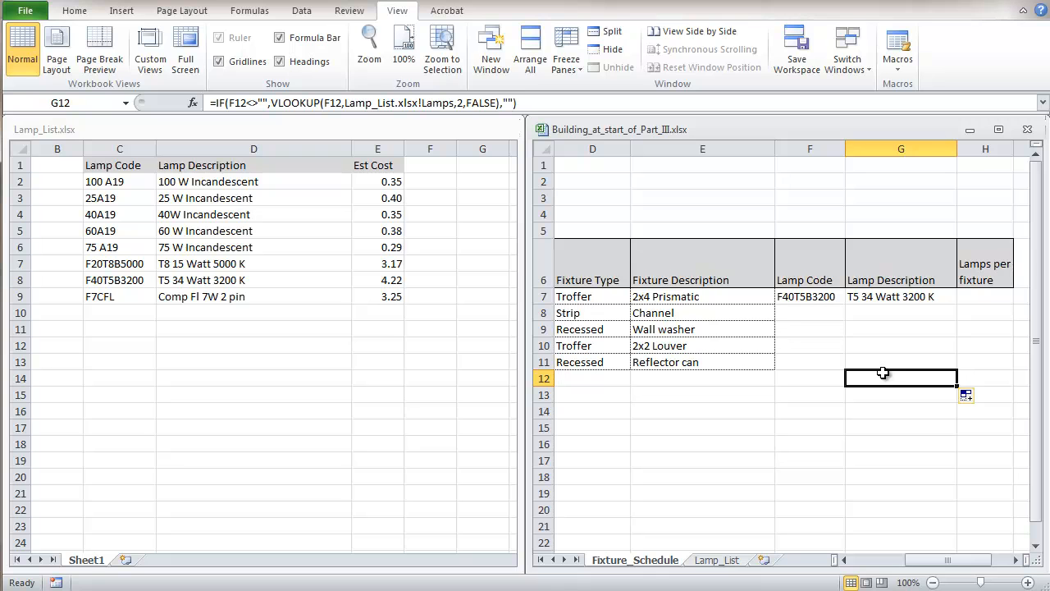
pyautogui.moveTo(813, 372)
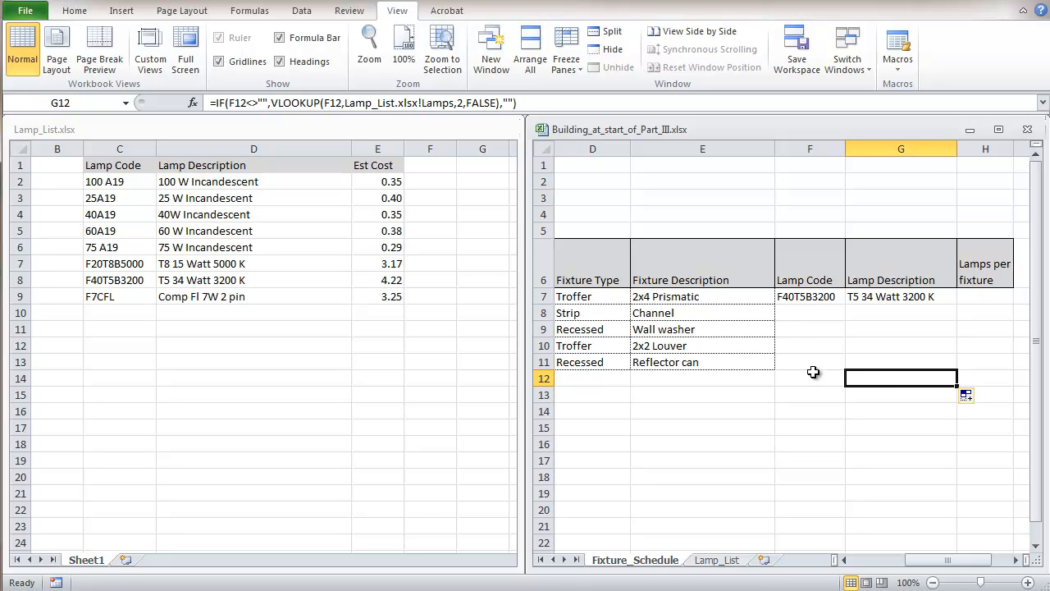
pyautogui.moveTo(851, 414)
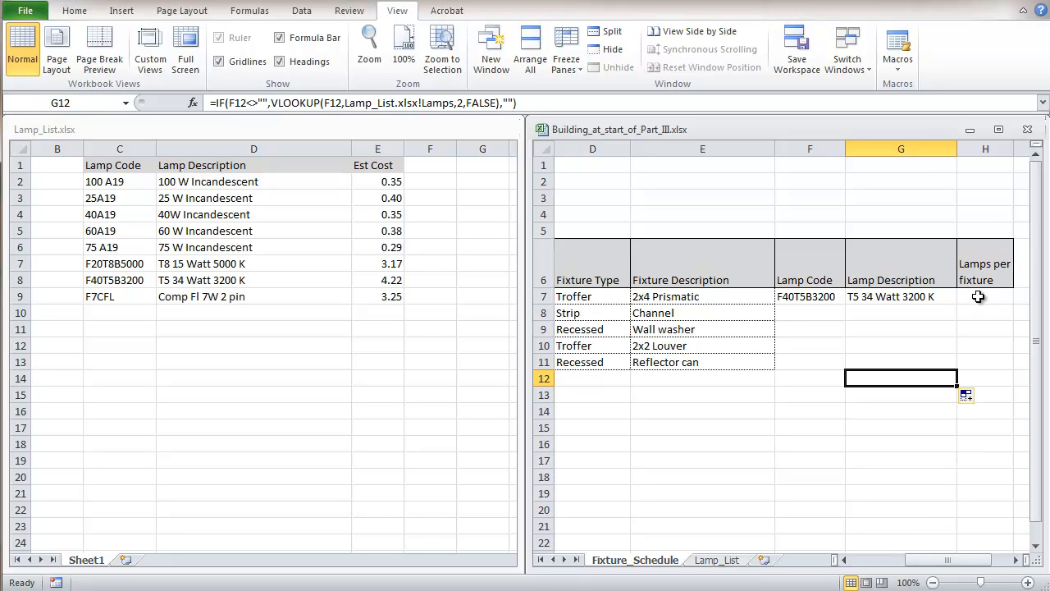
# Select H7 to begin entering lamps per fixture
pyautogui.click(984, 296)
pyautogui.write('3')
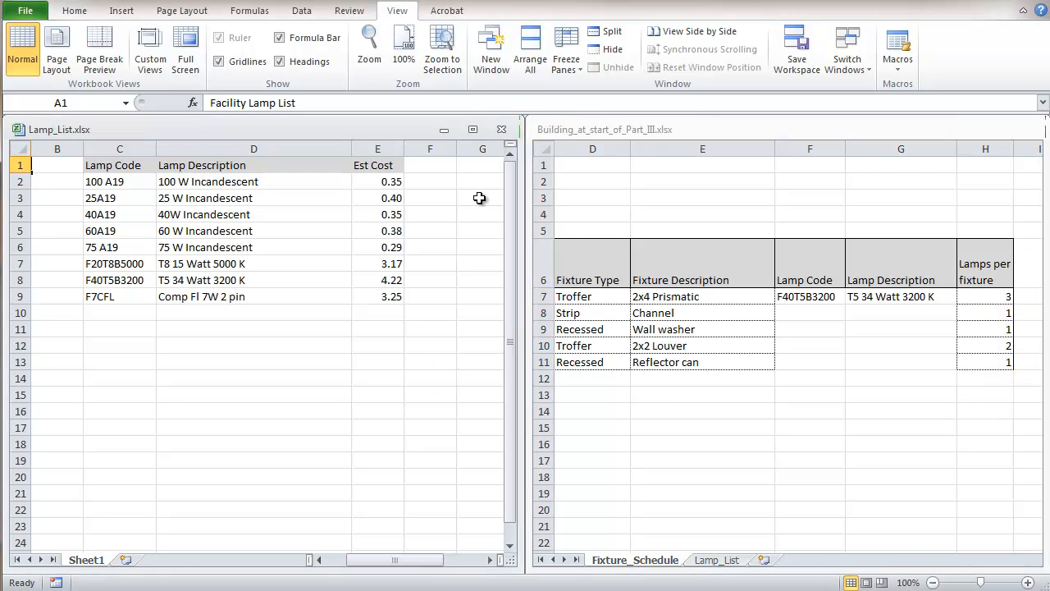
pyautogui.moveTo(501, 130)
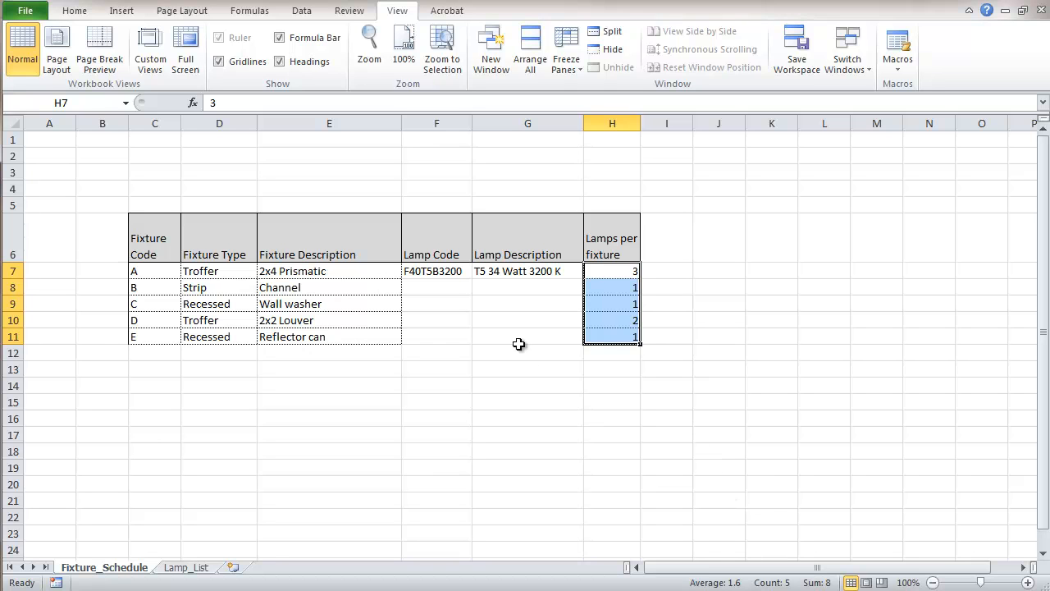
pyautogui.click(436, 287)
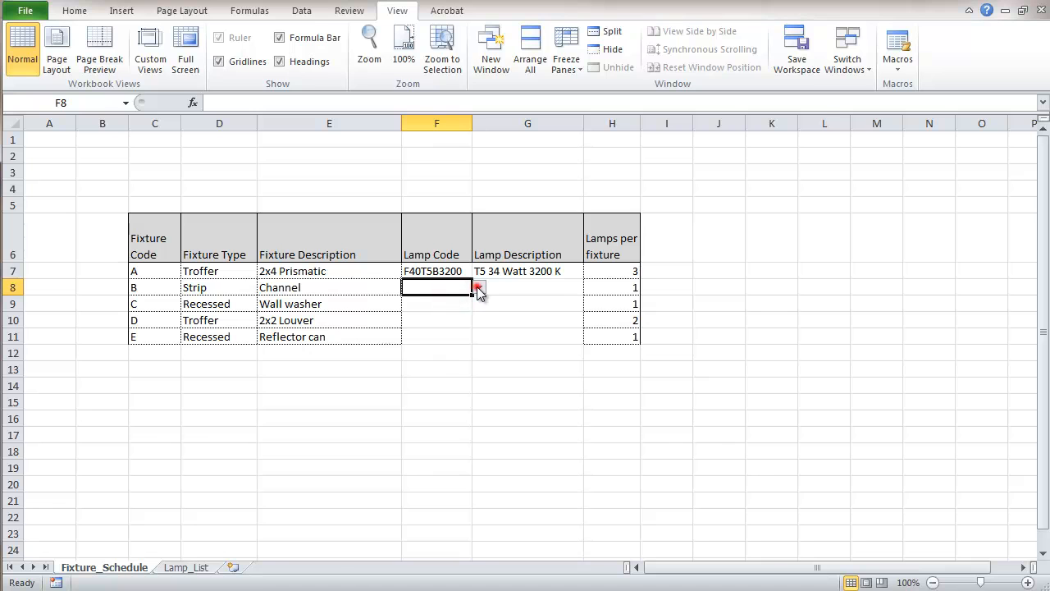
pyautogui.click(479, 287)
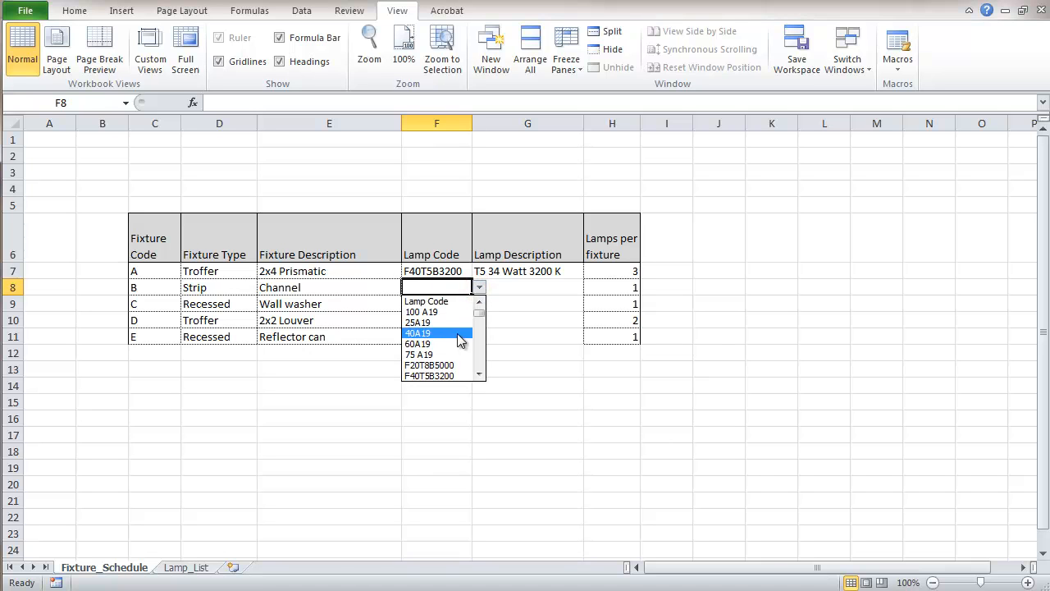
pyautogui.click(429, 365)
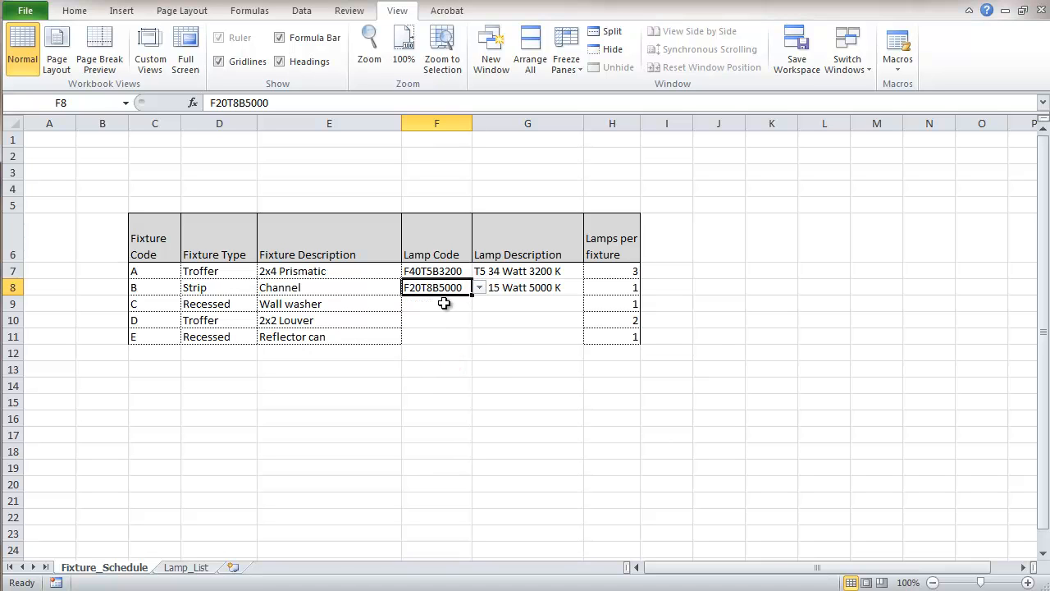
pyautogui.click(478, 303)
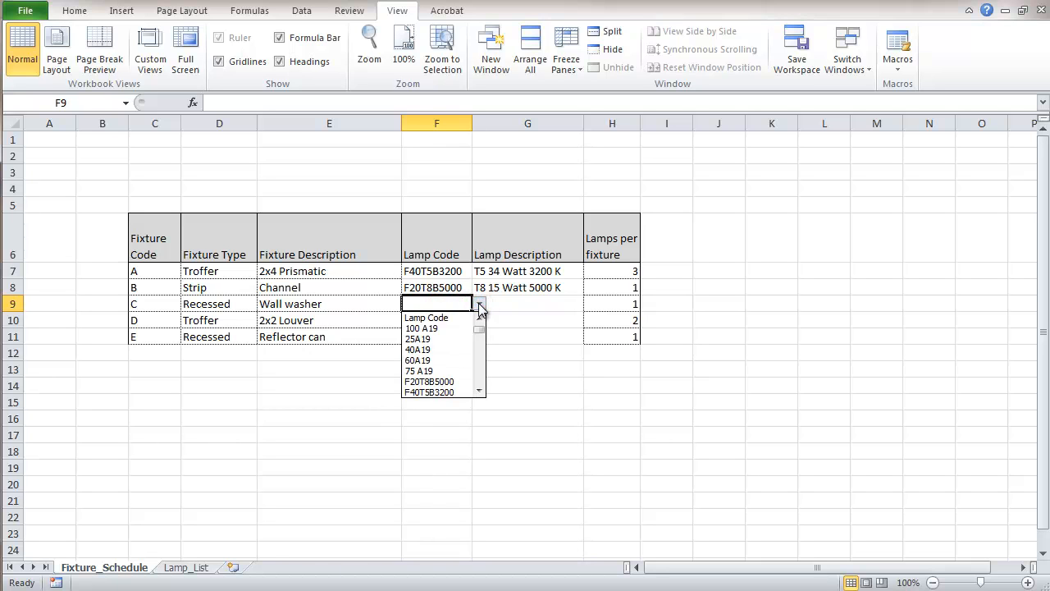
pyautogui.moveTo(427, 318)
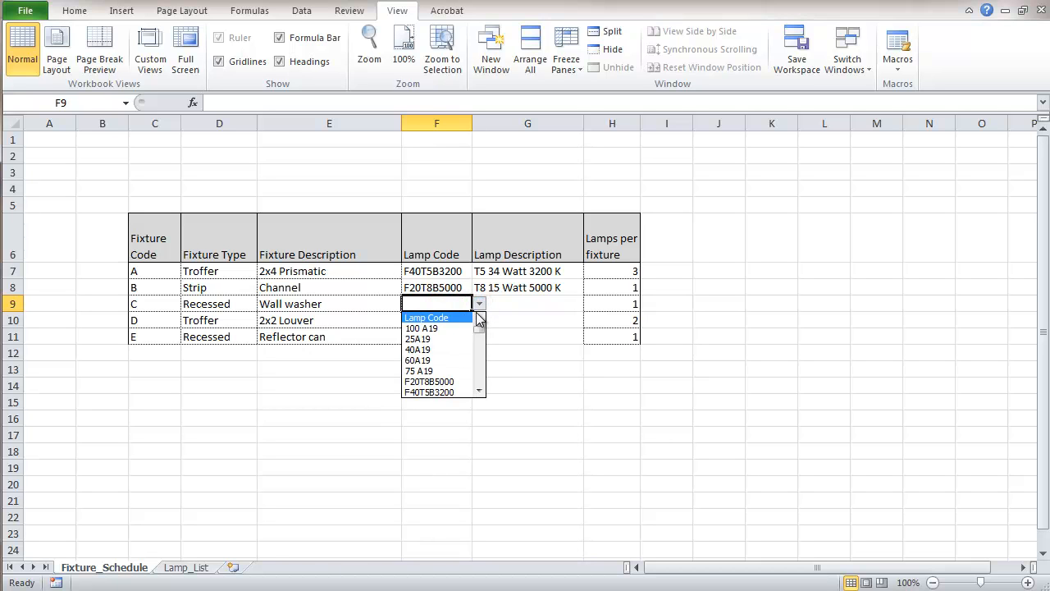
pyautogui.moveTo(435, 359)
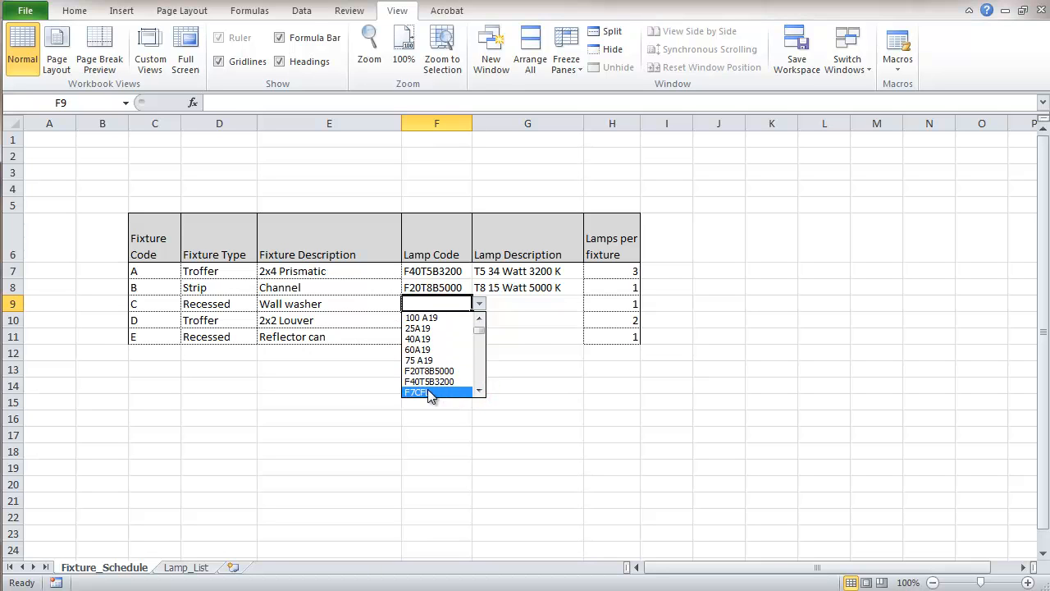
pyautogui.click(418, 391)
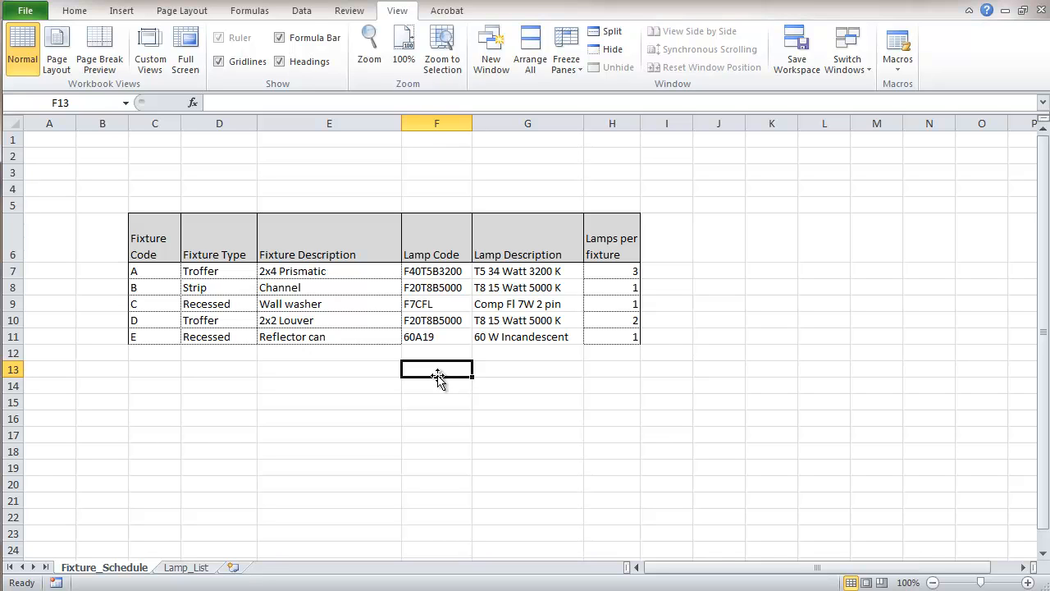
pyautogui.moveTo(390, 361)
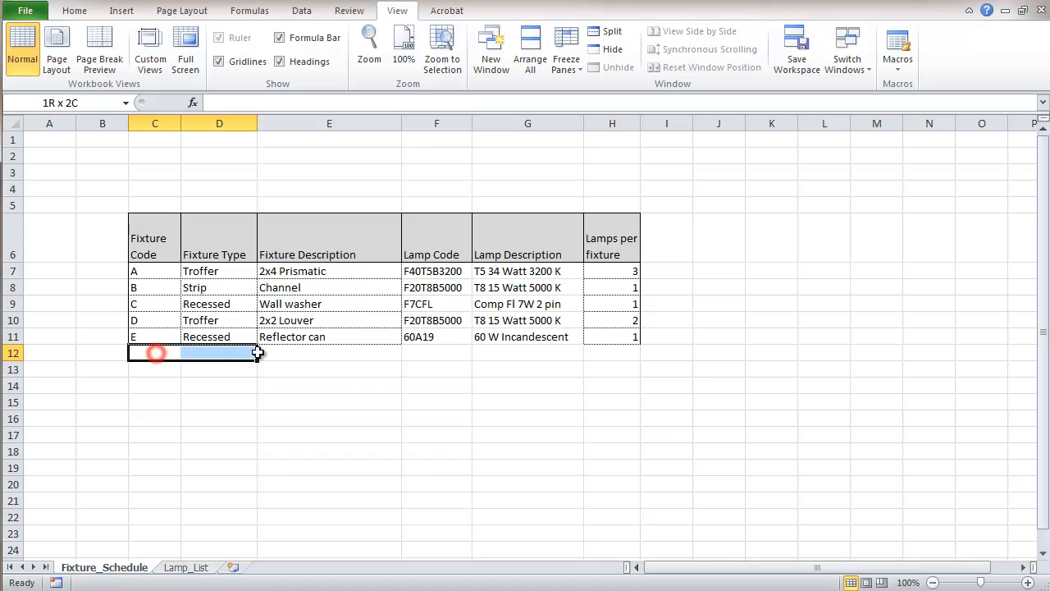
# Fill blank row 12, with its lookup formula and borders, down to row 56
pyautogui.moveTo(155, 353); pyautogui.dragTo(595, 353)
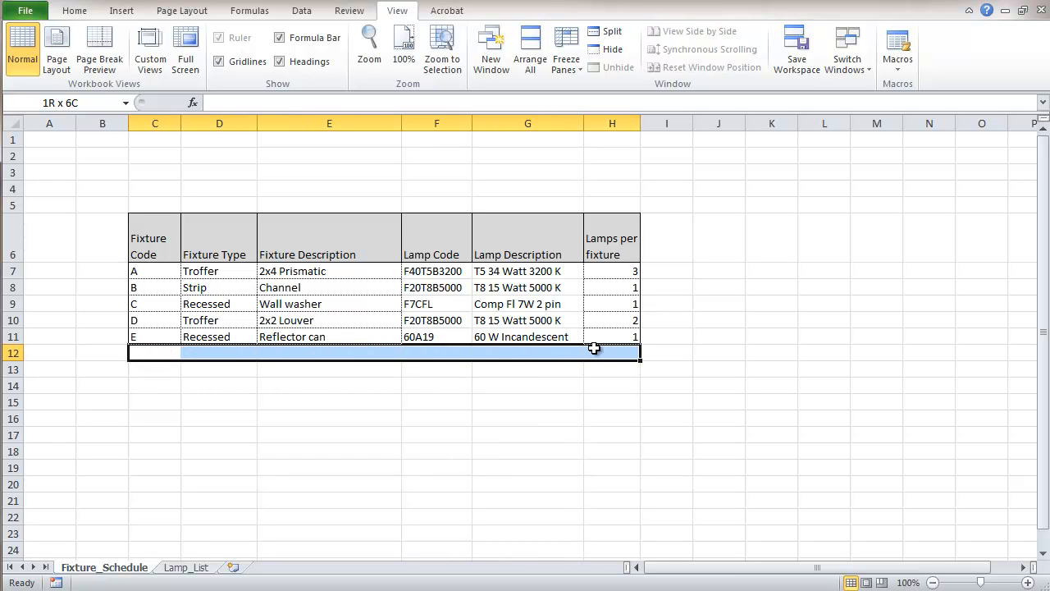
pyautogui.click(436, 386)
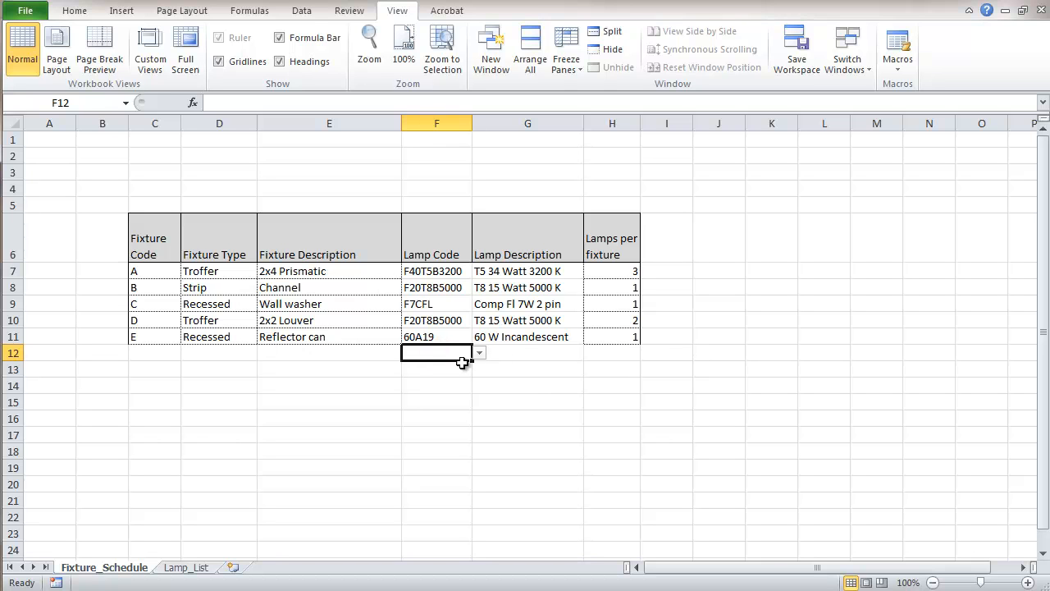
pyautogui.moveTo(518, 353)
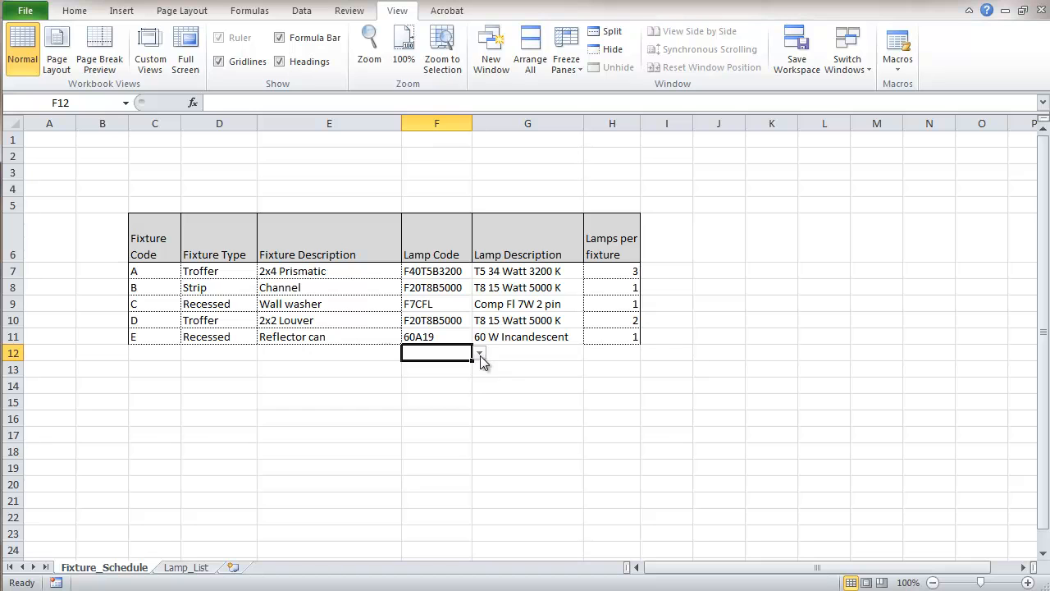
pyautogui.click(528, 353)
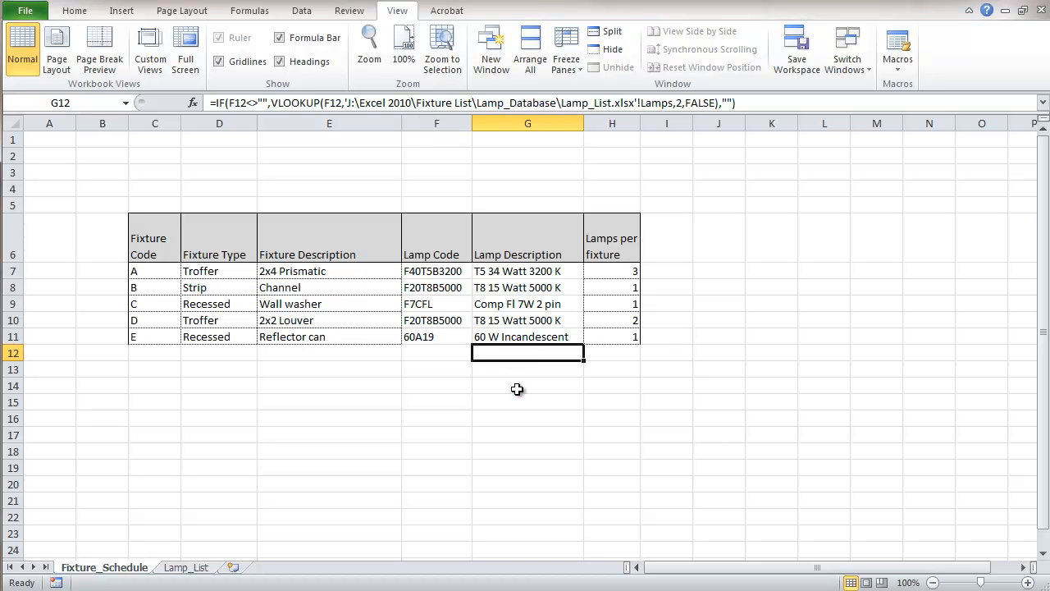
pyautogui.moveTo(468, 294)
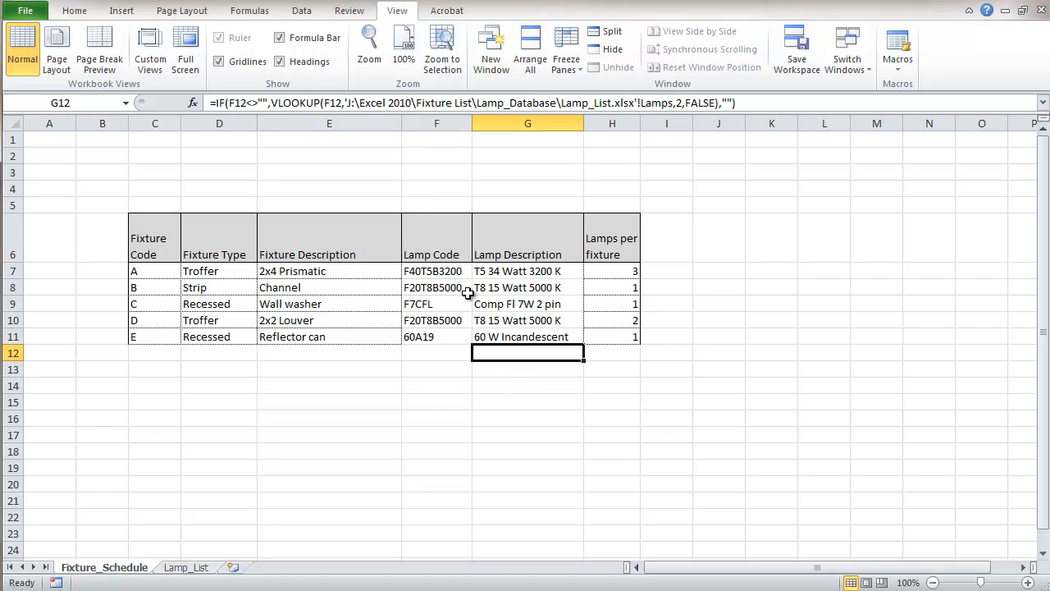
pyautogui.moveTo(161, 354)
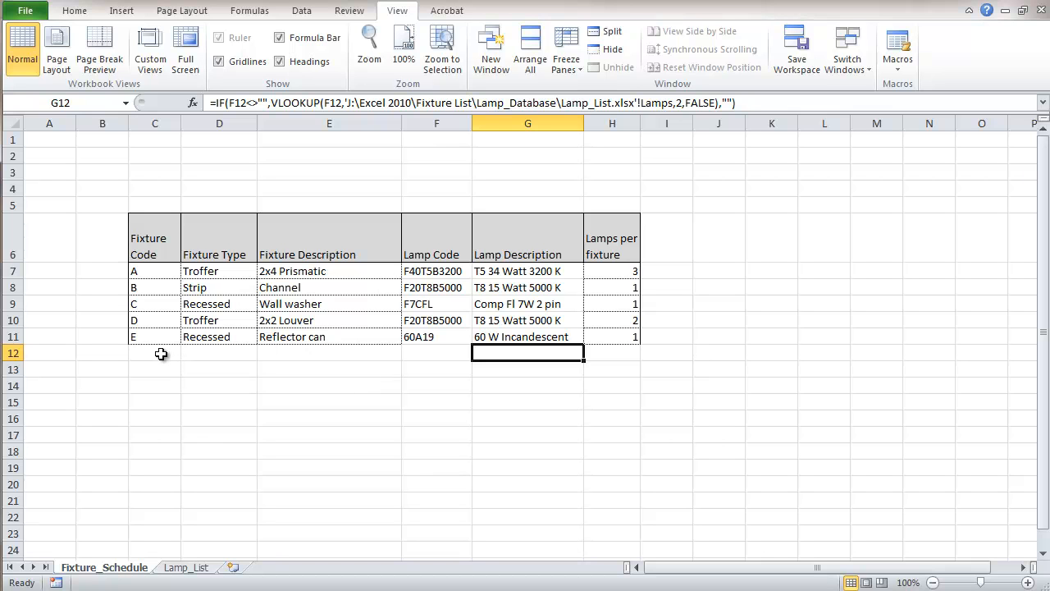
pyautogui.moveTo(151, 354)
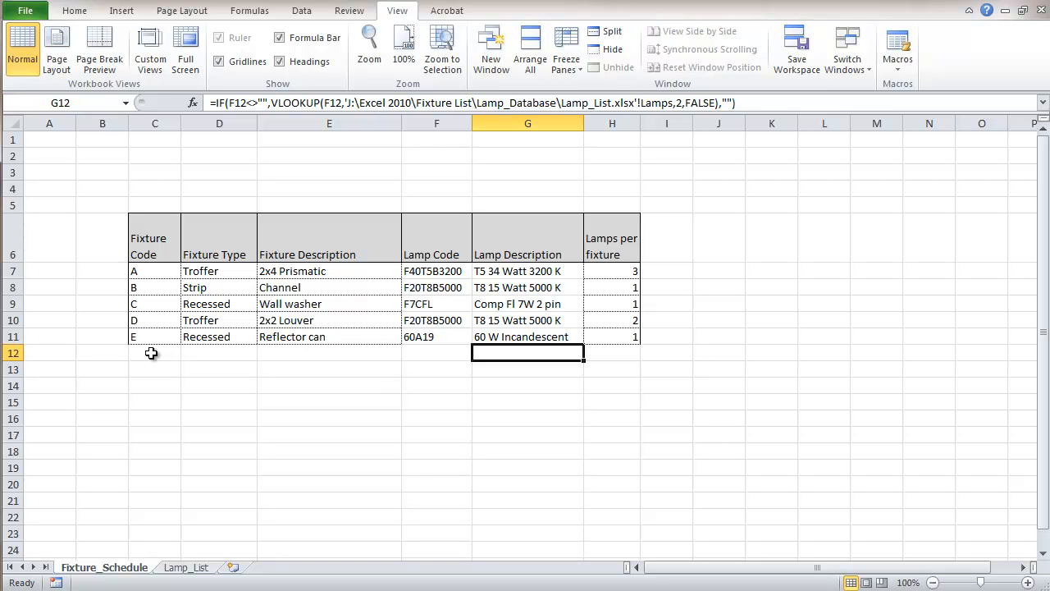
pyautogui.moveTo(154, 352); pyautogui.dragTo(436, 369)
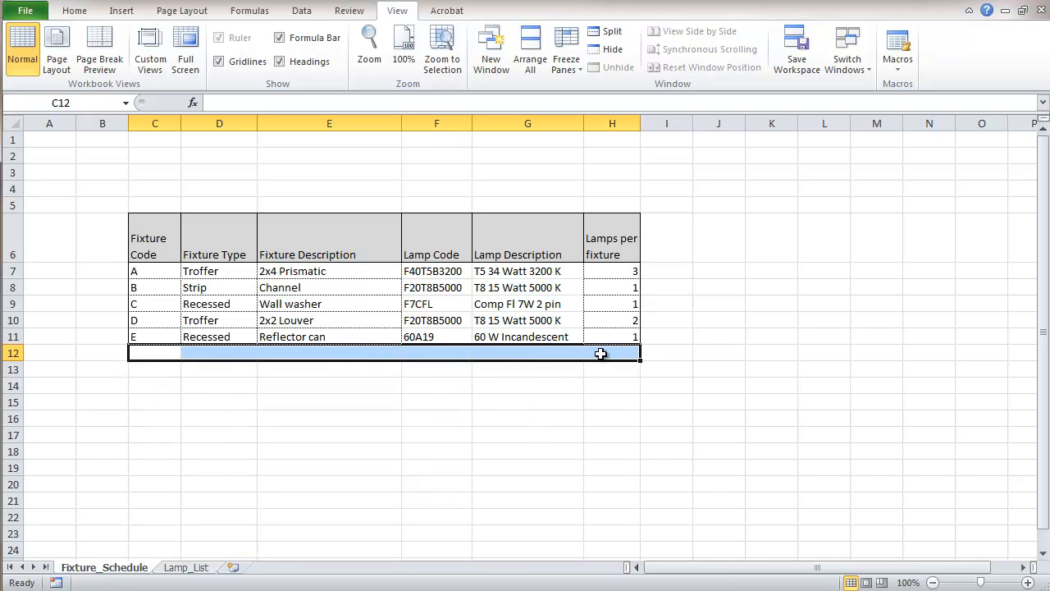
pyautogui.moveTo(644, 393)
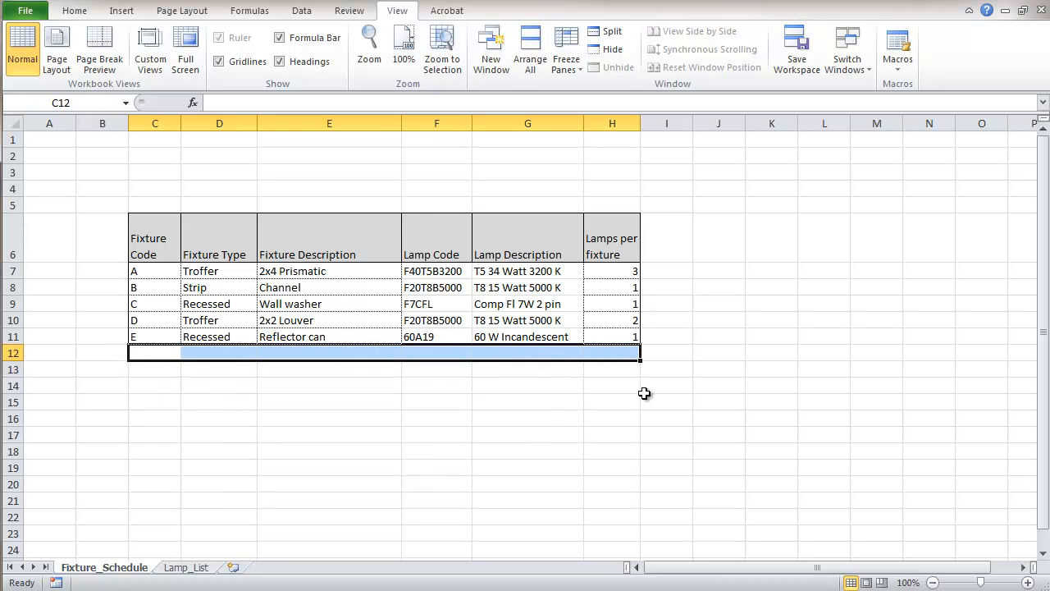
pyautogui.moveTo(617, 397)
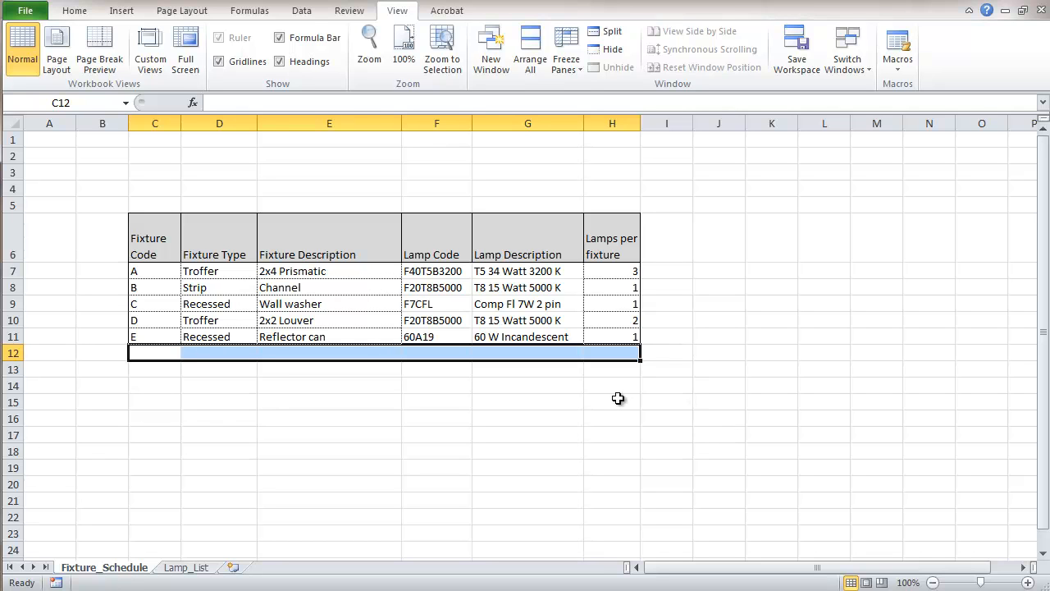
pyautogui.moveTo(488, 378)
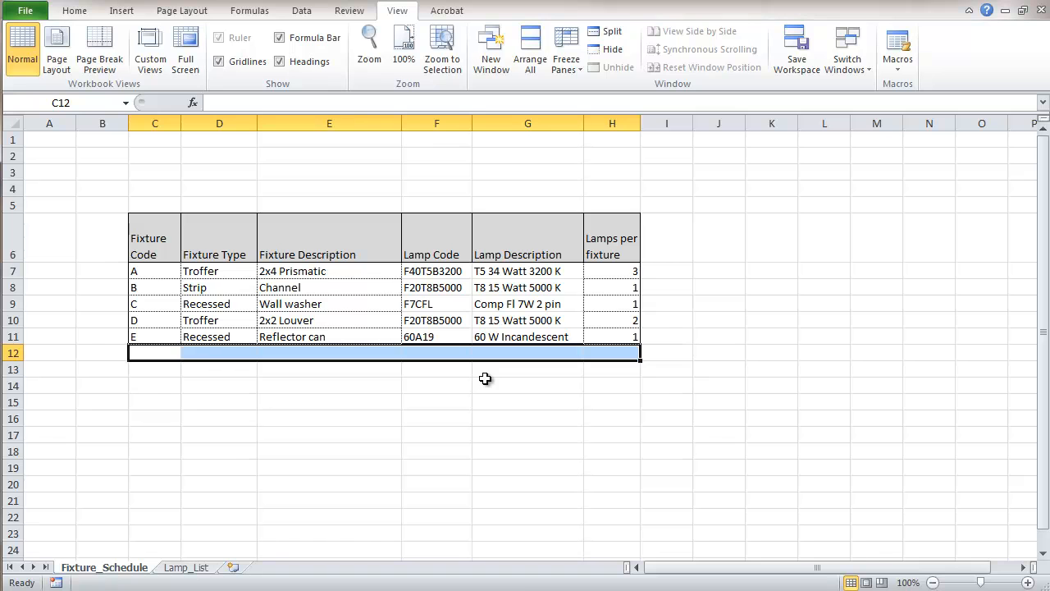
pyautogui.scroll(-3)
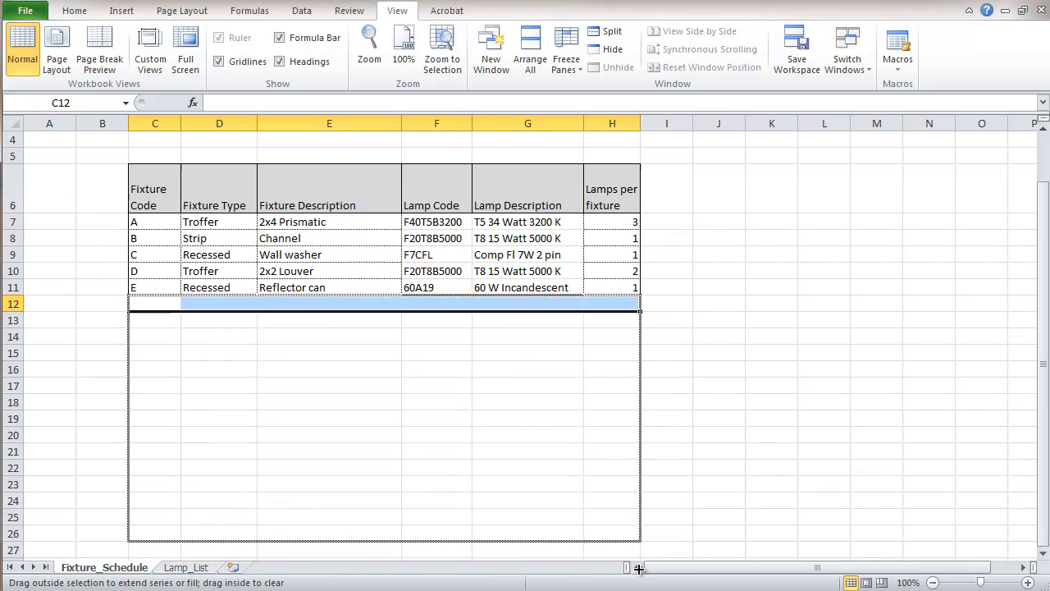
pyautogui.scroll(-3)
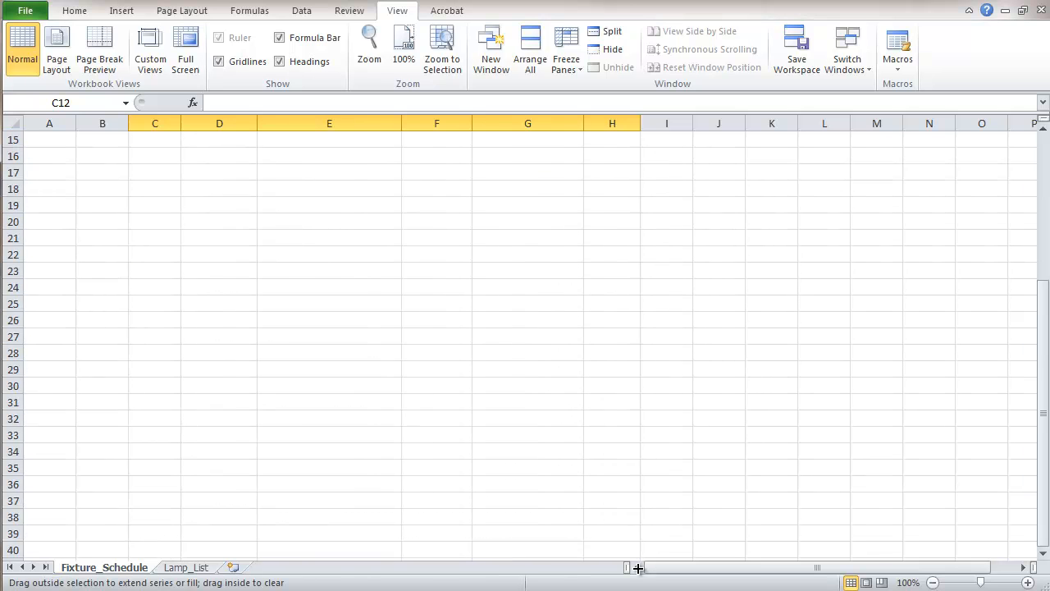
pyautogui.scroll(-3)
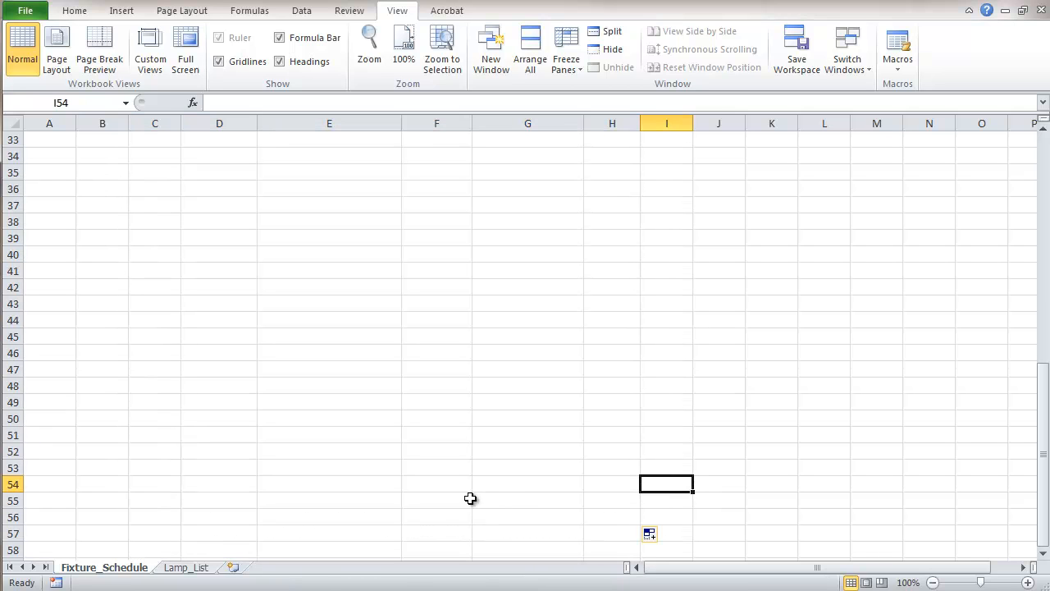
pyautogui.click(527, 501)
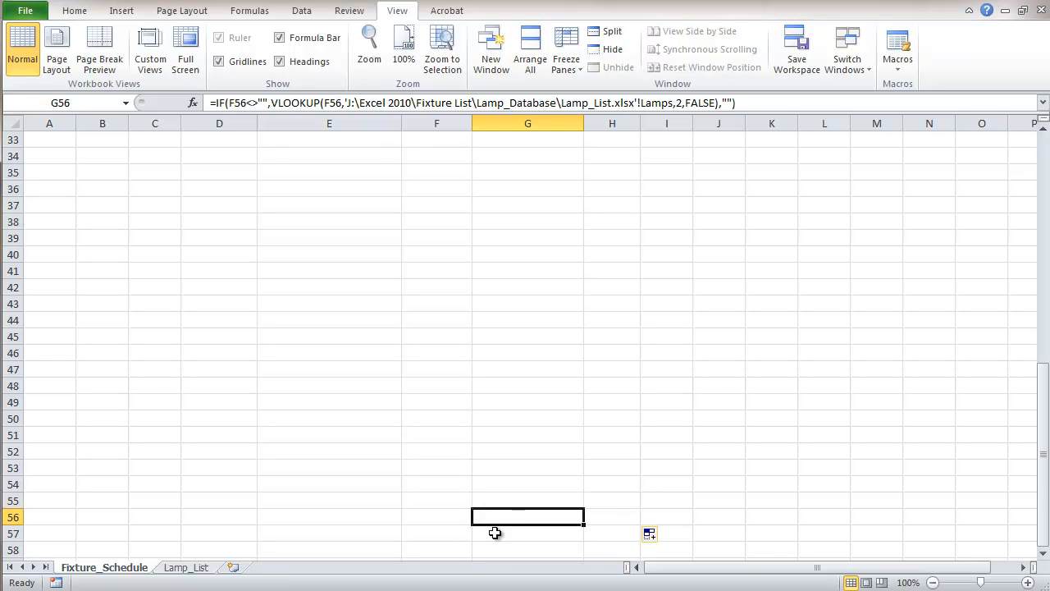
pyautogui.moveTo(607, 520)
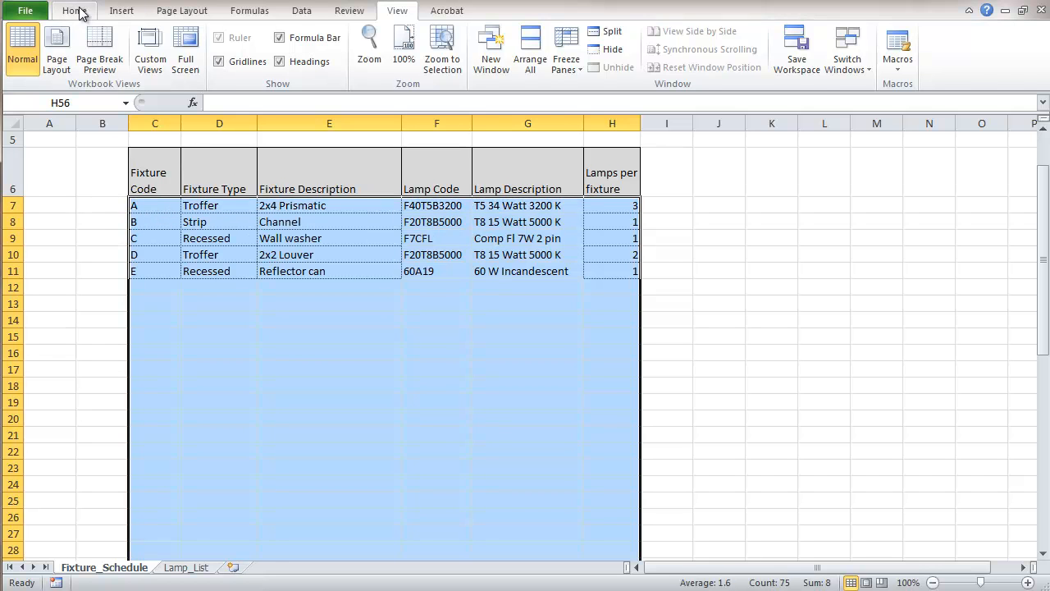
# Apply inside borders to C7:H56 from the Format Cells Border tab
pyautogui.click(74, 11)
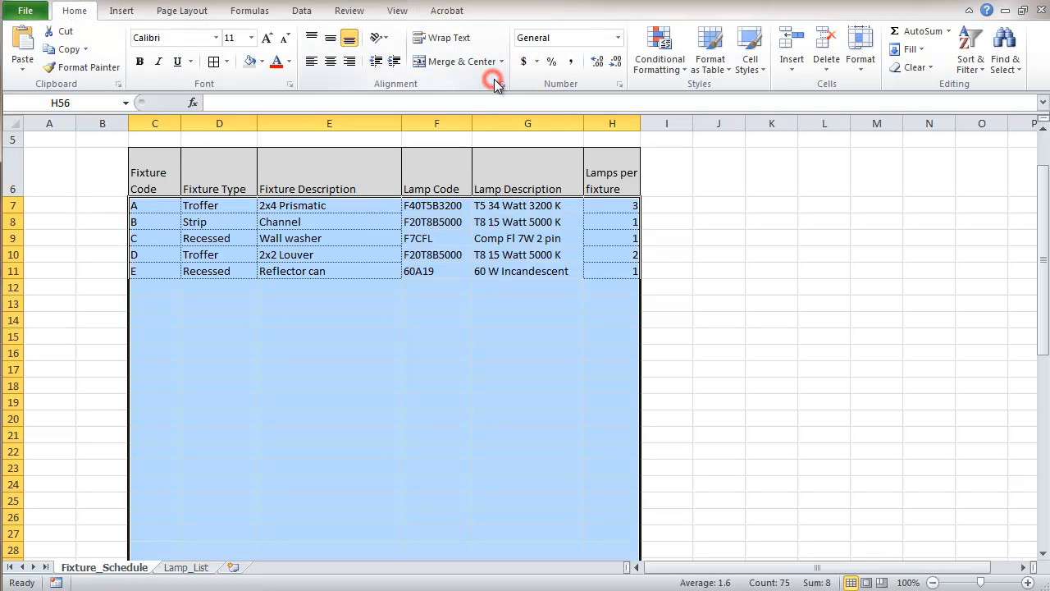
pyautogui.click(495, 80)
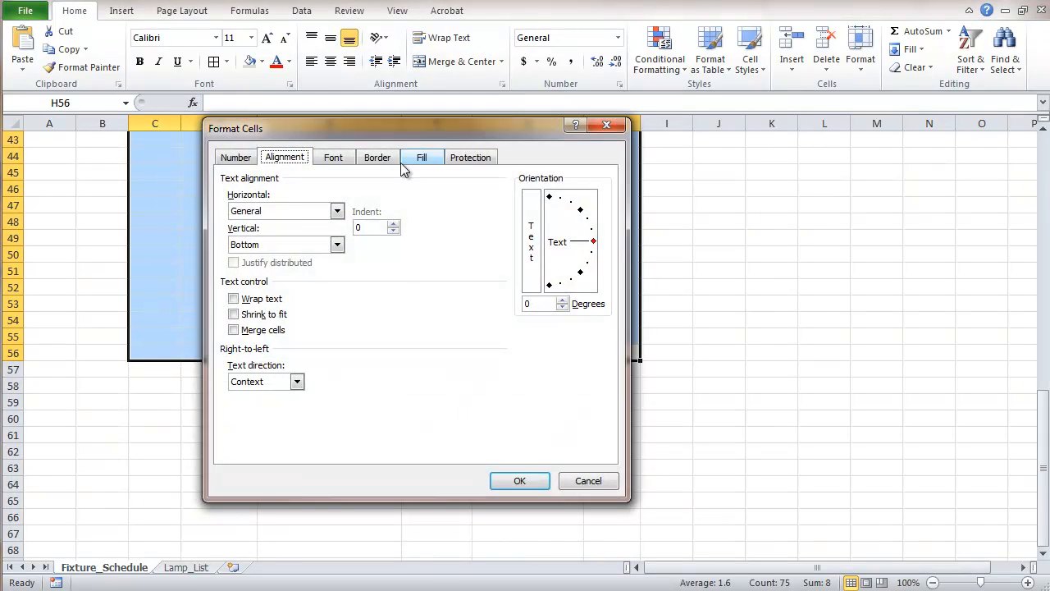
pyautogui.click(377, 157)
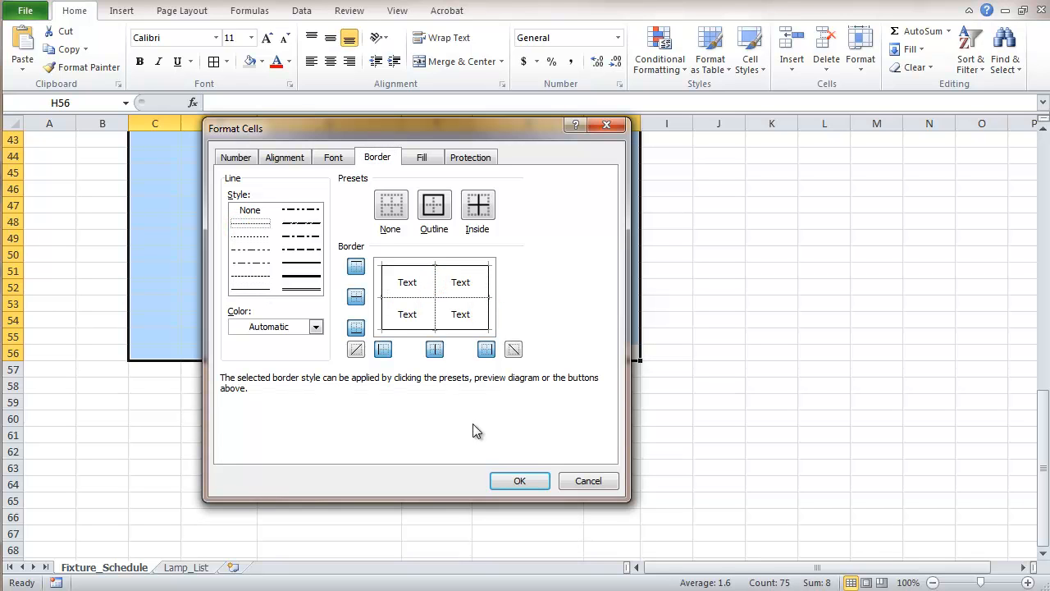
pyautogui.moveTo(517, 441)
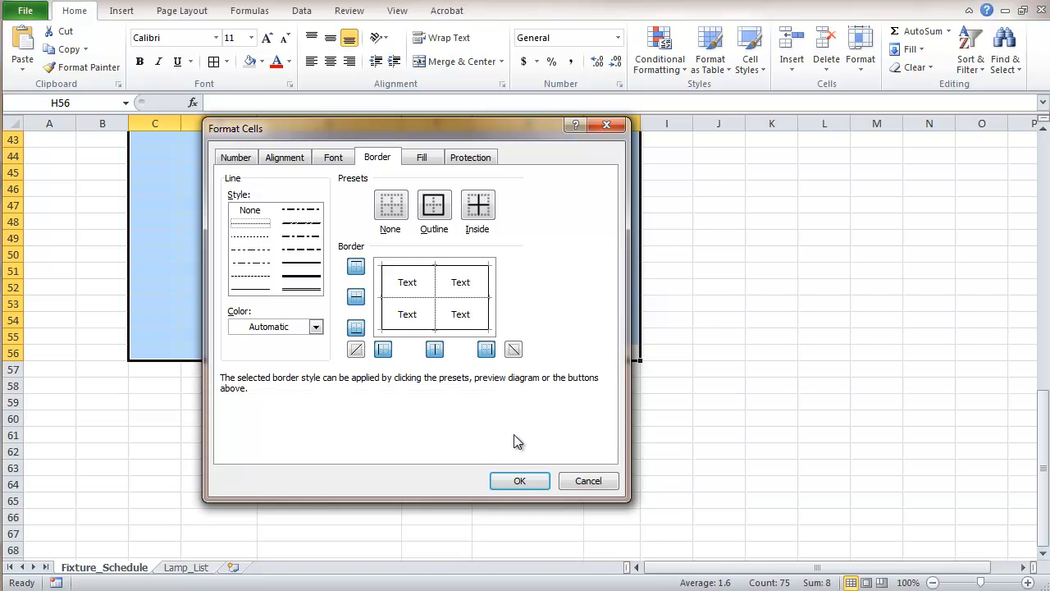
pyautogui.click(519, 480)
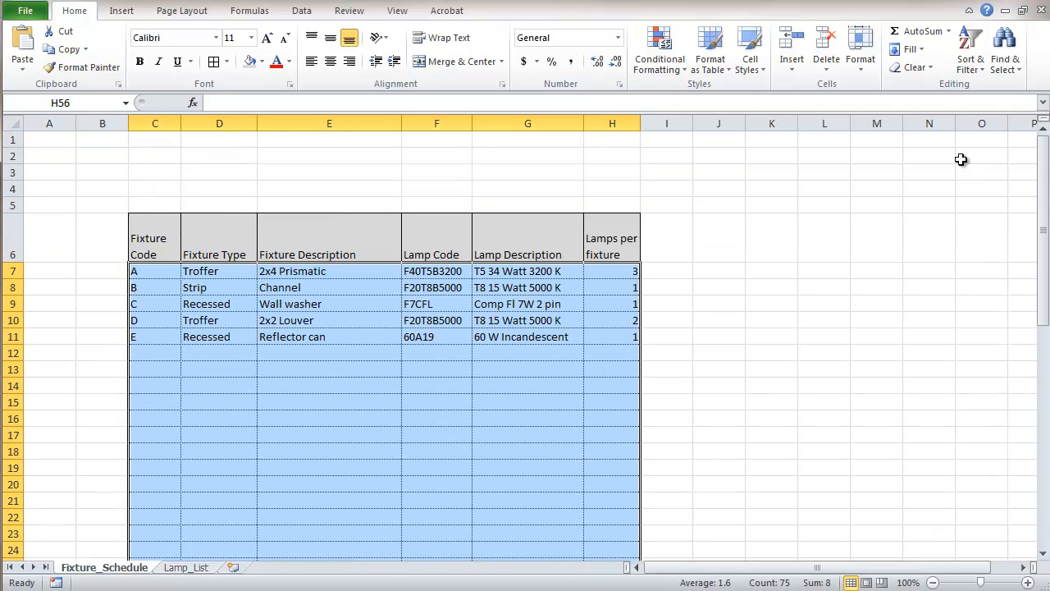
pyautogui.click(102, 156)
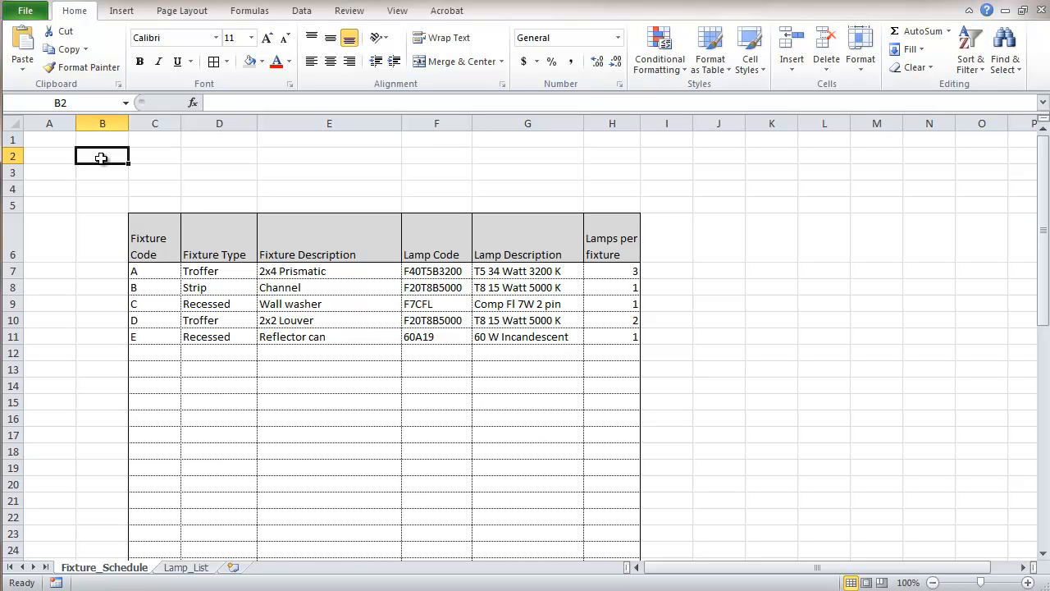
pyautogui.moveTo(107, 164)
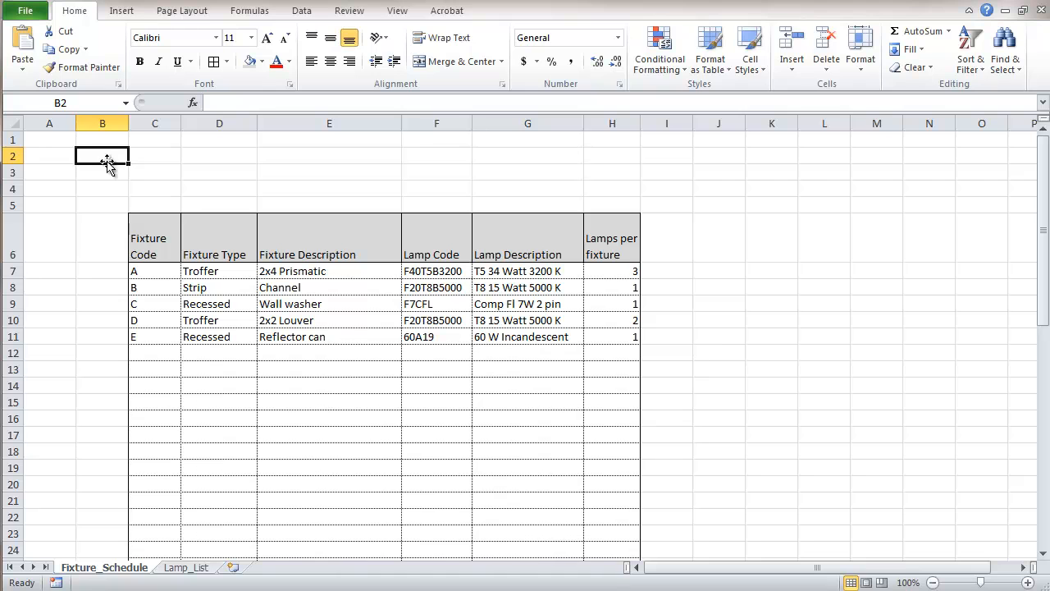
pyautogui.moveTo(116, 190)
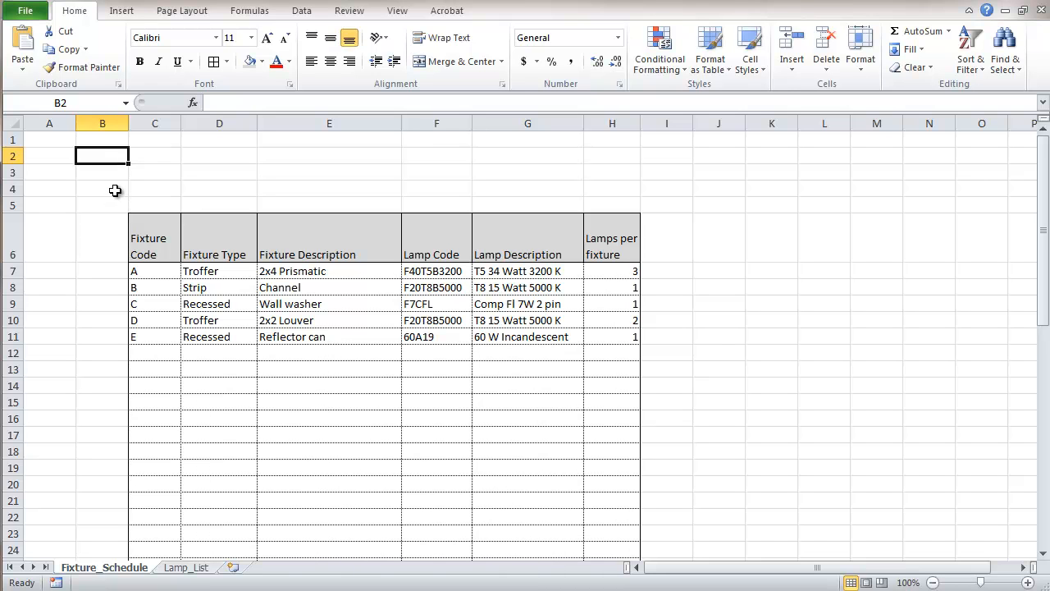